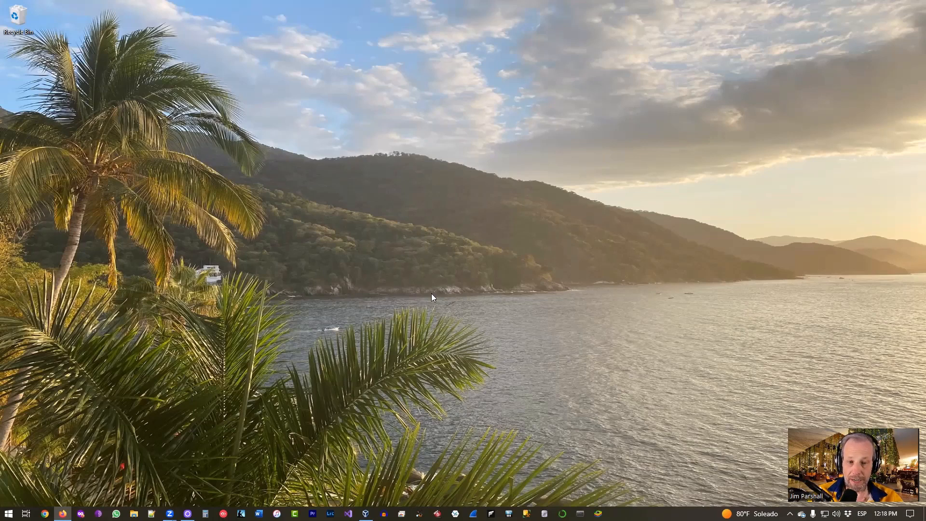
pyautogui.moveTo(131, 436)
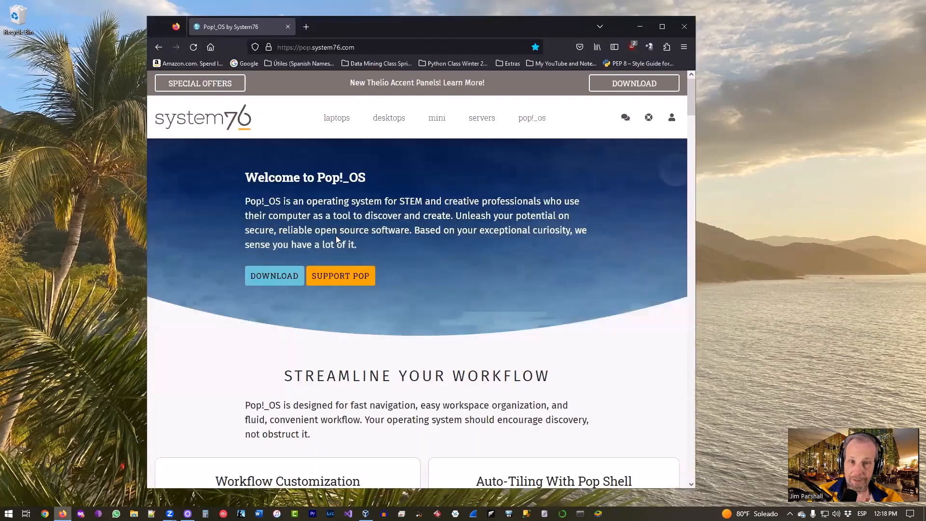
pyautogui.moveTo(351, 178)
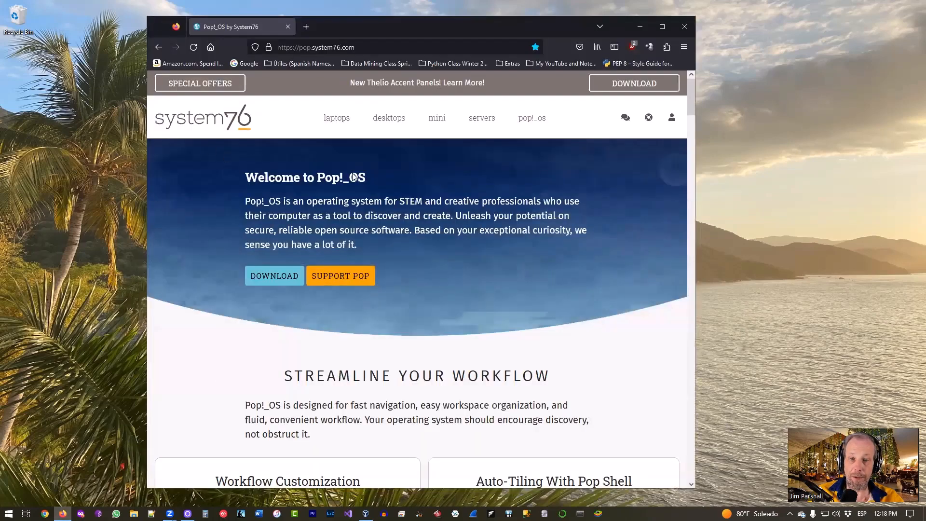
pyautogui.moveTo(207, 145)
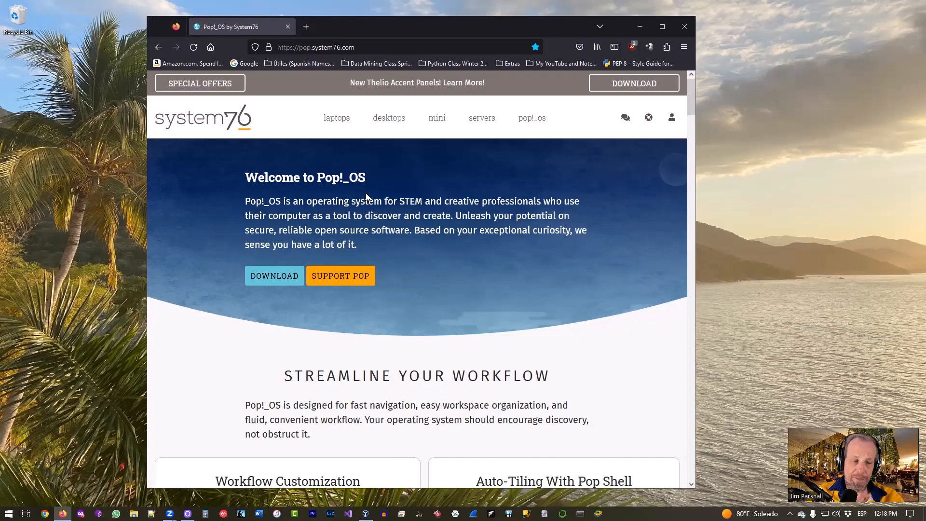
pyautogui.moveTo(634, 83)
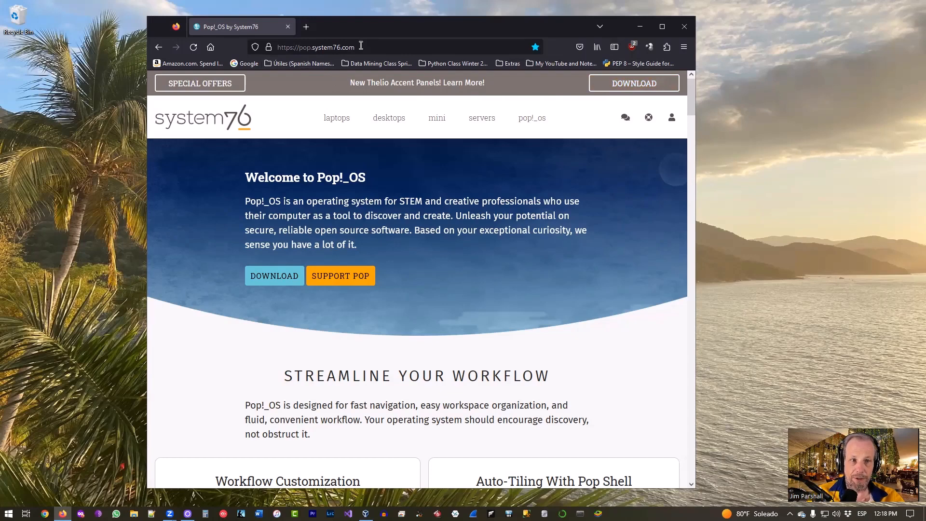
# Step: Review the Pop!_OS 22.04 ISO download choices in Firefox, then dismiss them to show the desktop
pyautogui.click(632, 83)
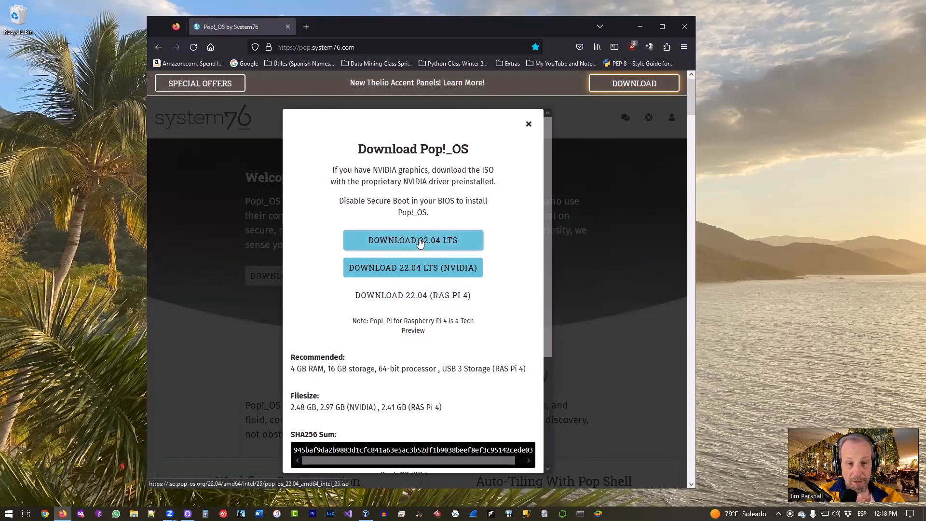
pyautogui.moveTo(431, 241)
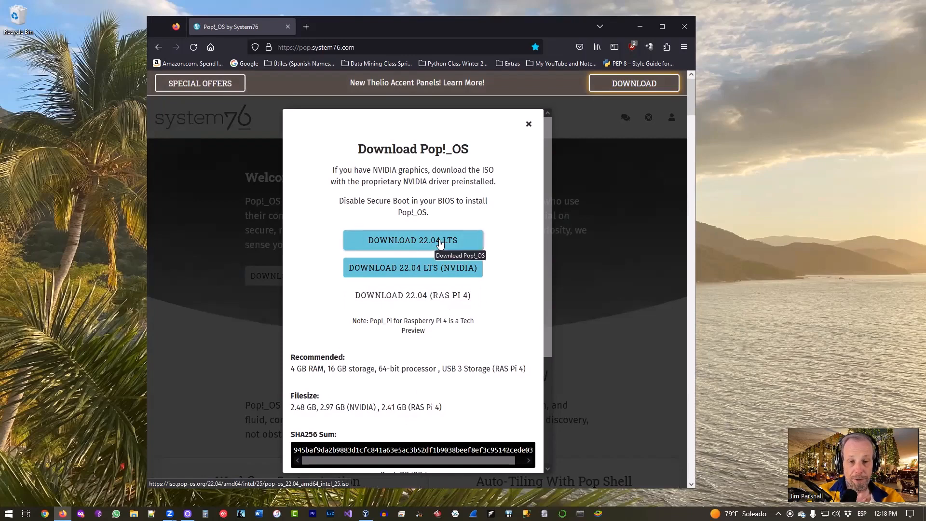
pyautogui.moveTo(454, 246)
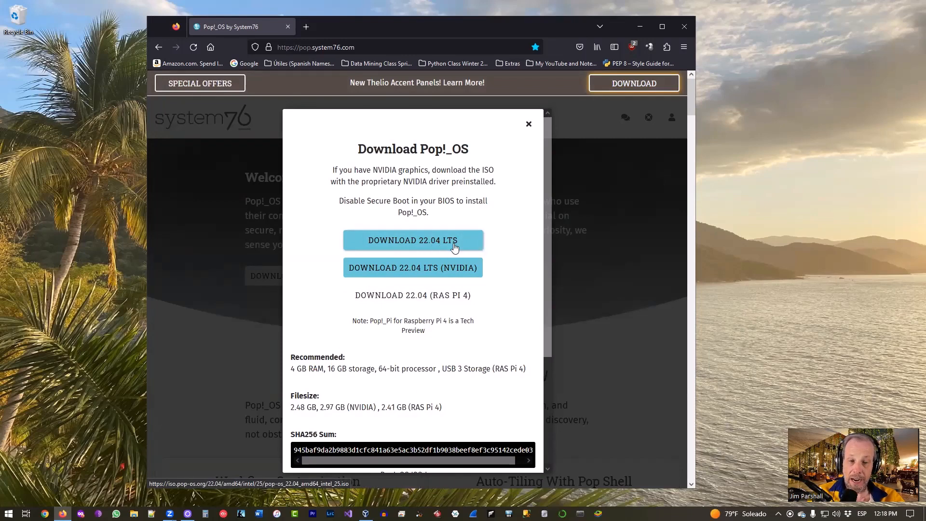
pyautogui.moveTo(412, 267)
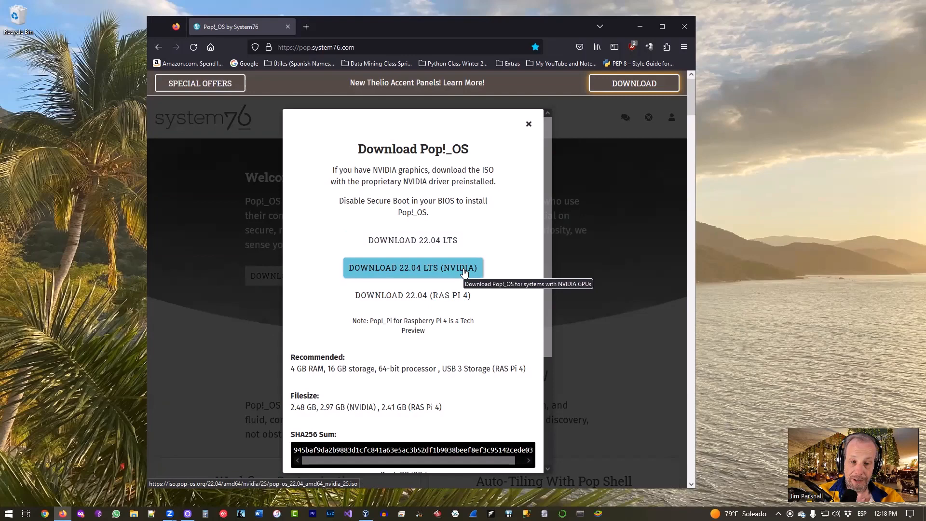
pyautogui.moveTo(412, 295)
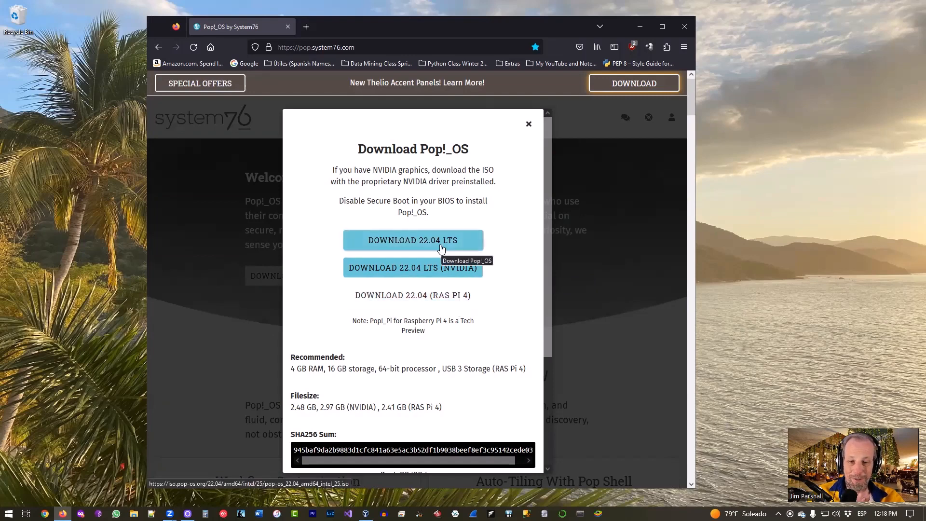
pyautogui.moveTo(422, 250)
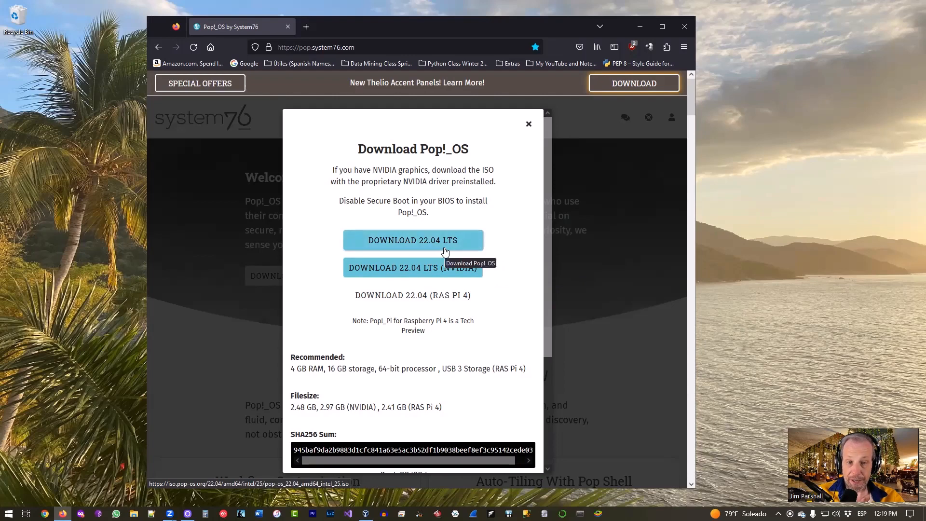
pyautogui.moveTo(470, 243)
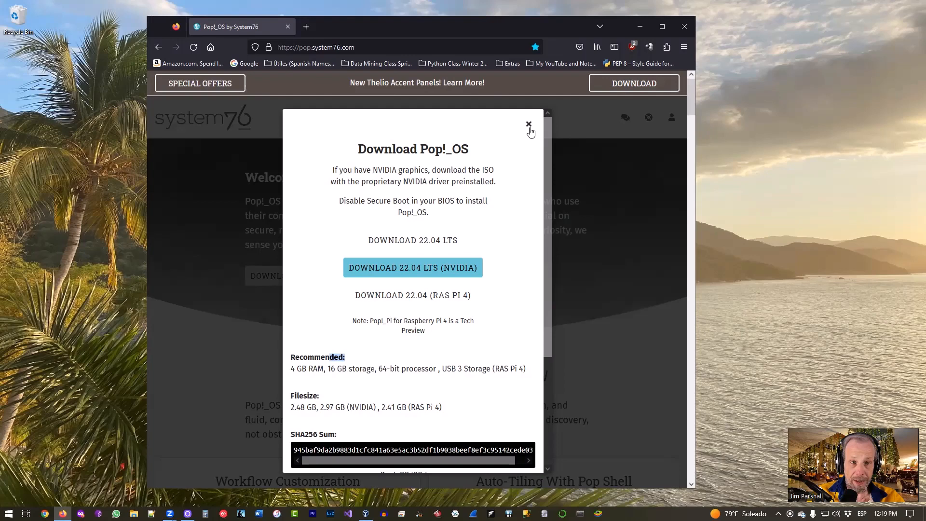
pyautogui.click(528, 125)
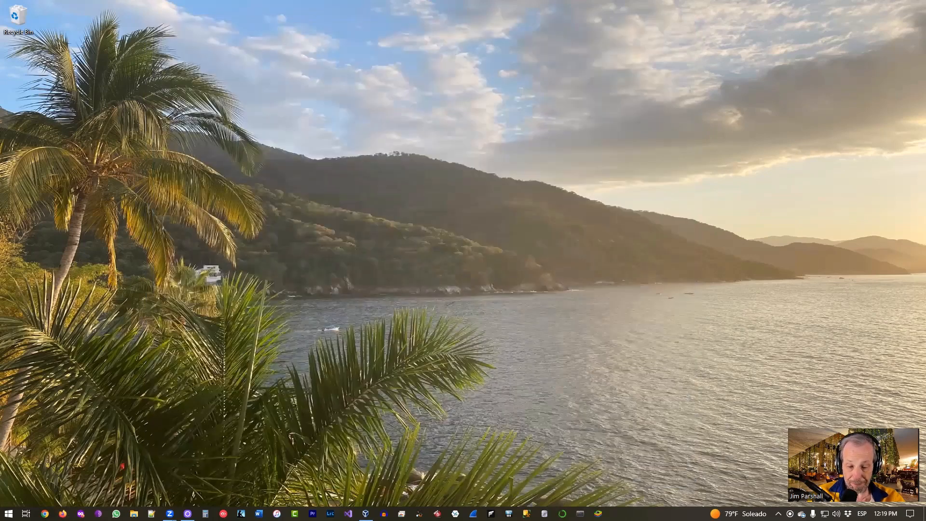
# Step: Bring up VirtualBox Manager and show the Tools welcome overview
pyautogui.click(364, 513)
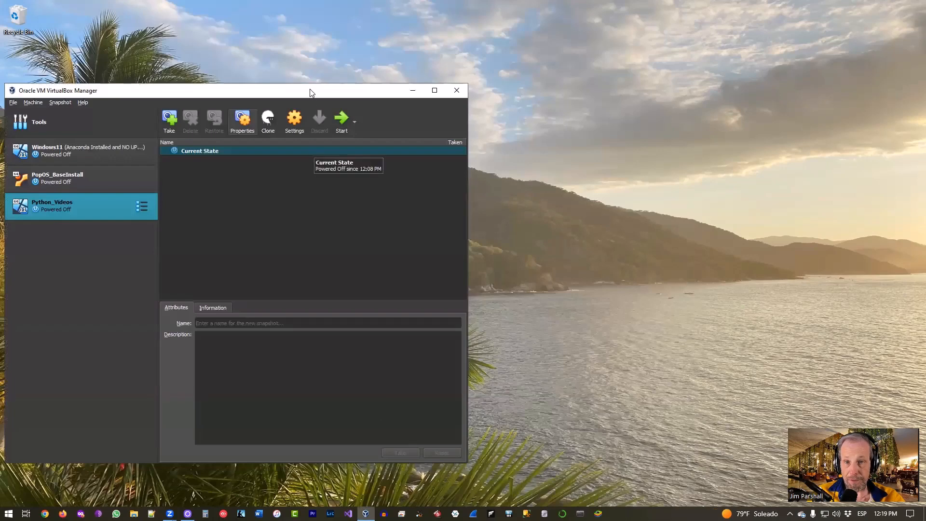
pyautogui.moveTo(85, 191)
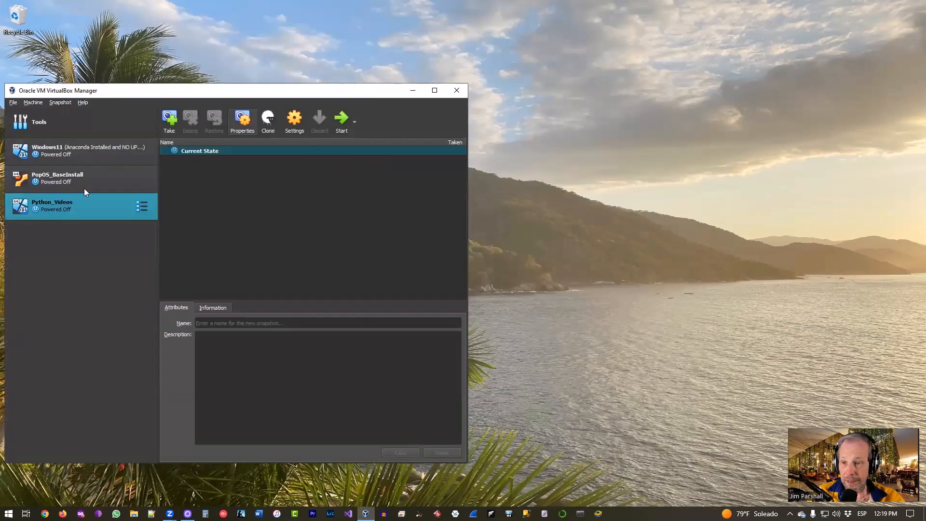
pyautogui.click(38, 121)
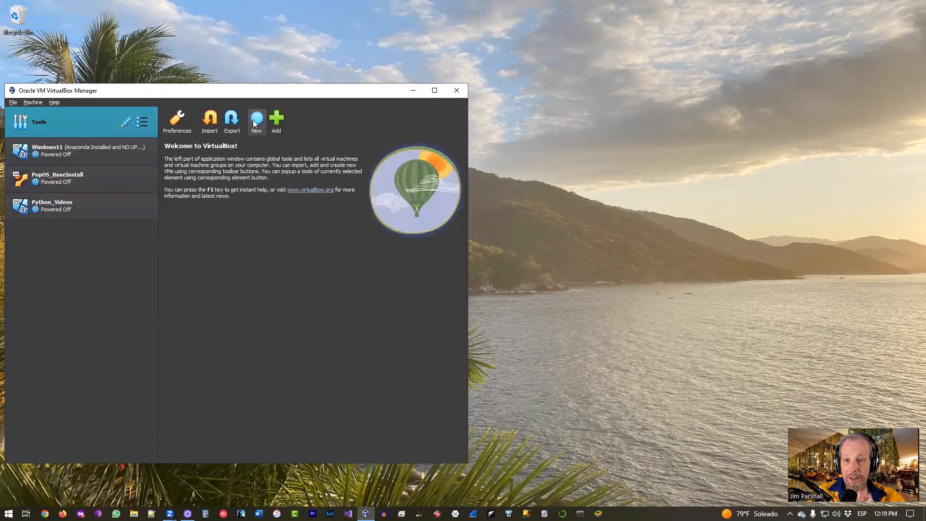
pyautogui.moveTo(258, 108)
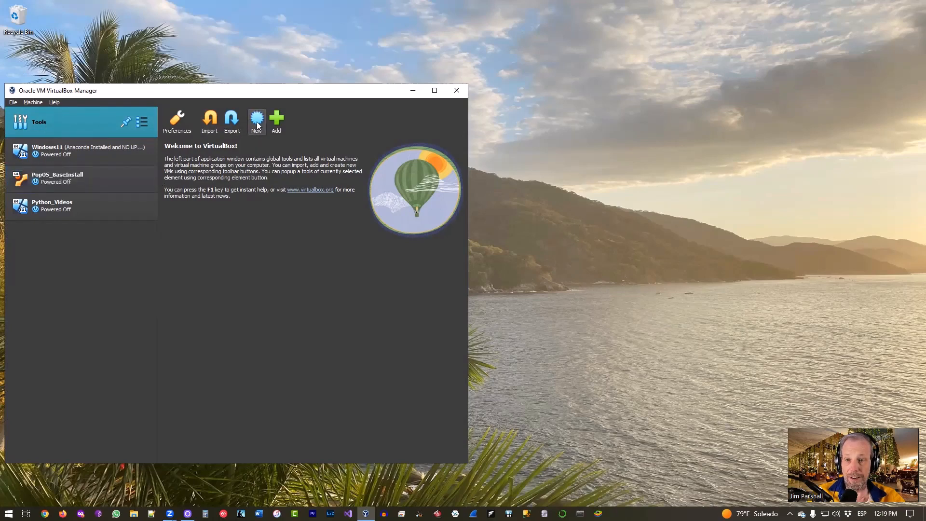
# Step: Start a new virtual machine named PopOS_ForVideo in D:\VMs with type Linux
pyautogui.click(256, 117)
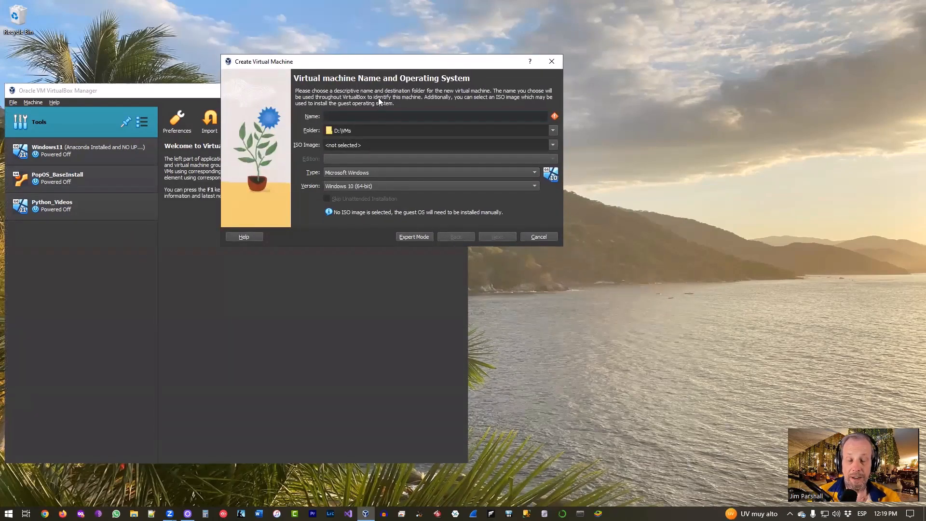
pyautogui.write('PopOS_ForVideo')
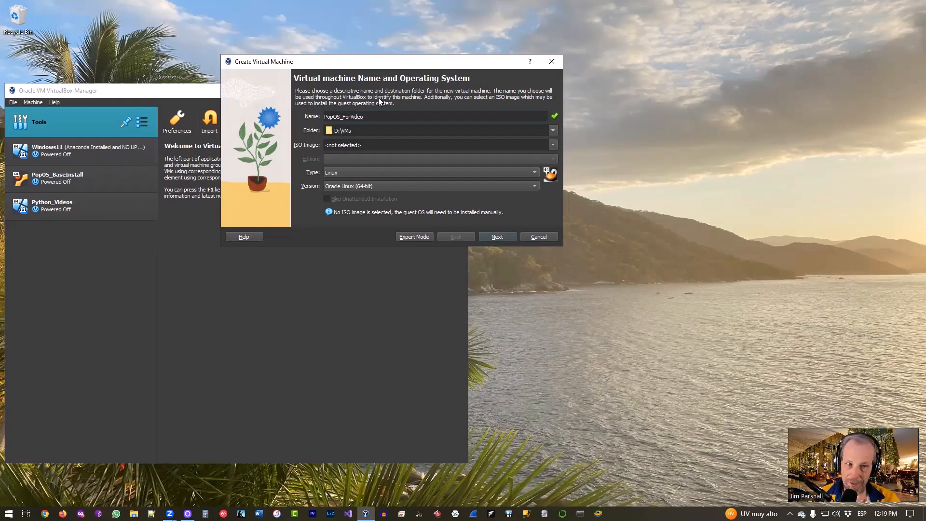
pyautogui.moveTo(314, 137)
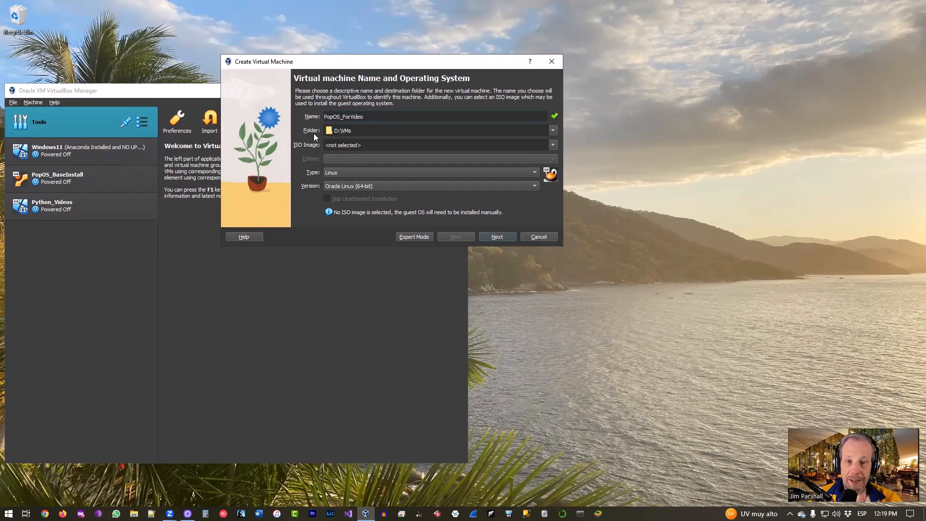
pyautogui.moveTo(366, 141)
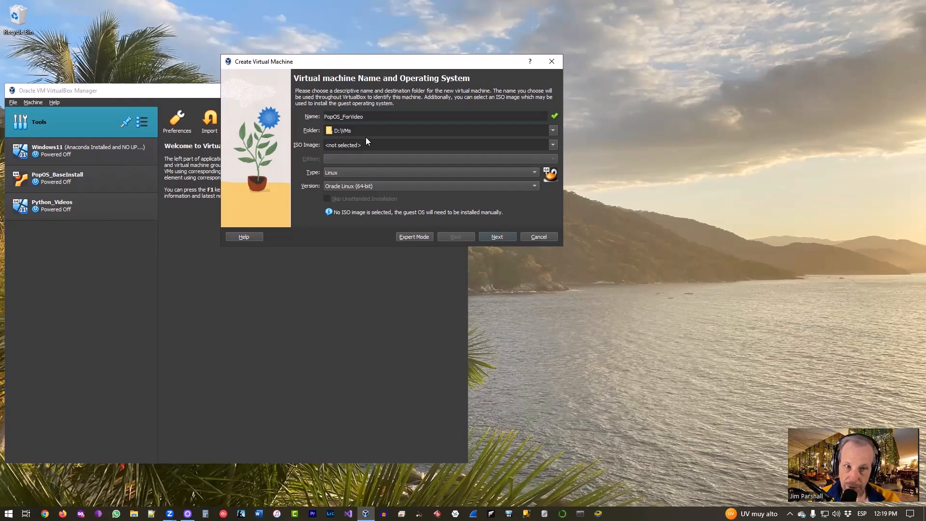
pyautogui.click(365, 117)
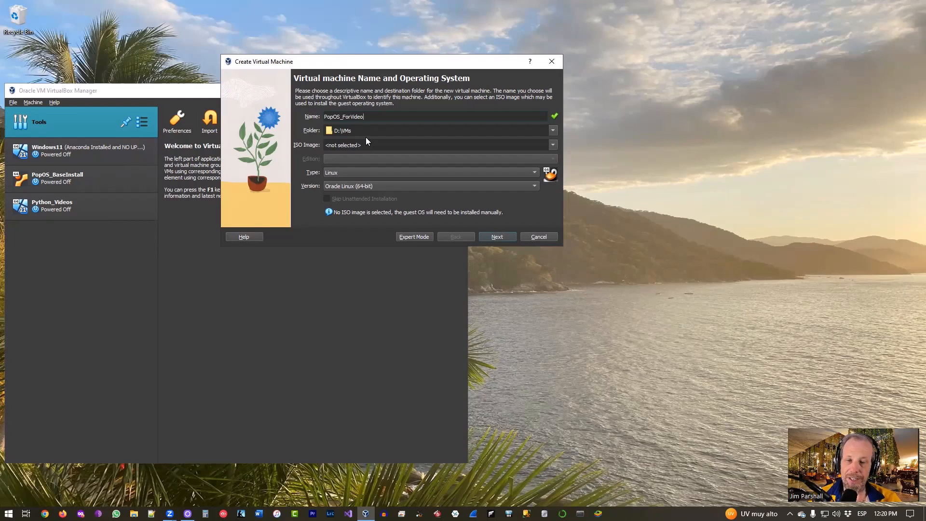
pyautogui.moveTo(386, 126)
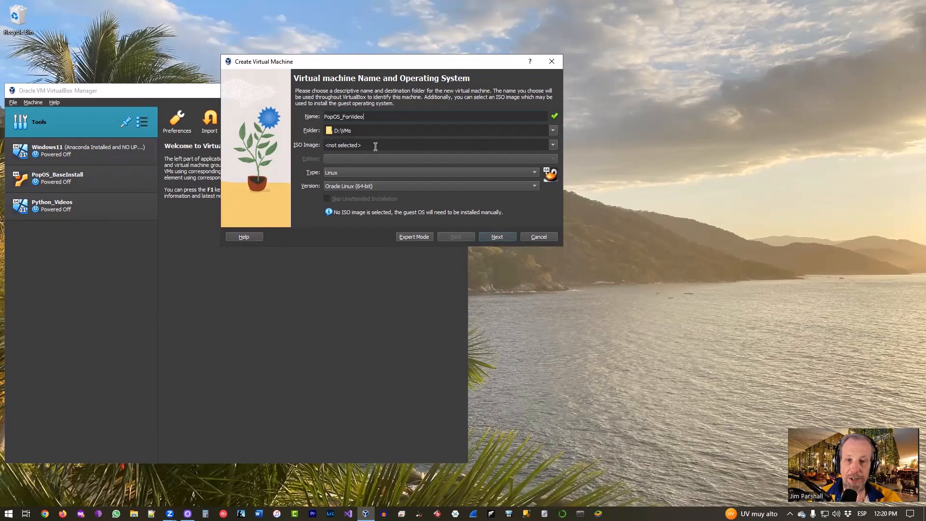
# Step: Attach pop-os_22.04_amd64_intel_25.iso from F:\ISOs as the install image, detected as Ubuntu 64-bit
pyautogui.click(551, 145)
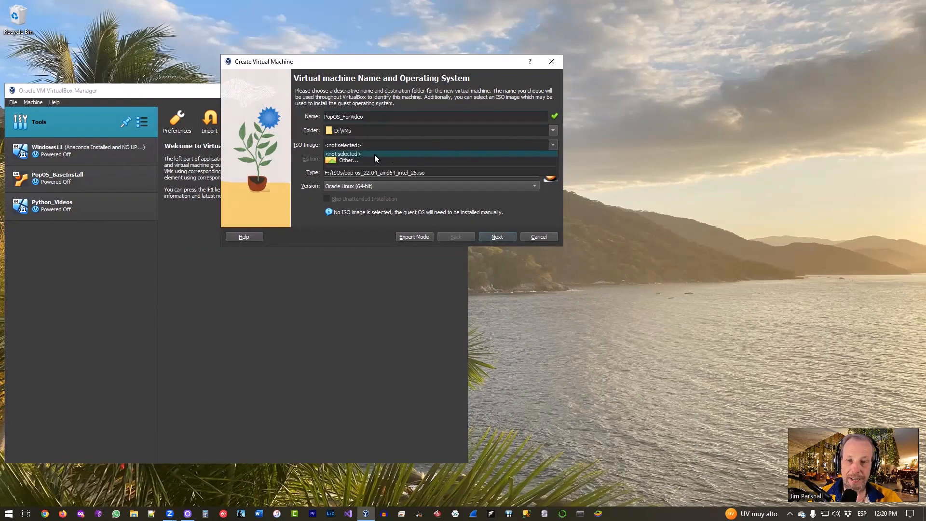
pyautogui.click(348, 160)
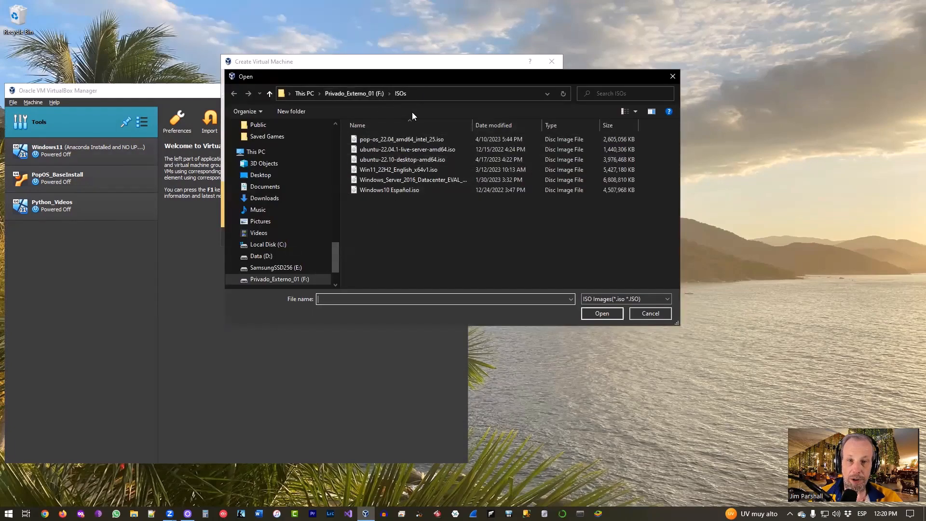
pyautogui.moveTo(407, 83)
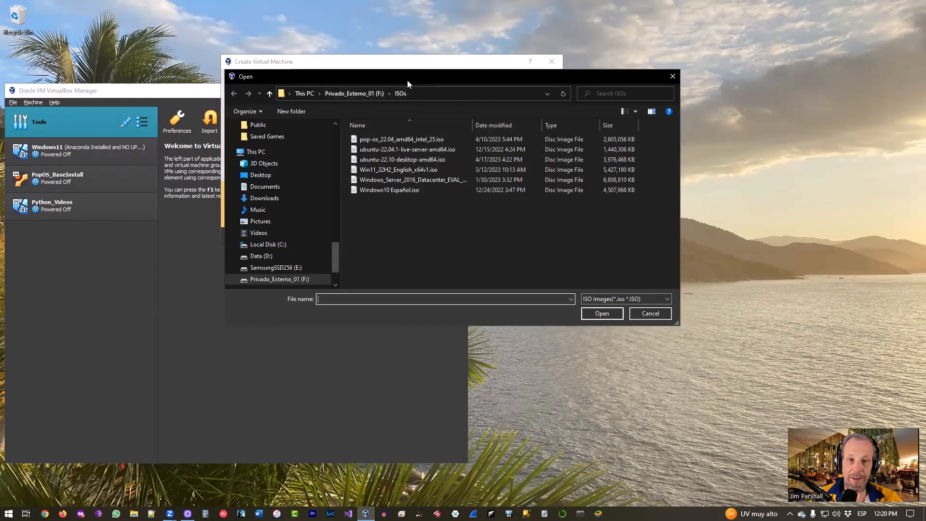
pyautogui.click(401, 139)
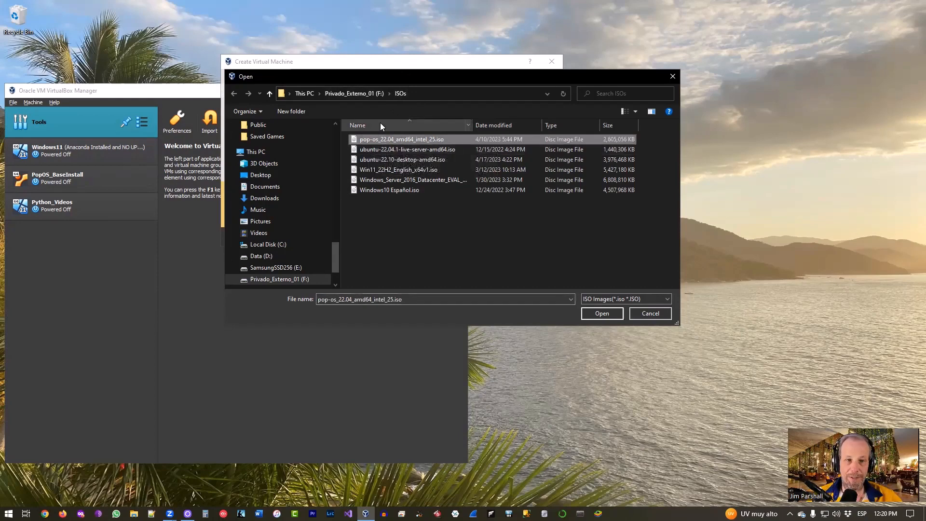
pyautogui.click(600, 313)
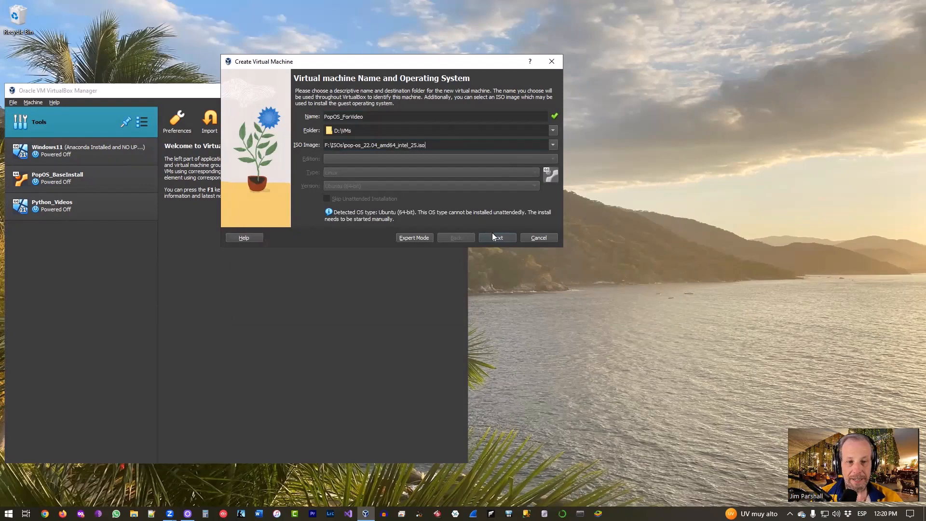
# Step: On the Hardware page set memory to 8192 MB and processors to 6
pyautogui.click(497, 237)
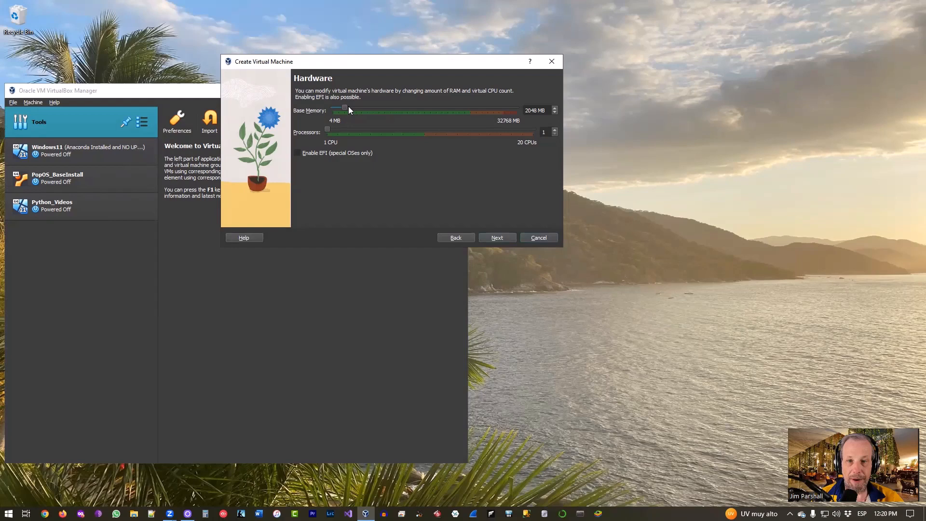
pyautogui.moveTo(346, 110); pyautogui.dragTo(374, 110)
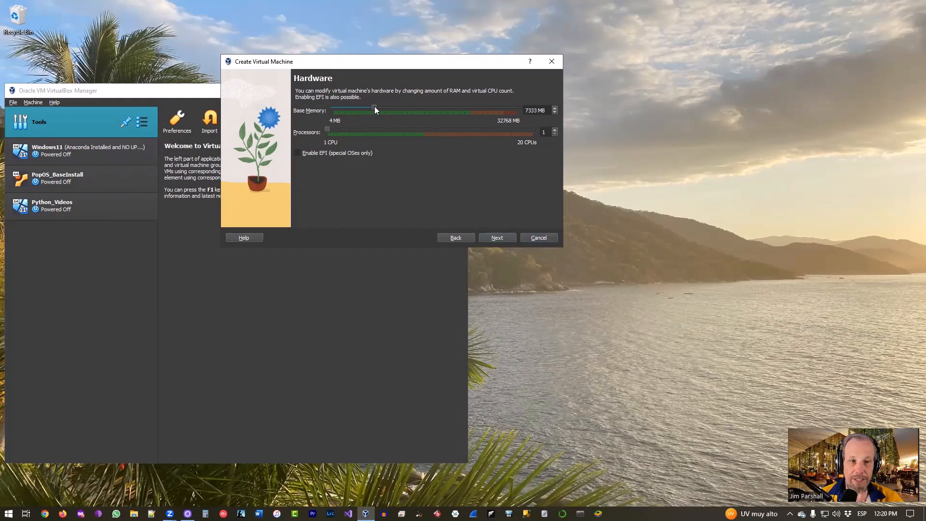
pyautogui.moveTo(373, 110); pyautogui.dragTo(378, 110)
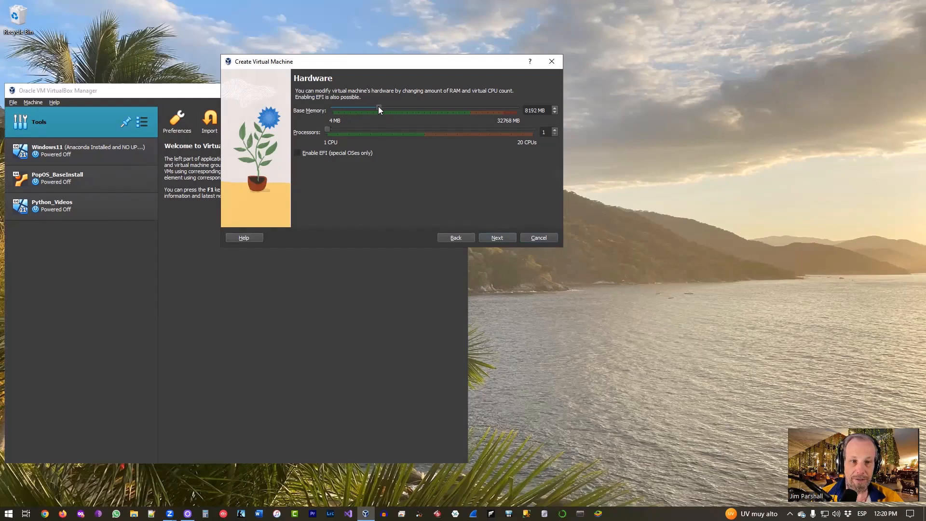
pyautogui.moveTo(535, 139)
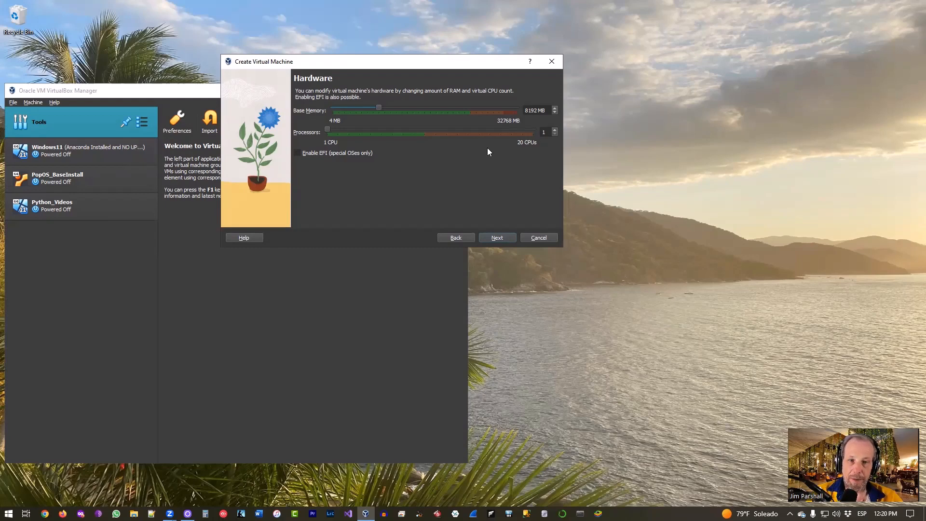
pyautogui.moveTo(328, 132); pyautogui.dragTo(339, 131)
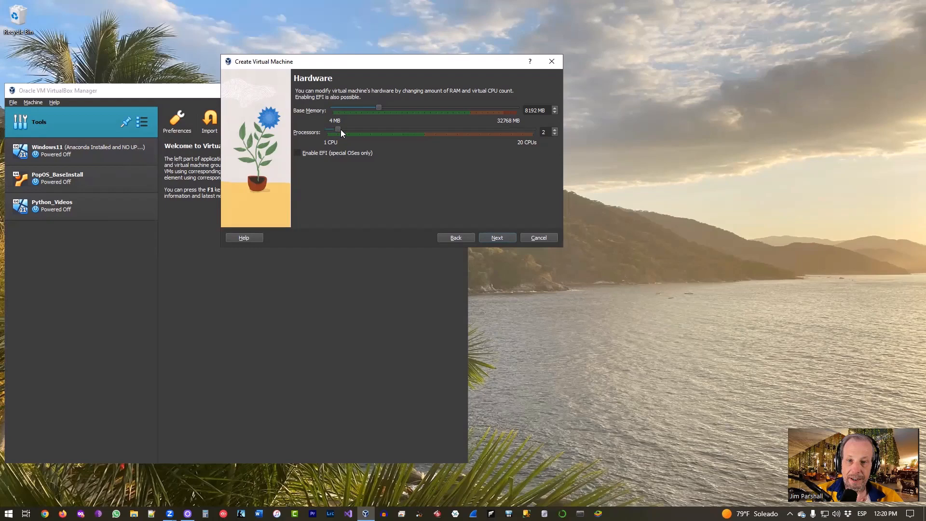
pyautogui.moveTo(339, 132); pyautogui.dragTo(381, 132)
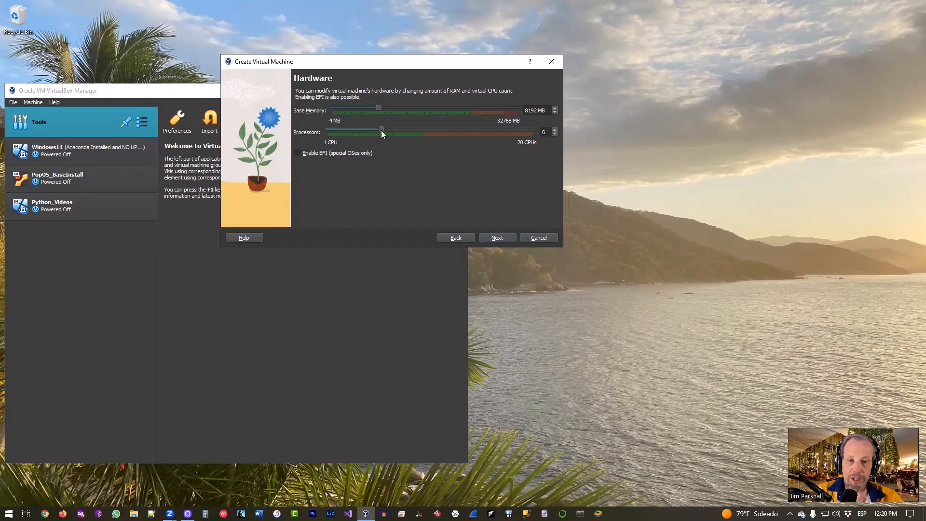
pyautogui.moveTo(514, 162)
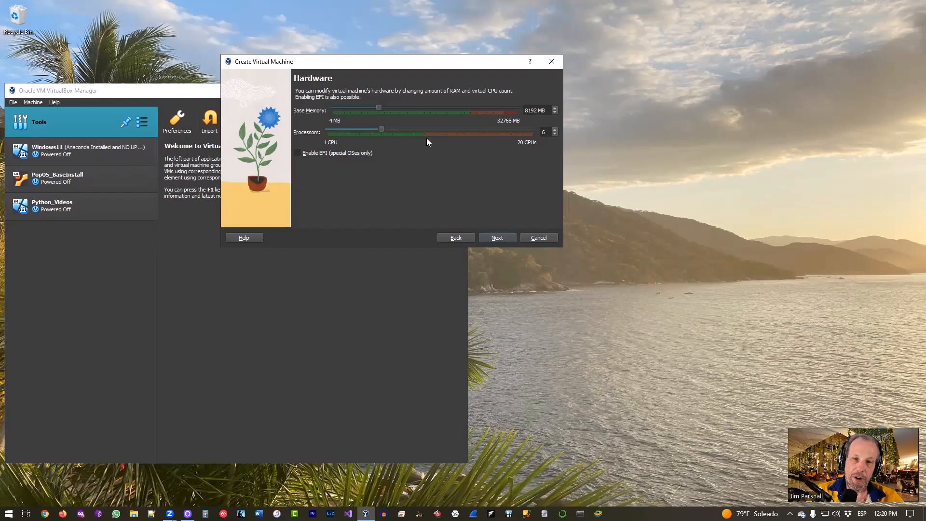
pyautogui.moveTo(330, 139)
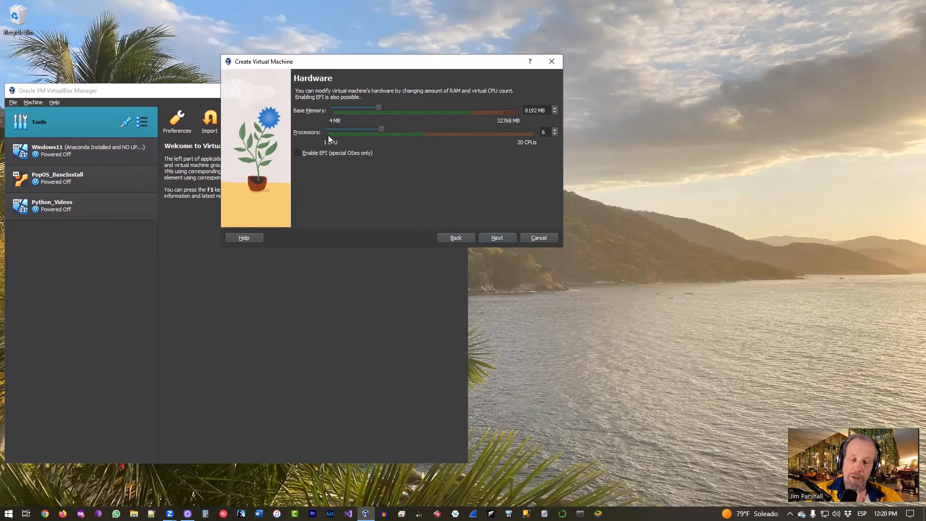
pyautogui.moveTo(356, 152)
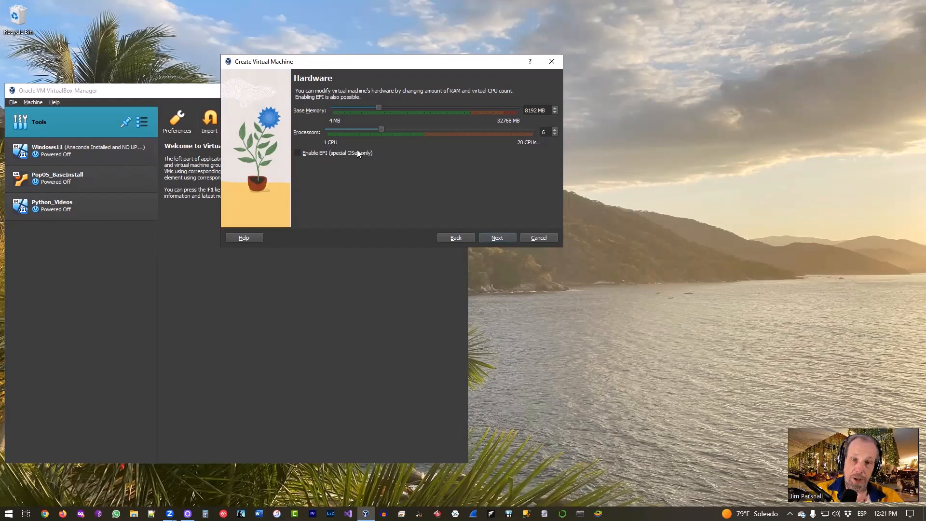
# Step: Experiment with lower processor counts, settle back on 6 CPUs and return to the Hardware page
pyautogui.moveTo(380, 128); pyautogui.dragTo(359, 128)
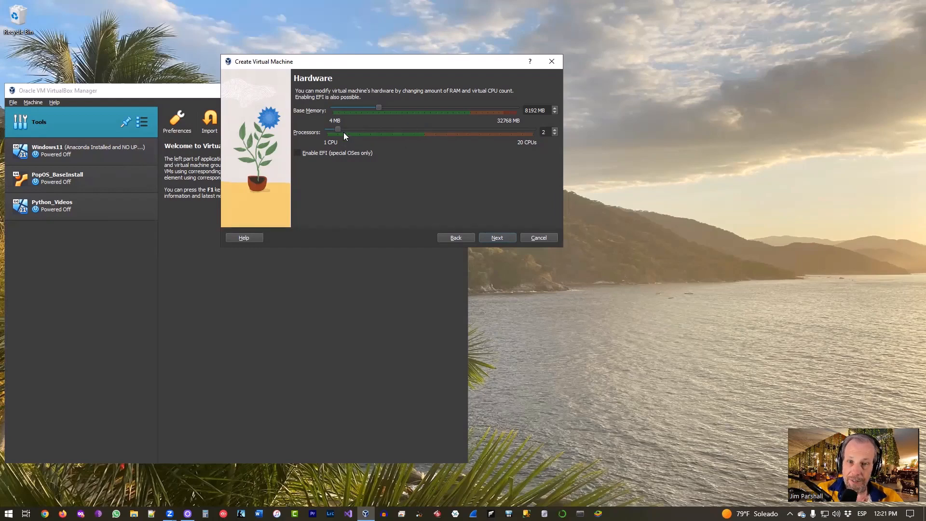
pyautogui.moveTo(339, 132)
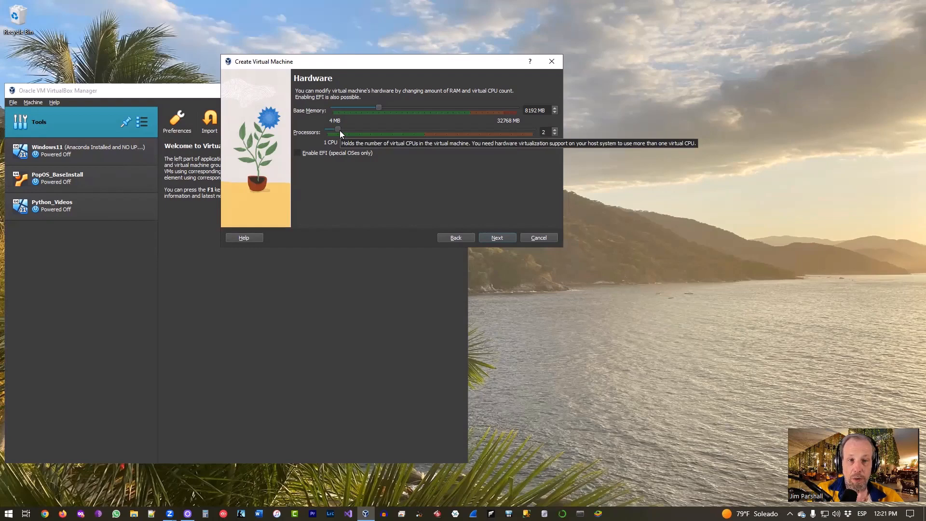
pyautogui.moveTo(339, 128); pyautogui.dragTo(328, 129)
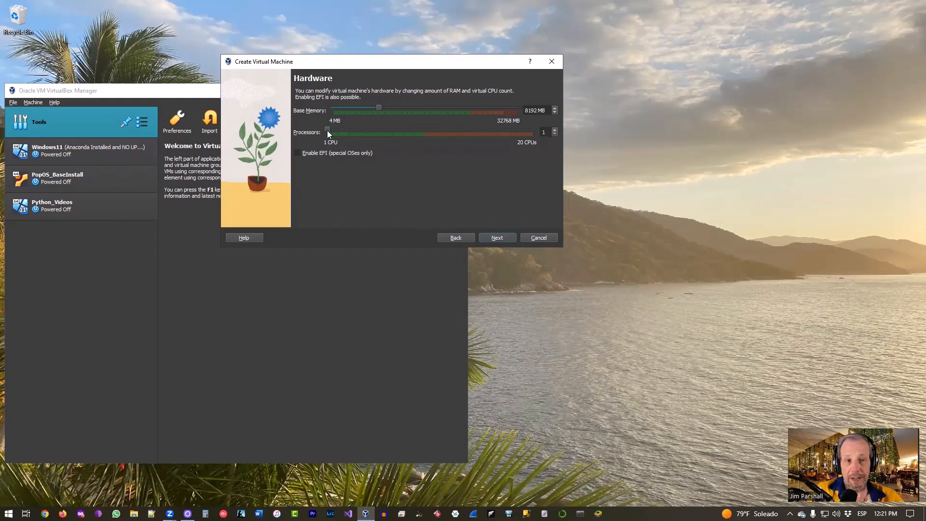
pyautogui.moveTo(329, 132); pyautogui.dragTo(348, 132)
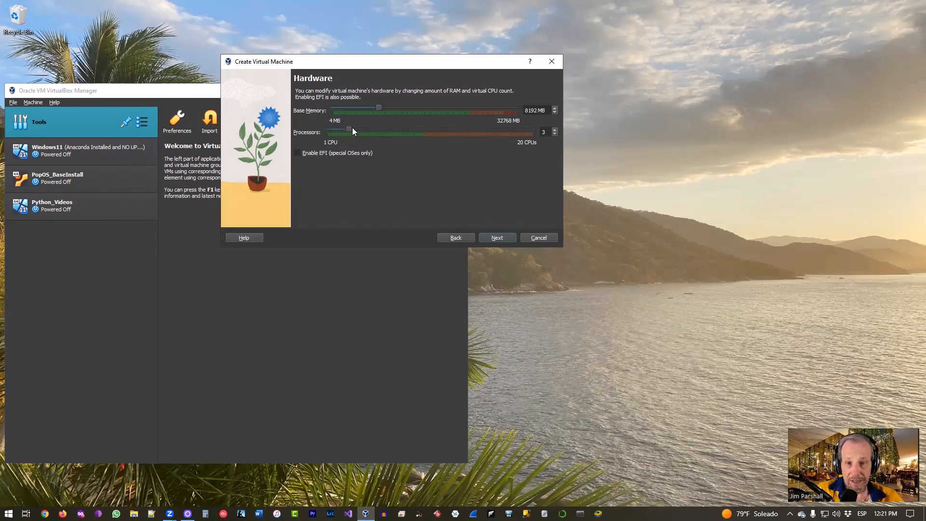
pyautogui.moveTo(347, 132); pyautogui.dragTo(380, 132)
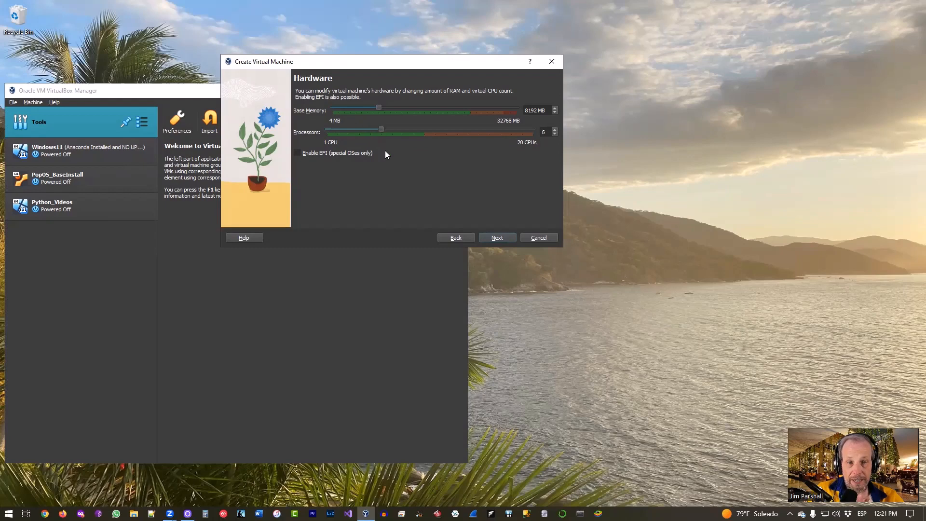
pyautogui.moveTo(505, 194)
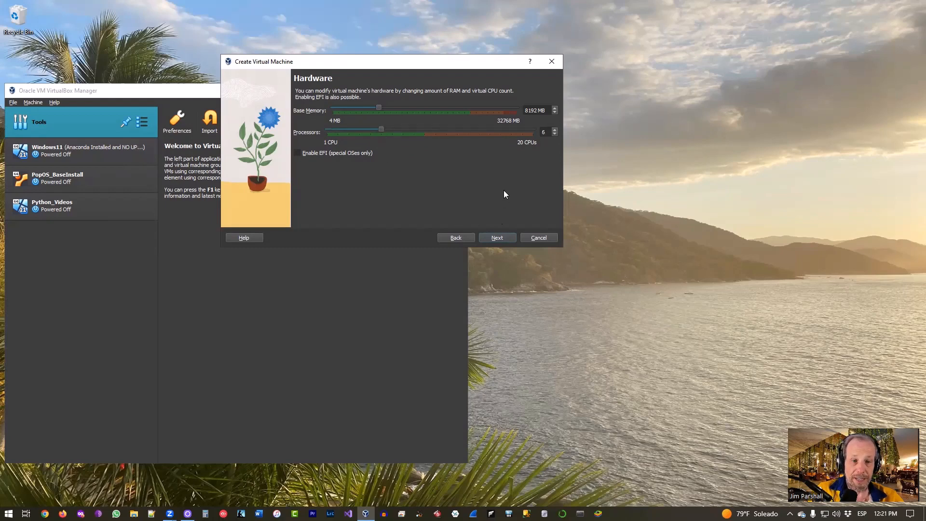
pyautogui.moveTo(500, 203)
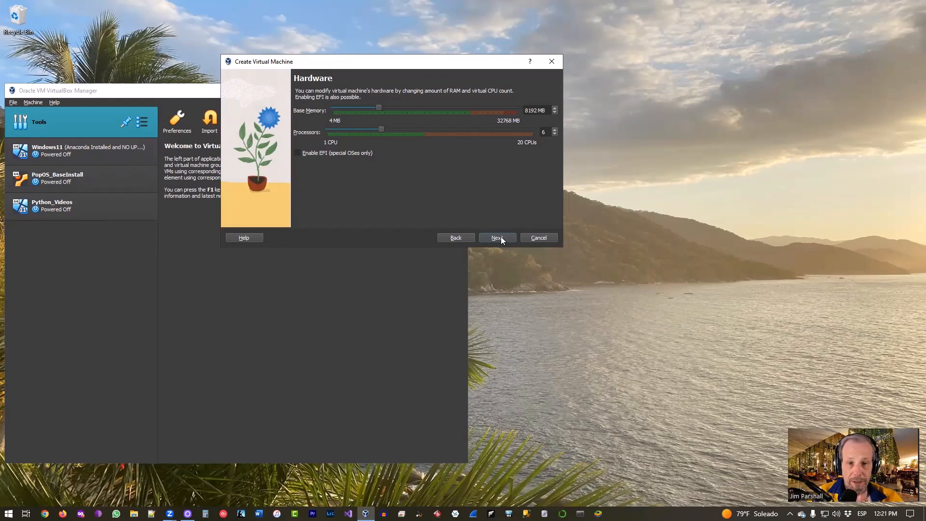
pyautogui.click(496, 237)
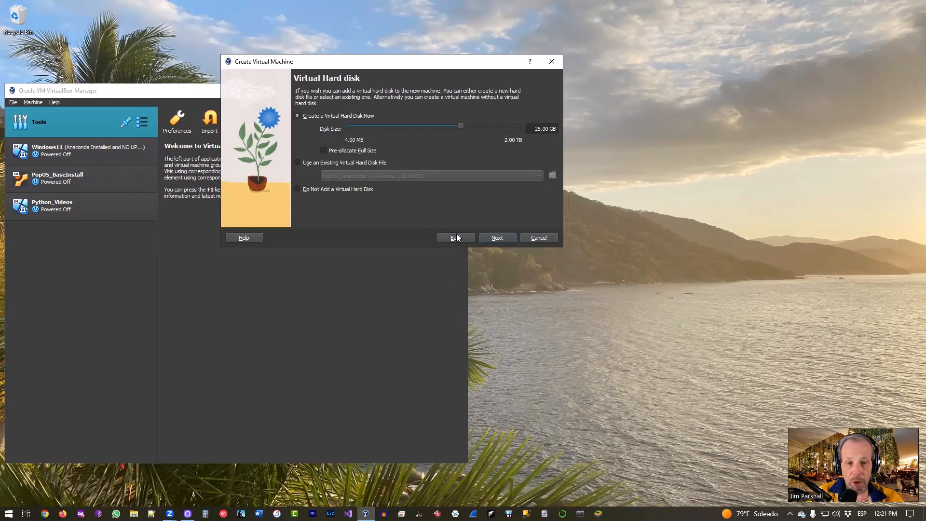
pyautogui.click(455, 237)
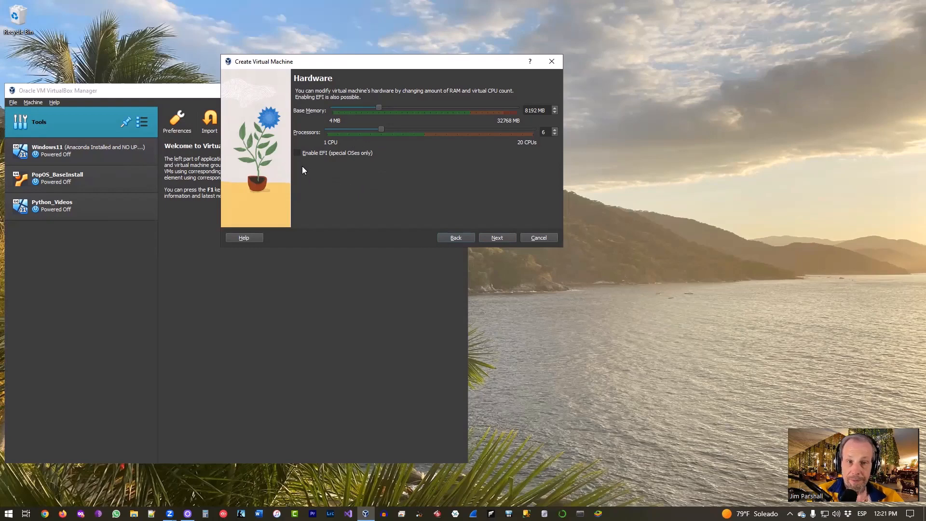
pyautogui.moveTo(317, 158)
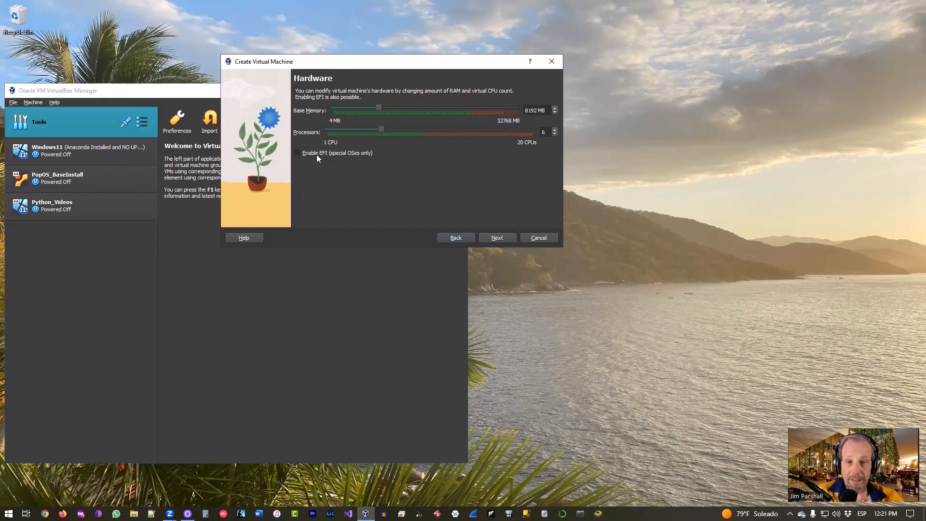
pyautogui.moveTo(497, 238)
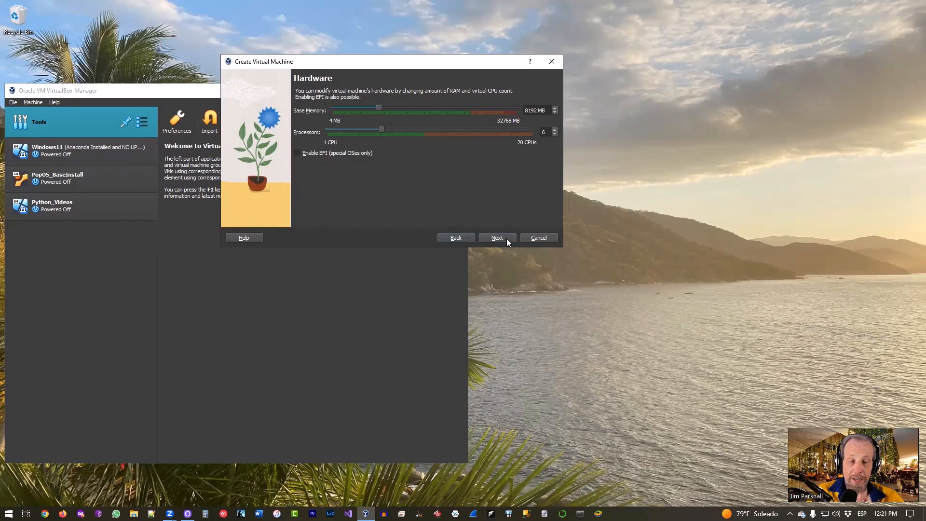
# Step: Set the virtual hard disk size to 128 GB and reach the configuration summary
pyautogui.click(496, 237)
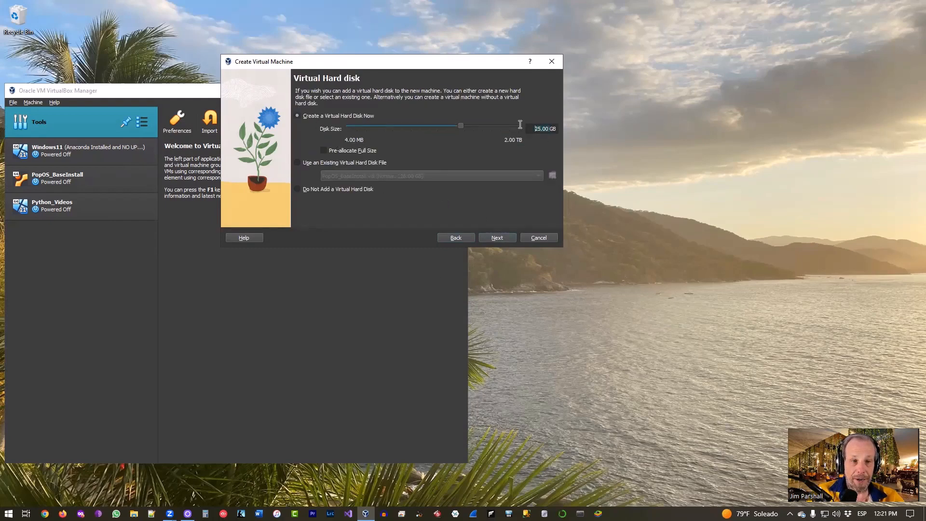
pyautogui.moveTo(461, 125); pyautogui.dragTo(483, 126)
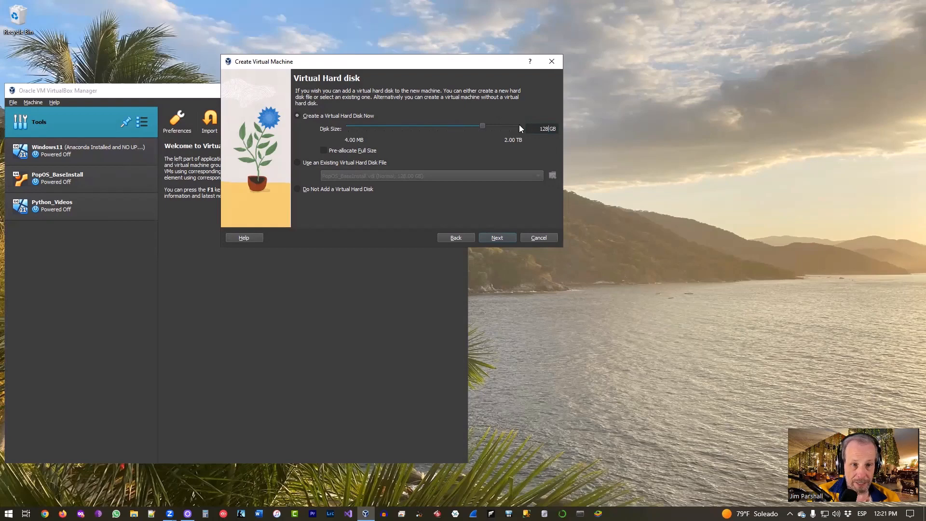
pyautogui.click(497, 238)
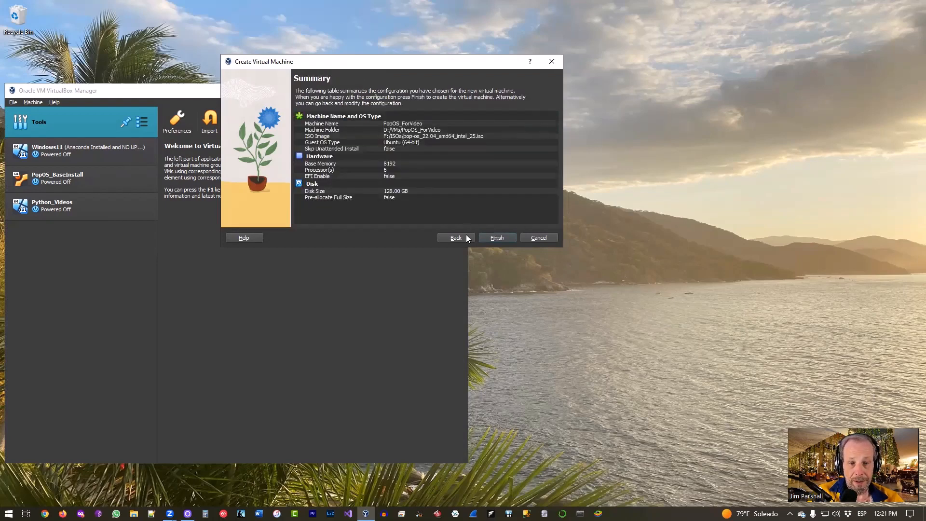
pyautogui.click(456, 237)
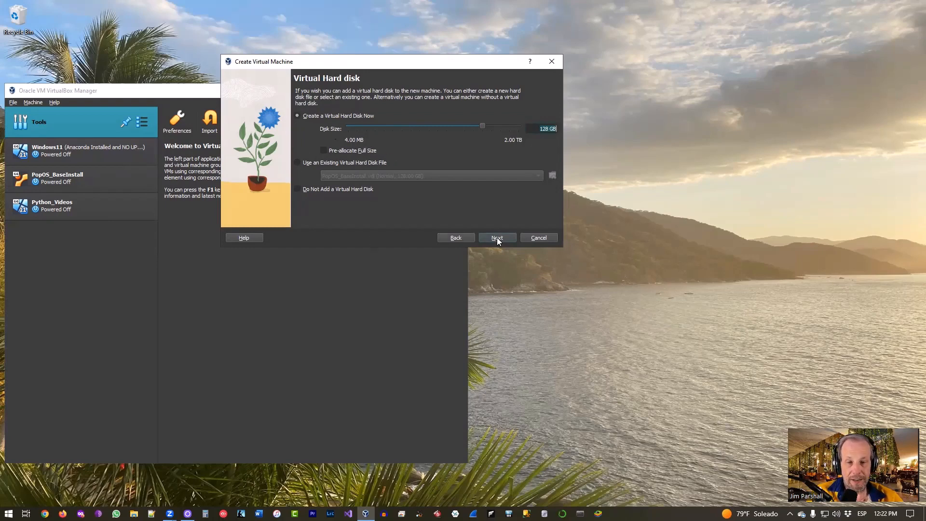
pyautogui.click(497, 237)
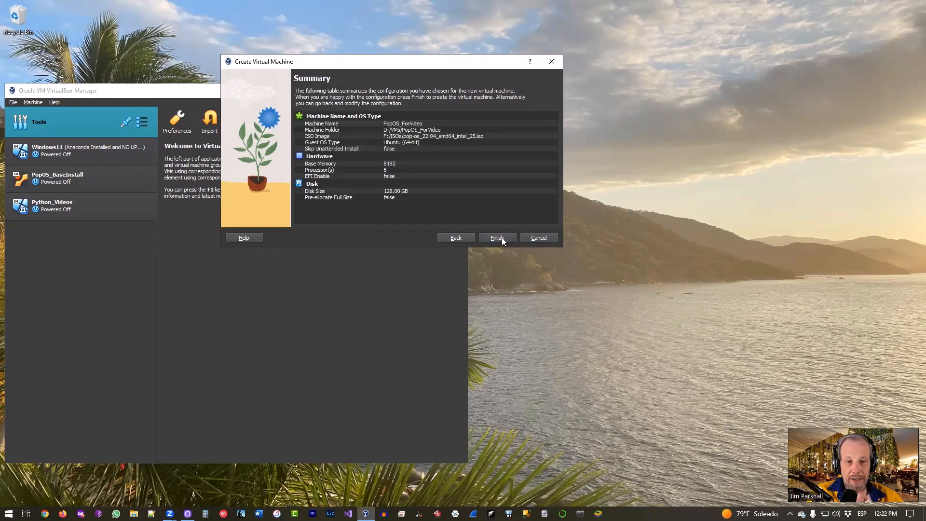
# Step: Finish creating PopOS_ForVideo and bring up its settings window
pyautogui.click(496, 237)
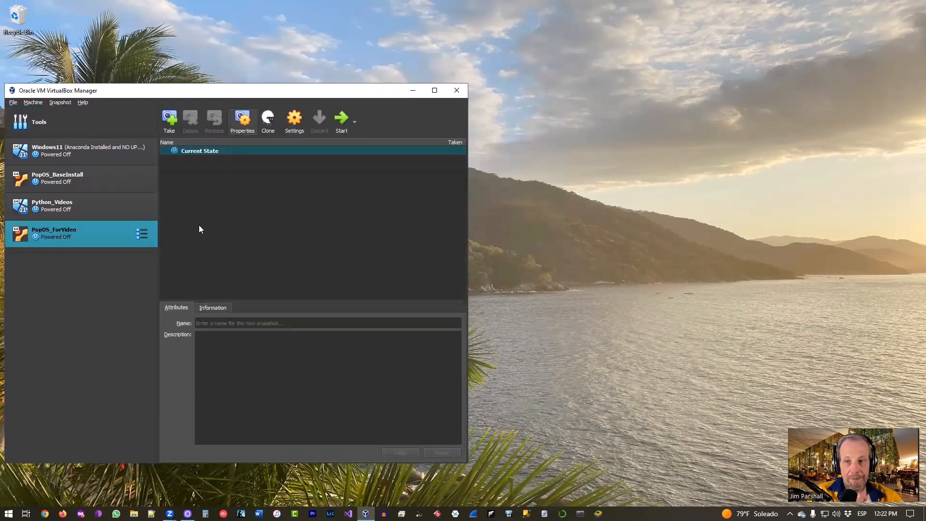
pyautogui.moveTo(295, 270)
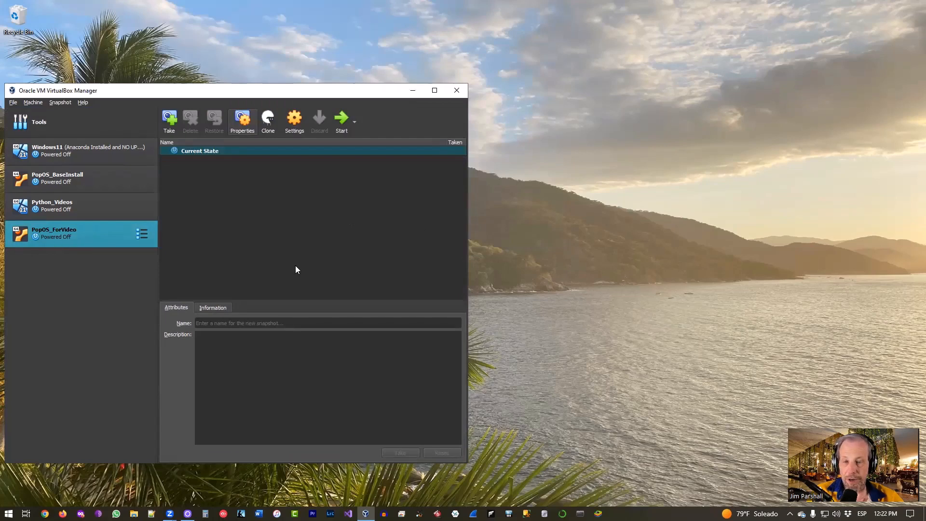
pyautogui.rightClick(80, 234)
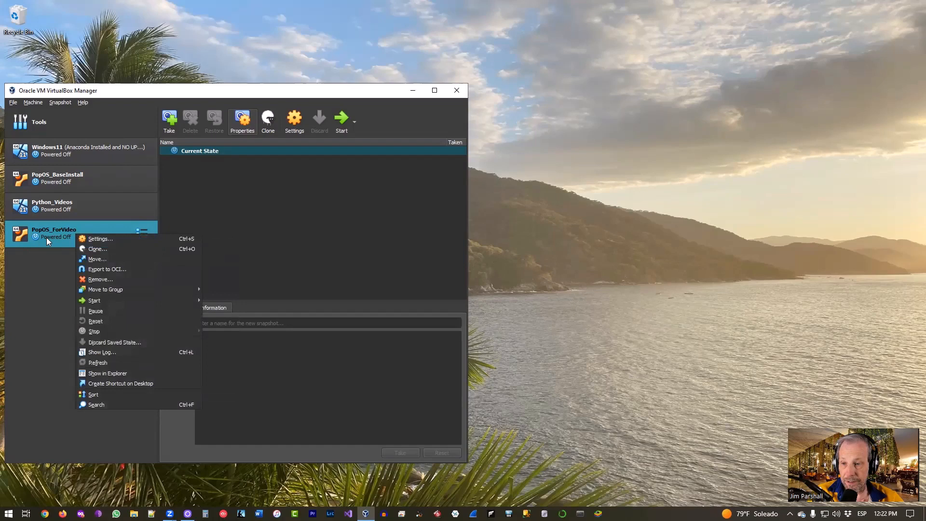
pyautogui.moveTo(98, 238)
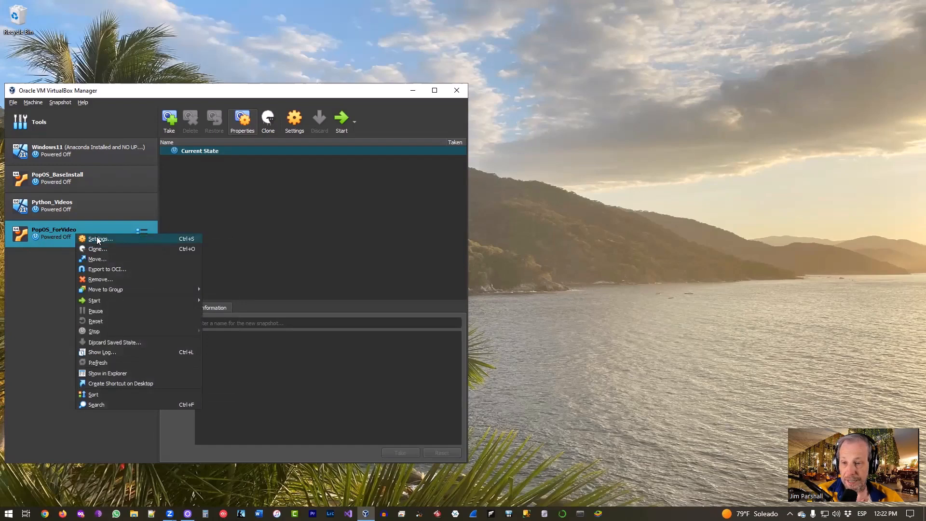
pyautogui.click(100, 238)
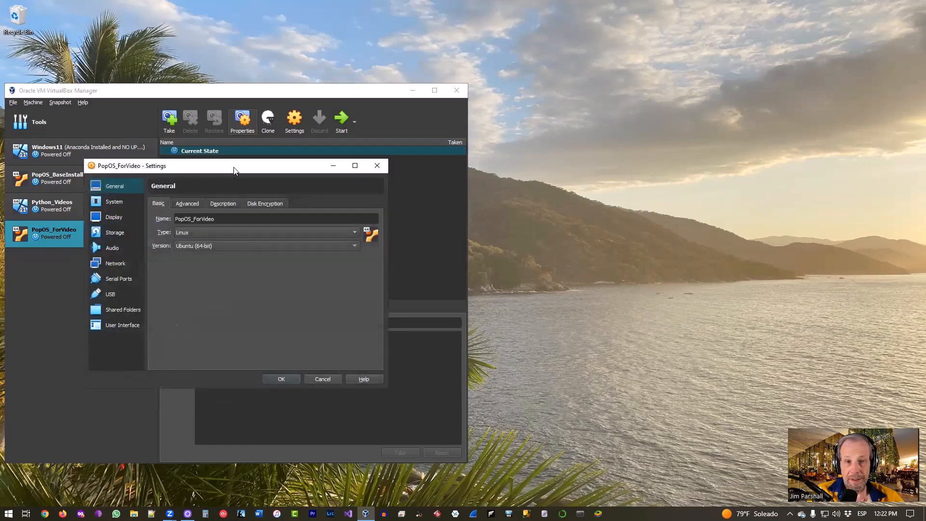
pyautogui.moveTo(234, 164); pyautogui.dragTo(397, 47)
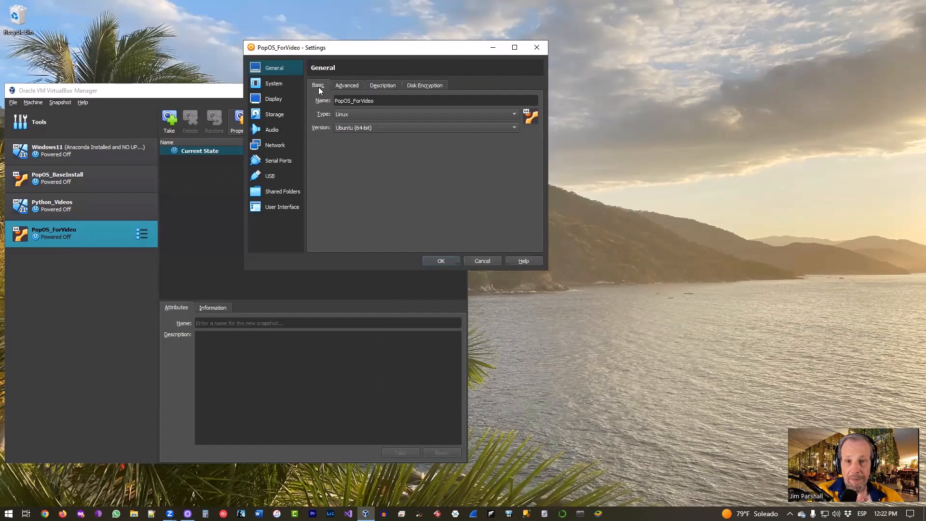
# Step: In General > Advanced set Shared Clipboard to Bidirectional, leaving drag and drop disabled
pyautogui.click(346, 84)
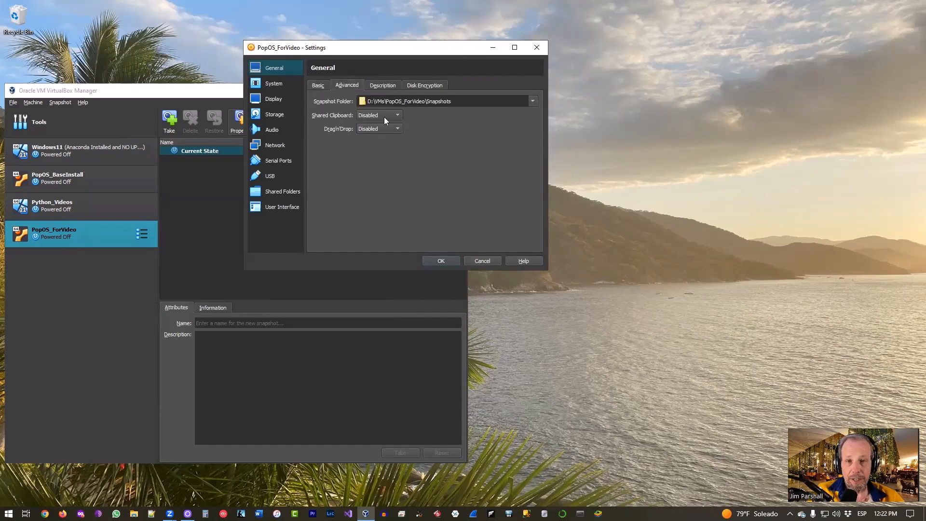
pyautogui.click(378, 115)
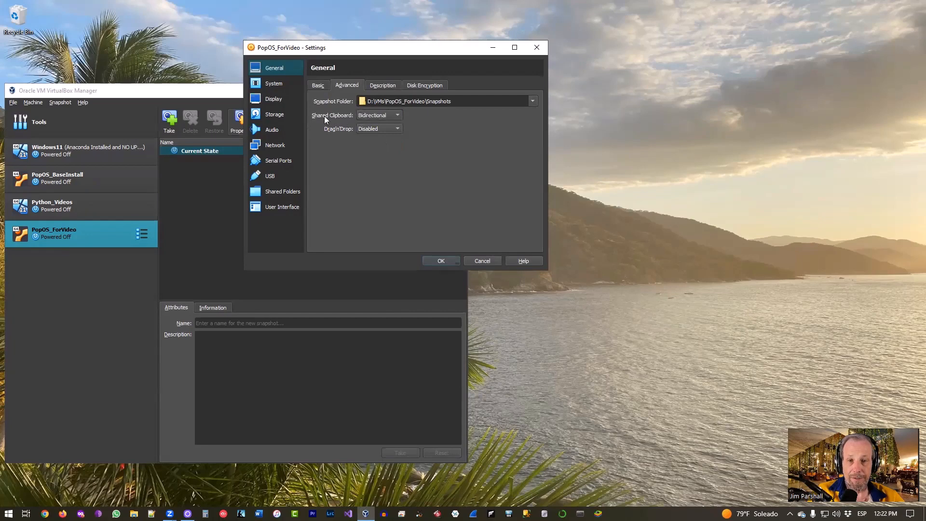
pyautogui.click(397, 129)
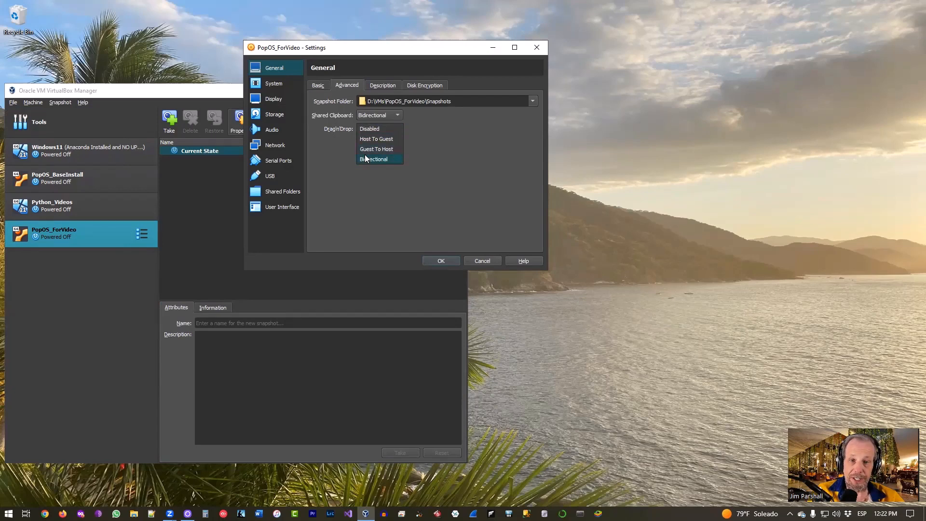
pyautogui.click(369, 128)
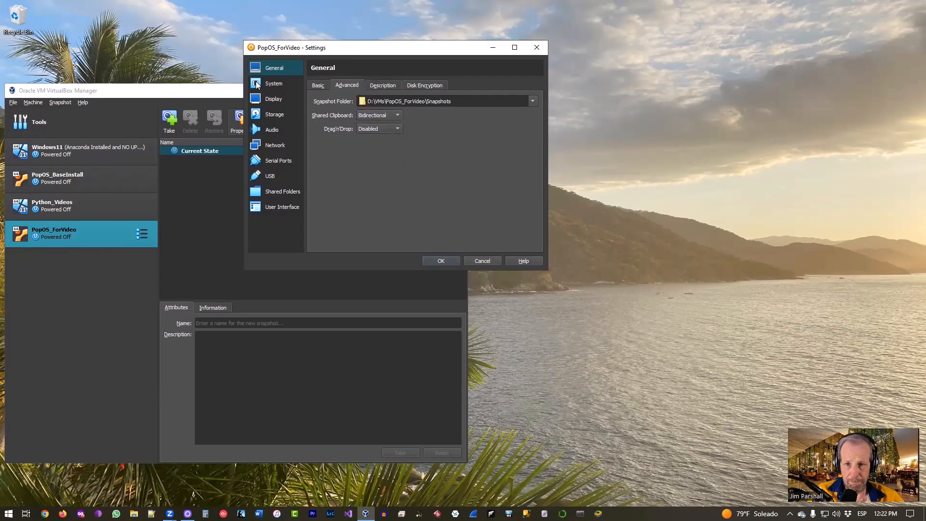
# Step: Check the System processor count, then raise Display video memory to 128 MB
pyautogui.click(273, 83)
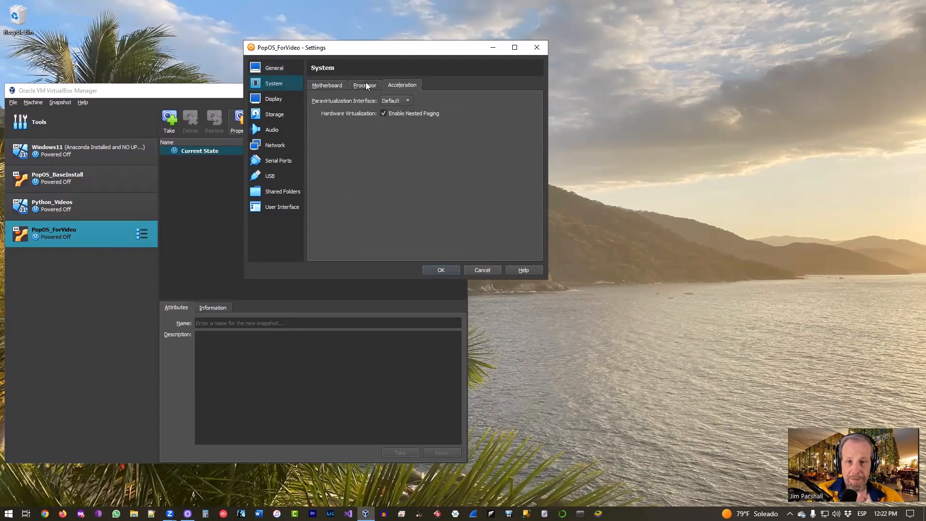
pyautogui.click(364, 85)
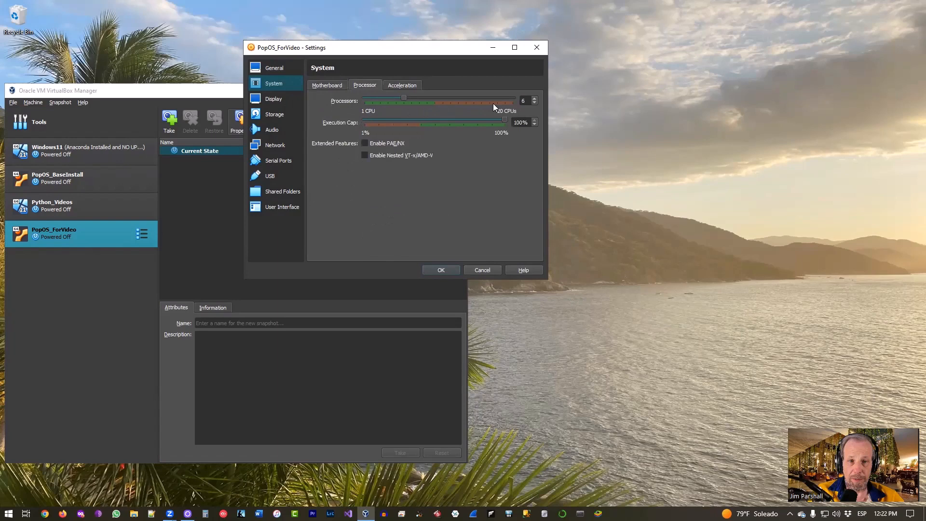
pyautogui.moveTo(506, 113)
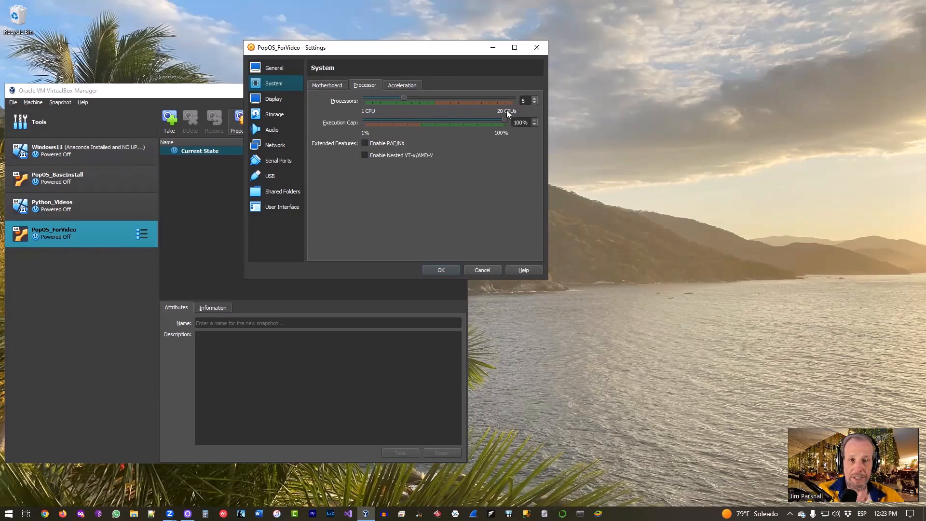
pyautogui.click(273, 99)
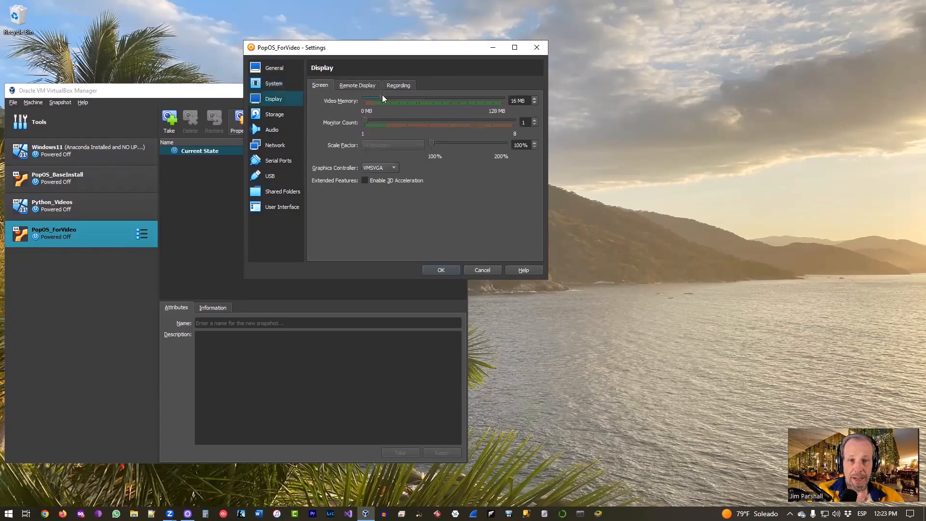
pyautogui.moveTo(381, 101); pyautogui.dragTo(504, 100)
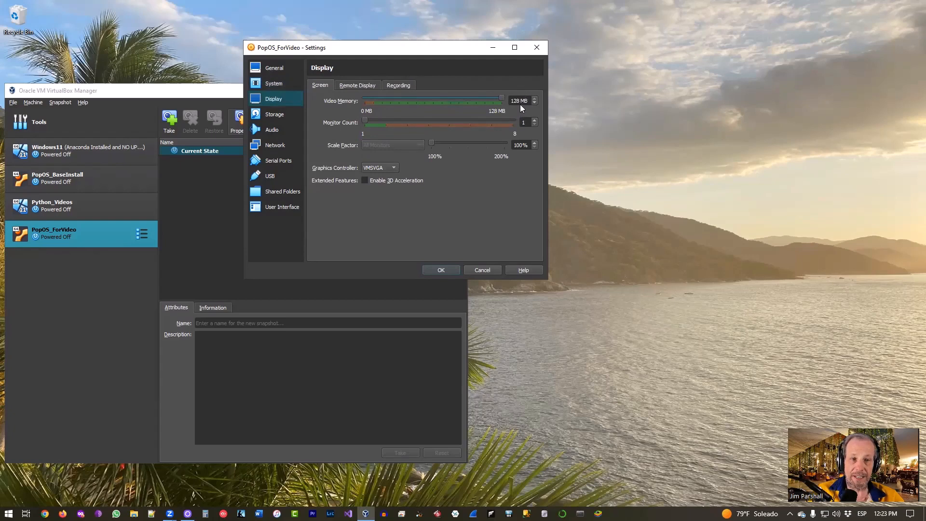
pyautogui.moveTo(481, 197)
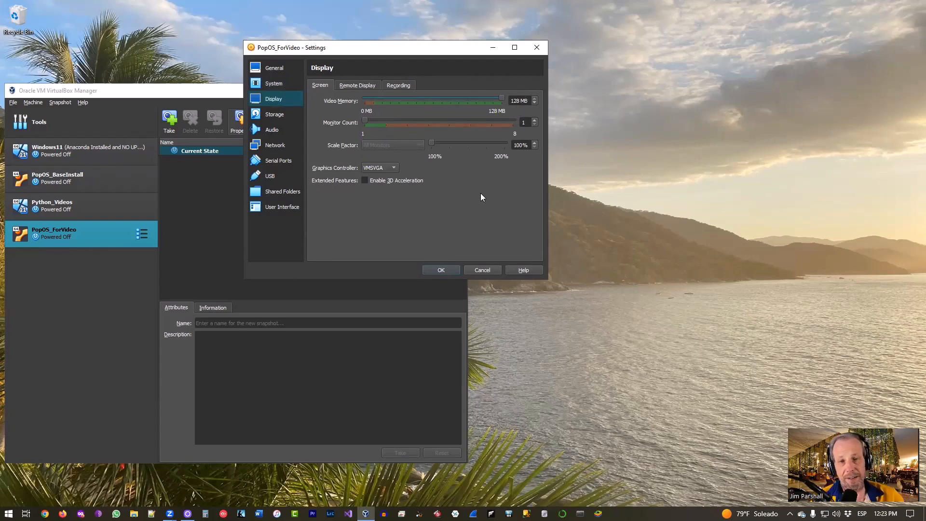
pyautogui.moveTo(485, 199)
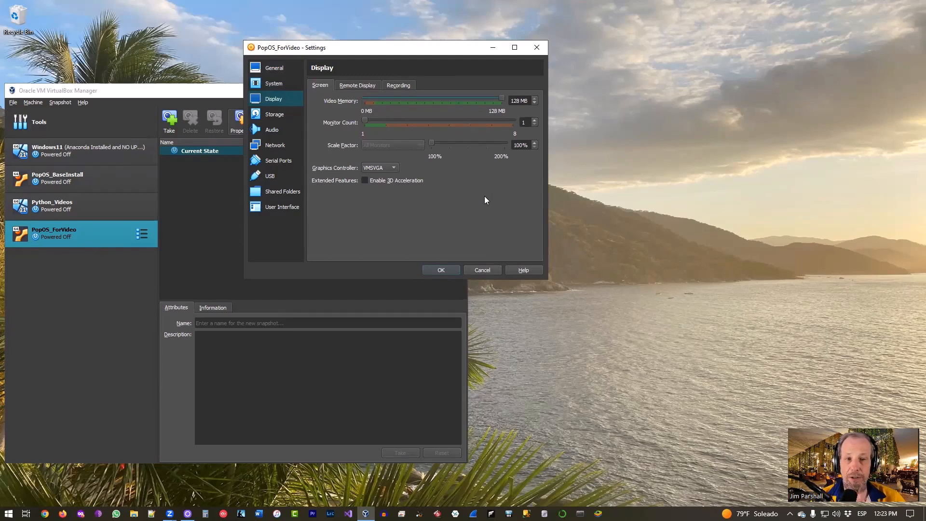
# Step: Review Storage, Audio, Network, Serial Ports, USB and Shared Folders settings without changes
pyautogui.click(274, 114)
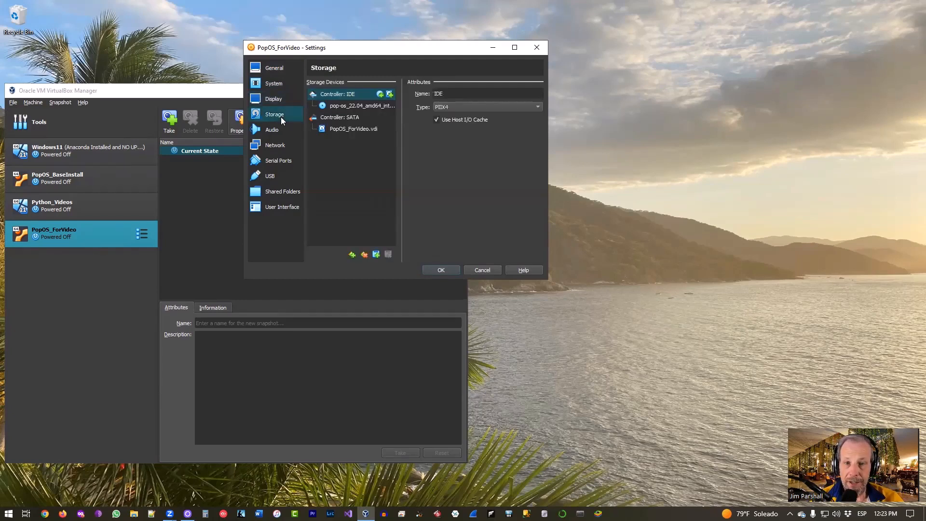
pyautogui.click(272, 129)
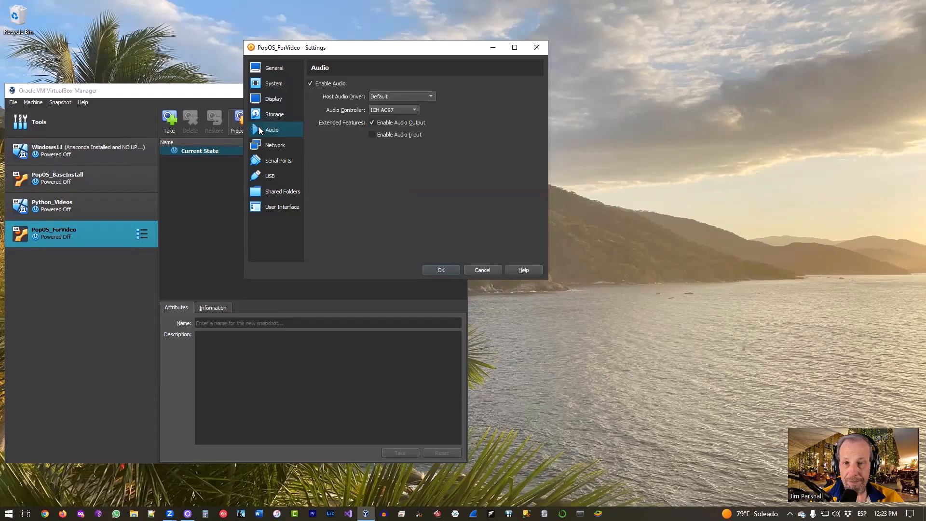
pyautogui.moveTo(312, 95)
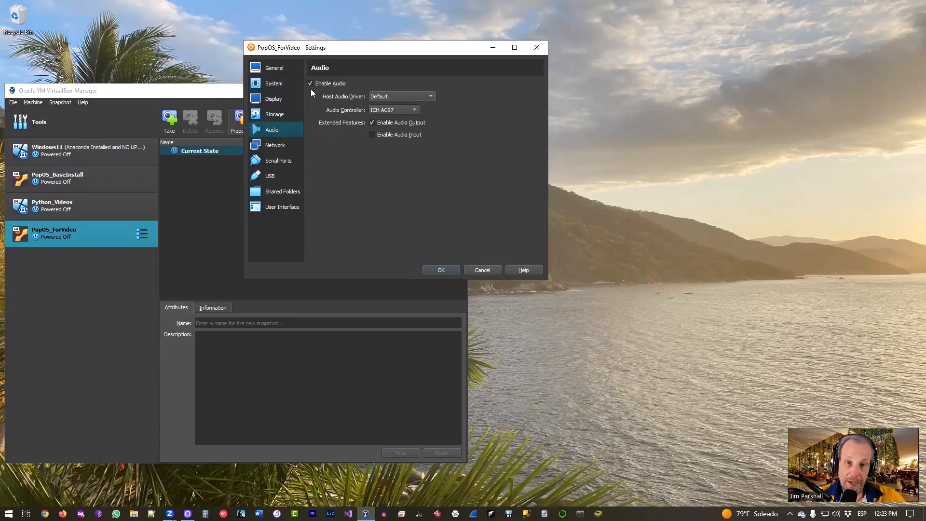
pyautogui.click(275, 144)
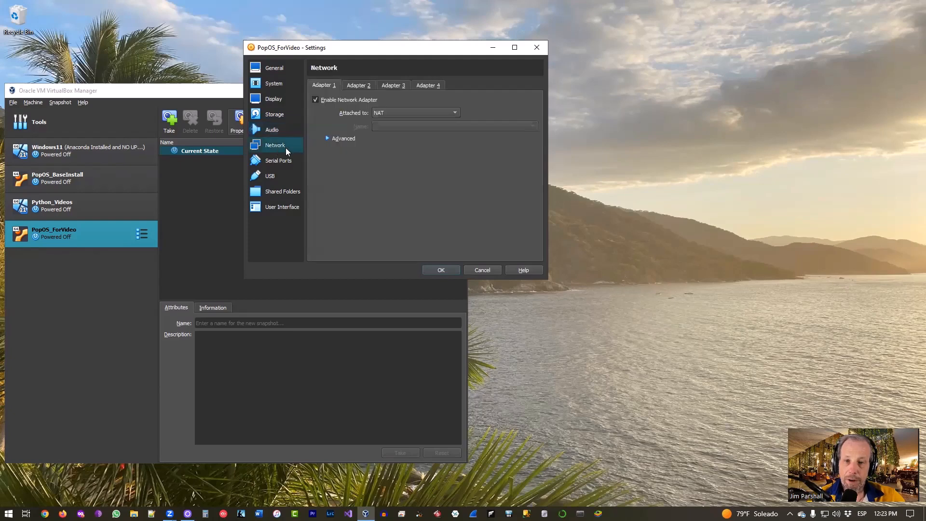
pyautogui.moveTo(375, 128)
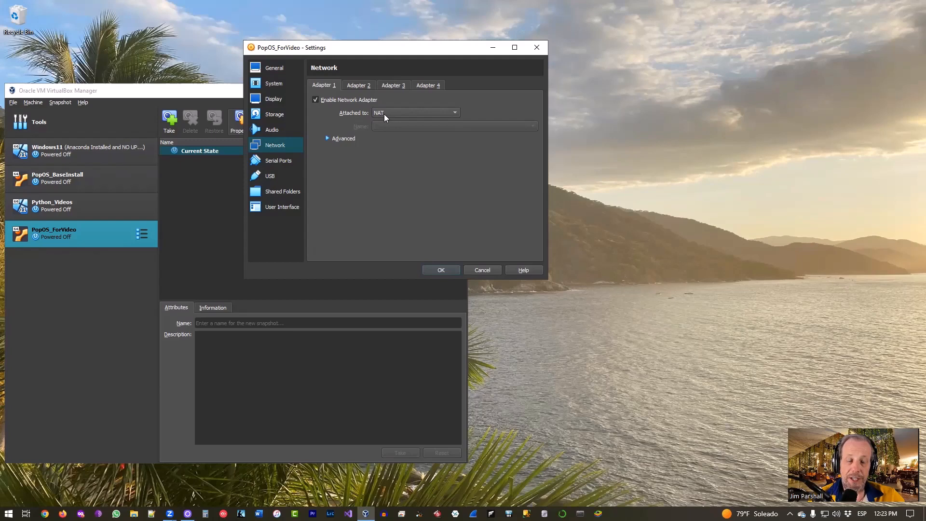
pyautogui.moveTo(414, 113)
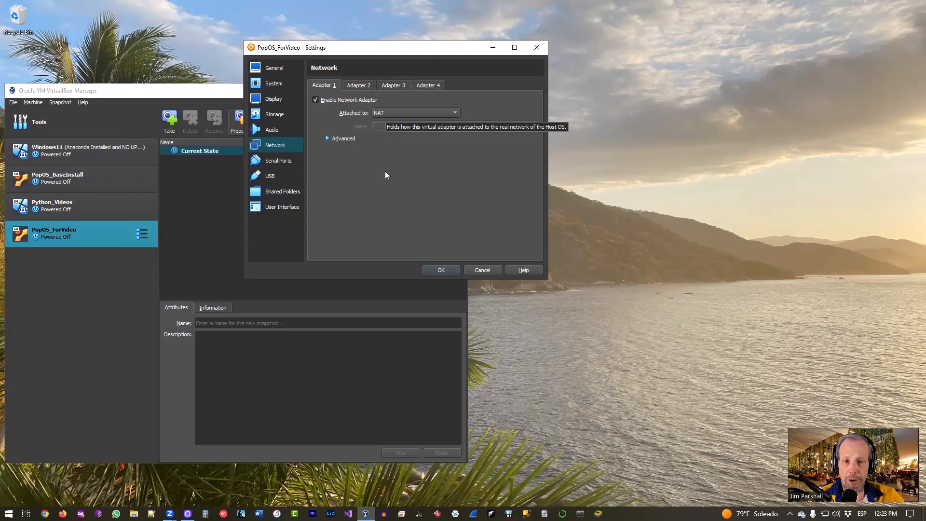
pyautogui.click(277, 160)
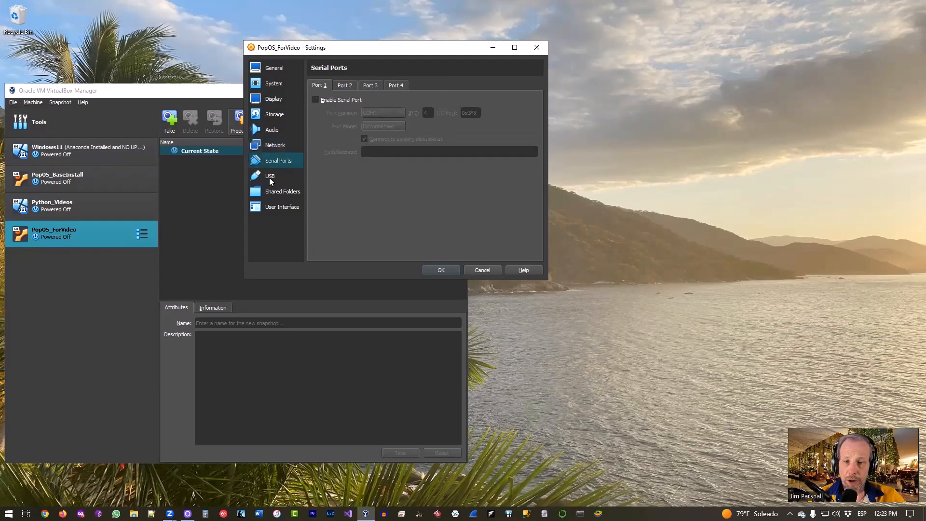
pyautogui.click(270, 176)
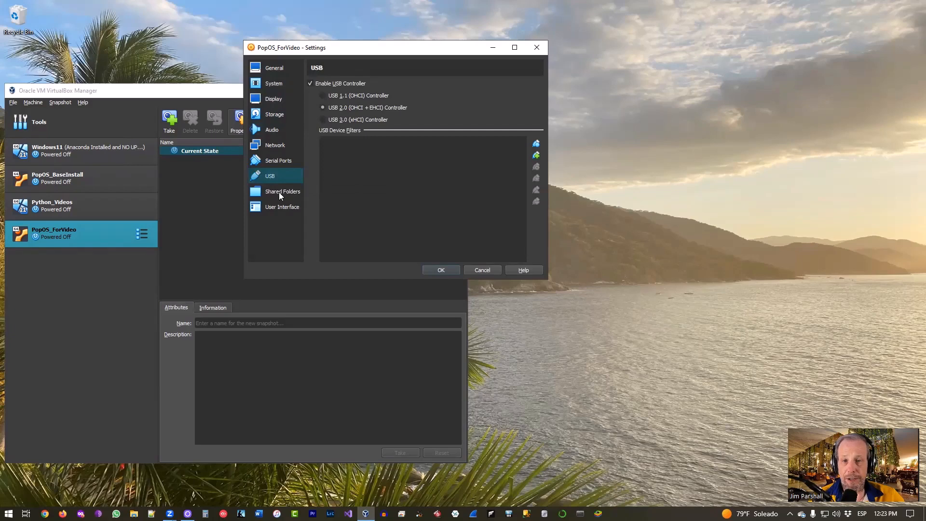
pyautogui.click(283, 207)
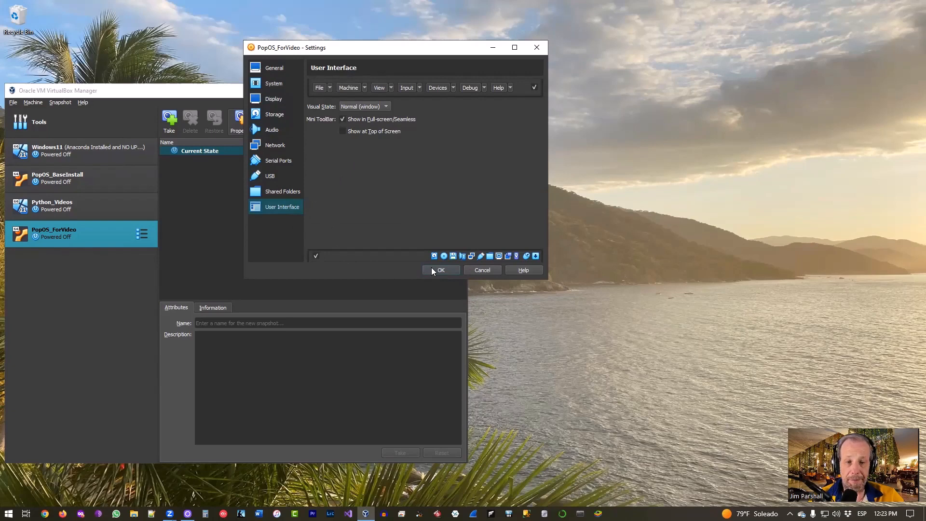
# Step: Save the settings with OK and start PopOS_ForVideo, booting to the Pop!_OS live desktop
pyautogui.click(440, 270)
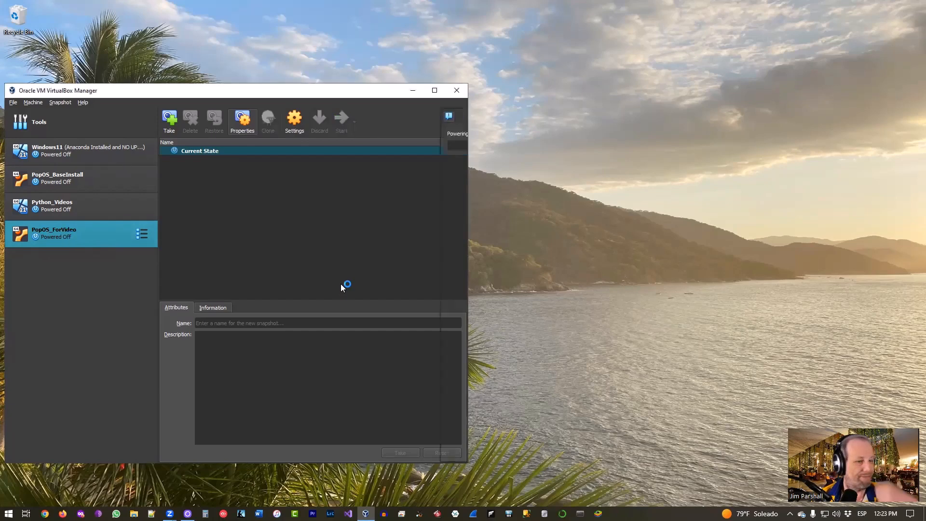
pyautogui.click(341, 117)
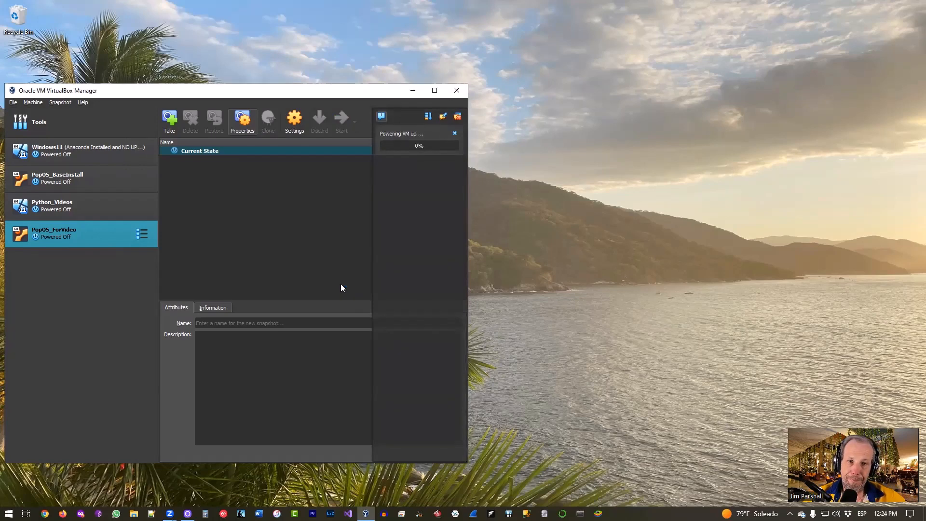
pyautogui.click(340, 118)
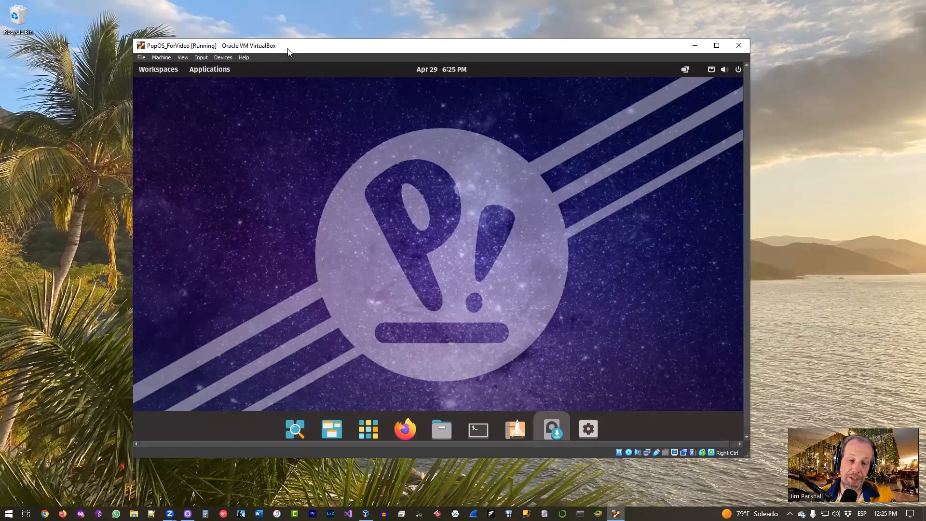
# Step: Confirm English (United States) as the Pop!_OS installer language
pyautogui.click(551, 428)
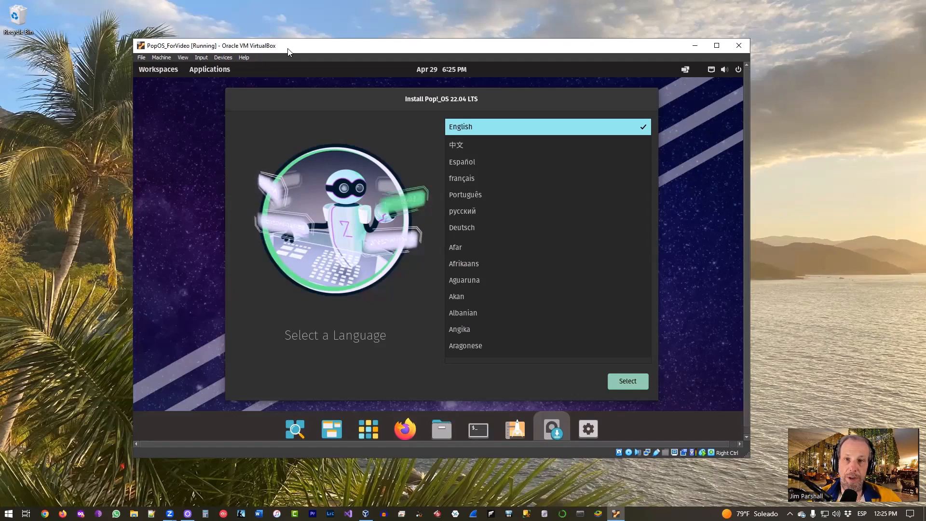
pyautogui.moveTo(312, 51)
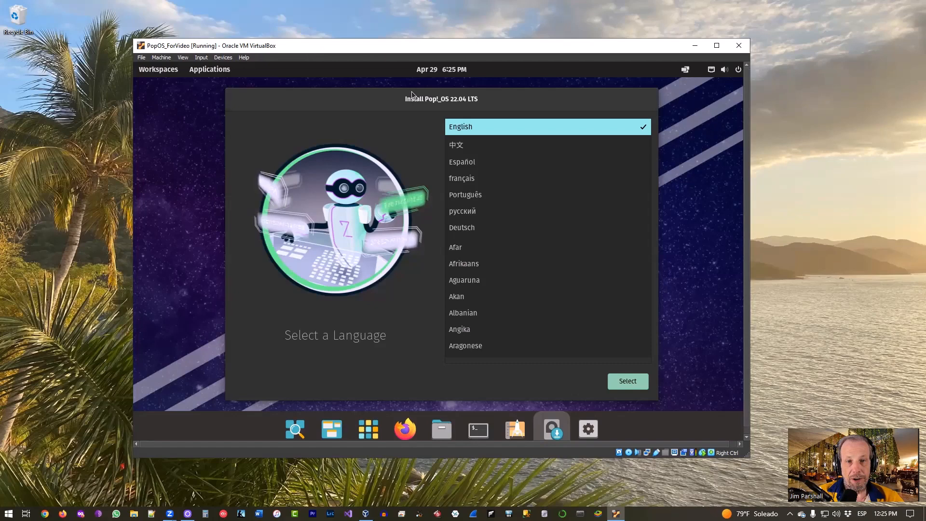
pyautogui.moveTo(493, 115)
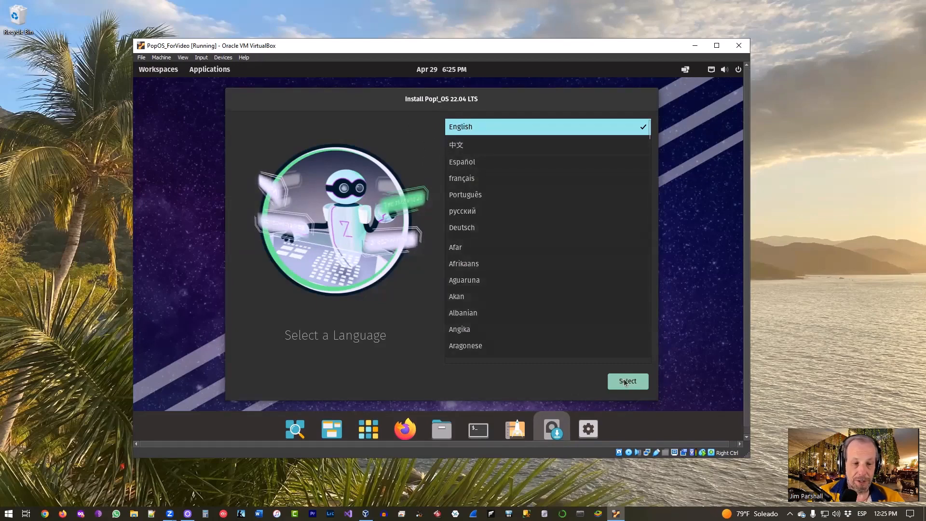
pyautogui.moveTo(627, 386)
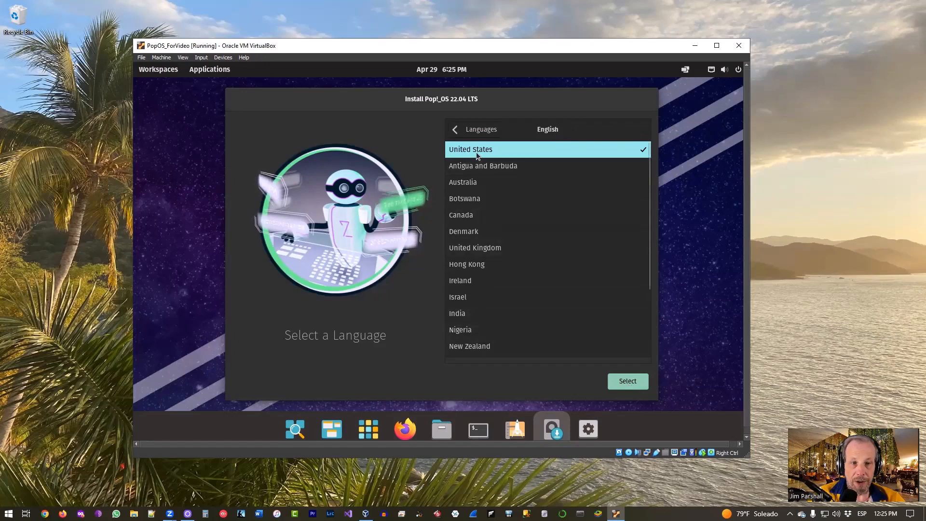
pyautogui.moveTo(437, 146)
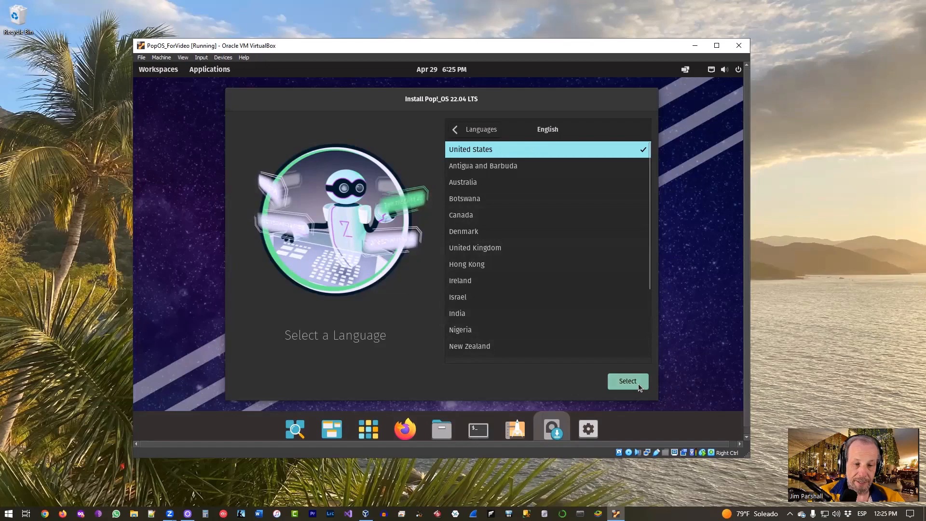
pyautogui.click(627, 380)
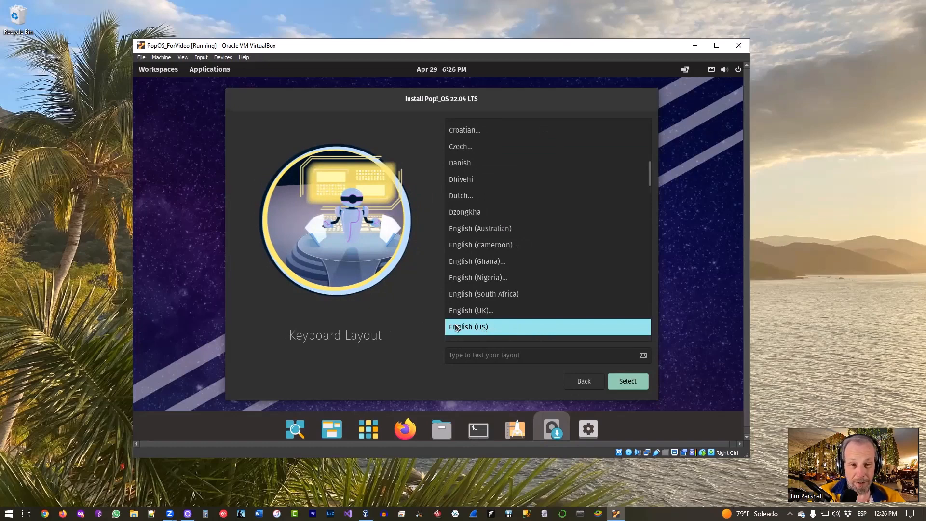
pyautogui.moveTo(476, 330)
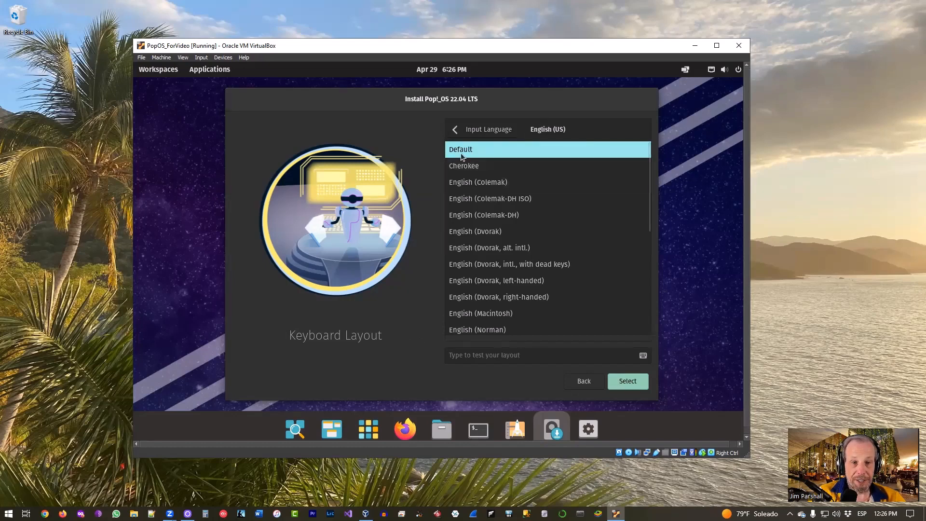
pyautogui.moveTo(640, 390)
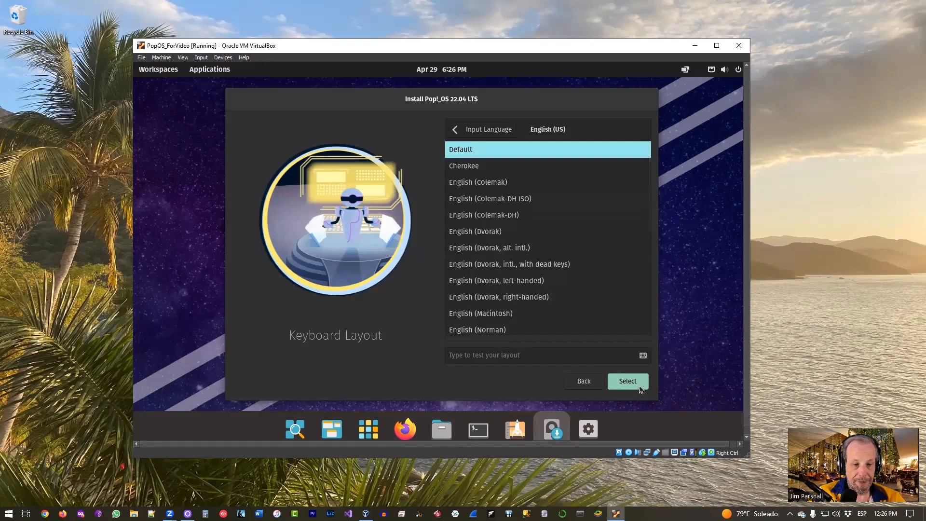
# Step: Accept the English (US) keyboard layout and choose a clean install of Pop!_OS
pyautogui.click(627, 381)
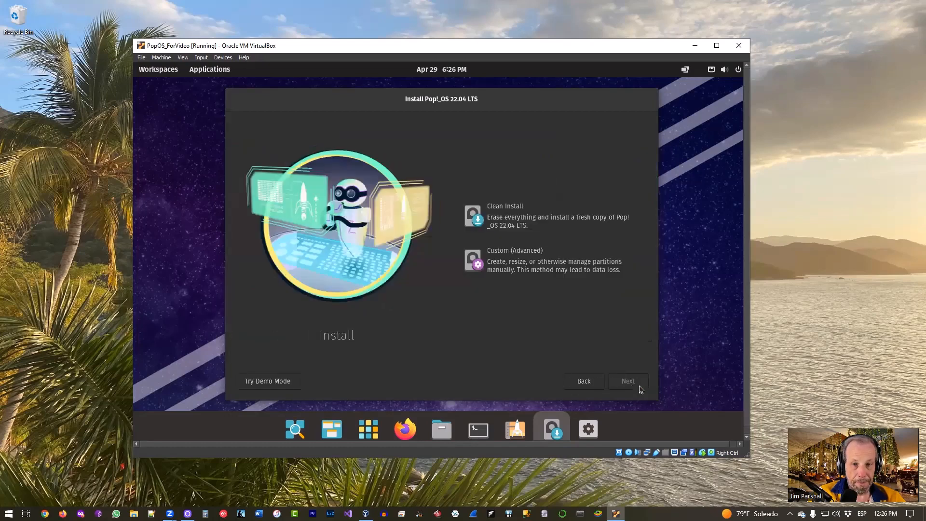
pyautogui.click(542, 215)
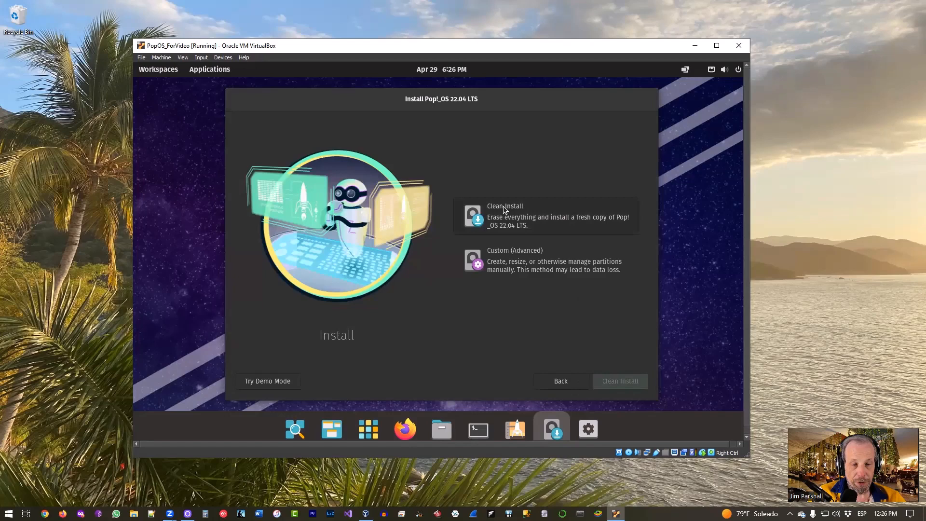
pyautogui.click(504, 205)
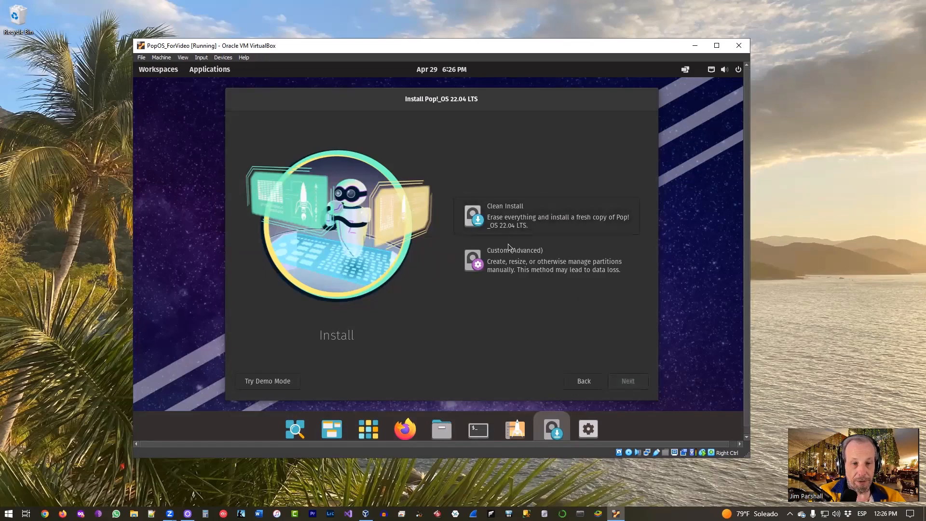
pyautogui.click(543, 215)
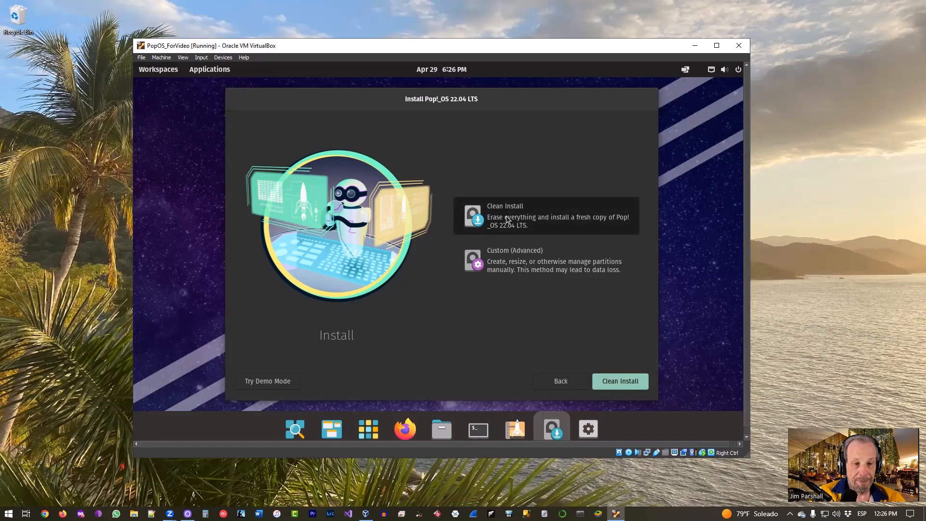
pyautogui.click(620, 381)
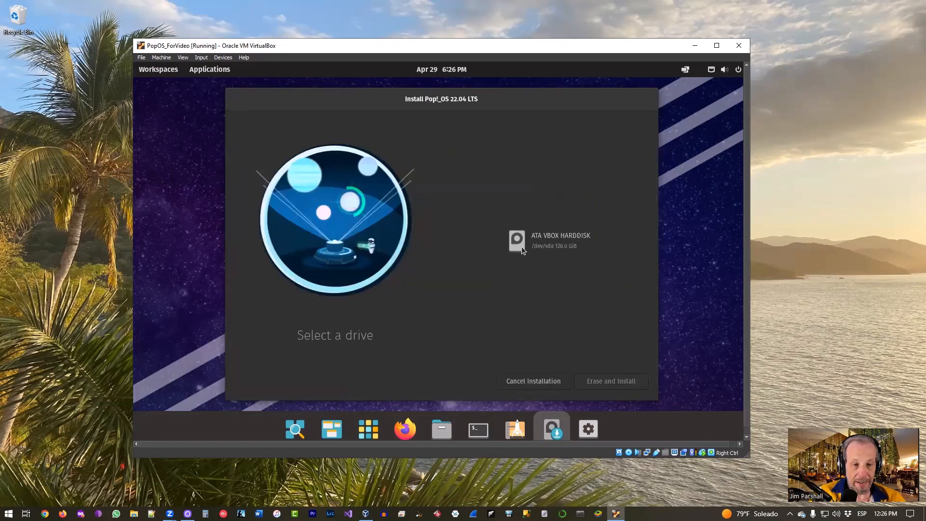
pyautogui.moveTo(612, 261)
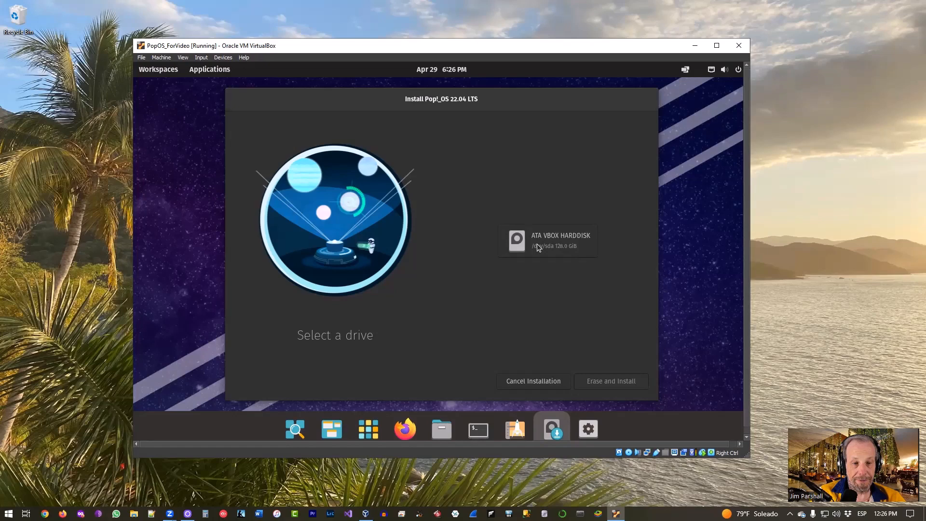
# Step: Erase the ATA VBOX HARDDISK virtual disk and install Pop!_OS onto it
pyautogui.click(546, 240)
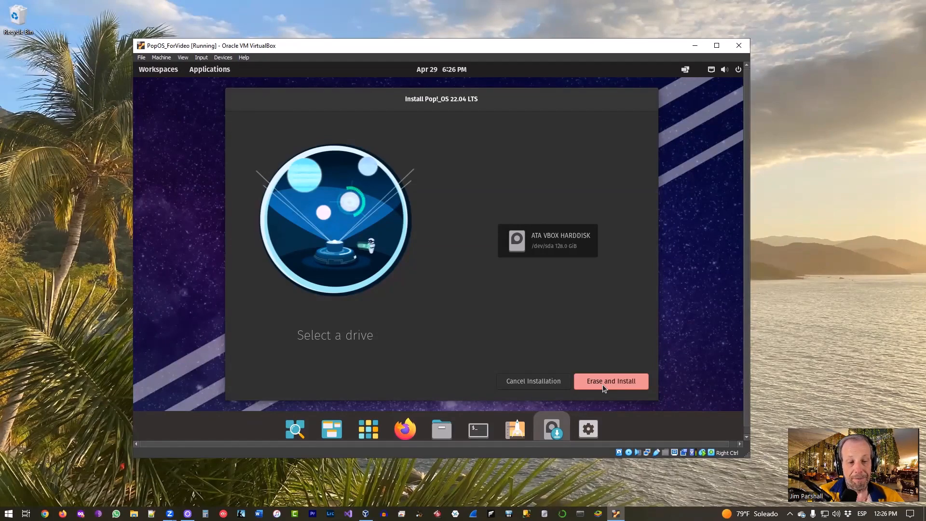
pyautogui.click(610, 381)
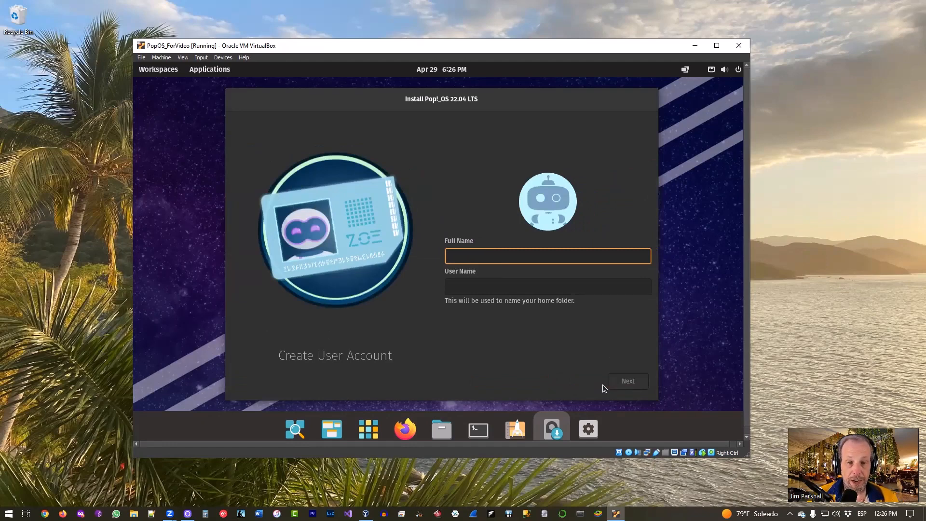
# Step: Enter the account's full name and user name and continue to the password step
pyautogui.write('Jim P')
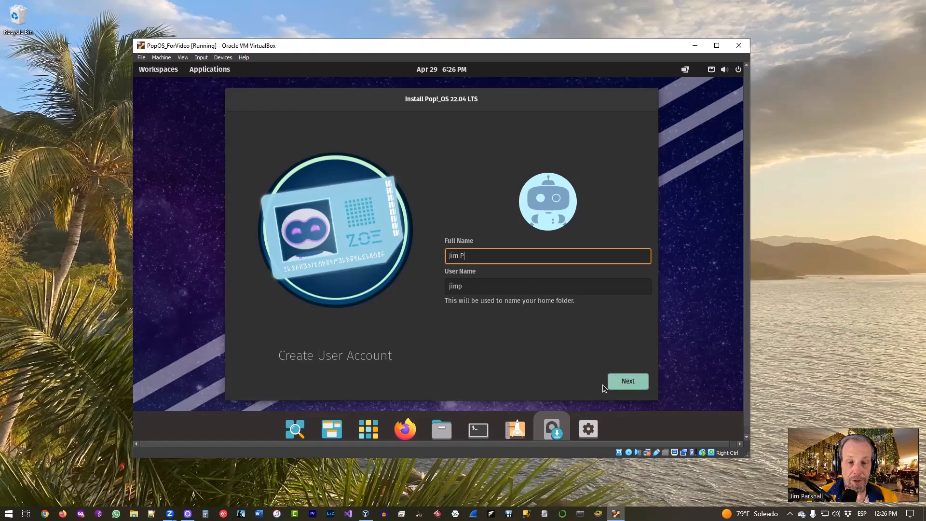
pyautogui.write('arshall')
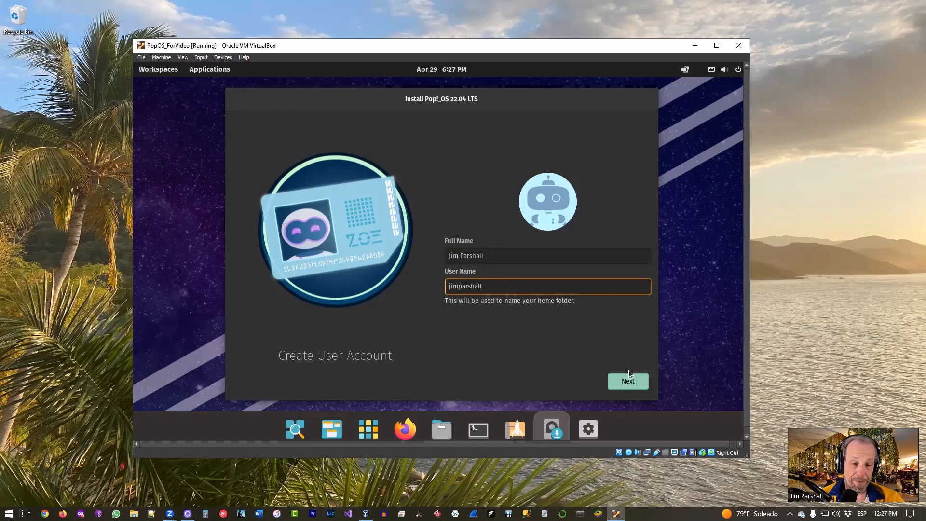
pyautogui.click(628, 381)
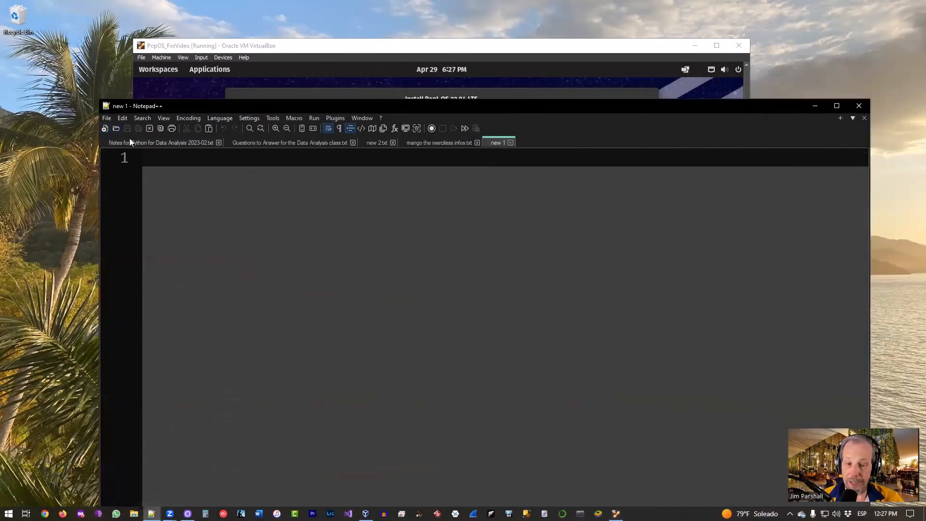
pyautogui.write('Pas')
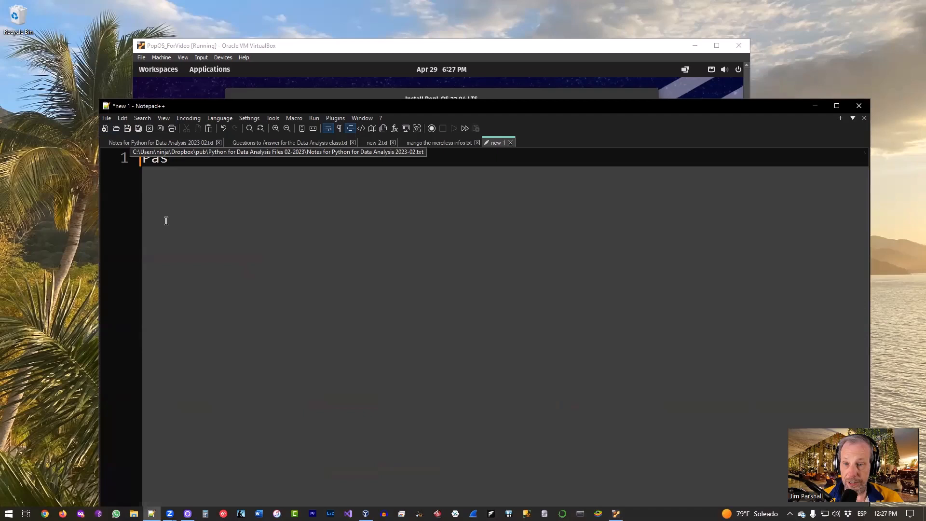
pyautogui.write('swr')
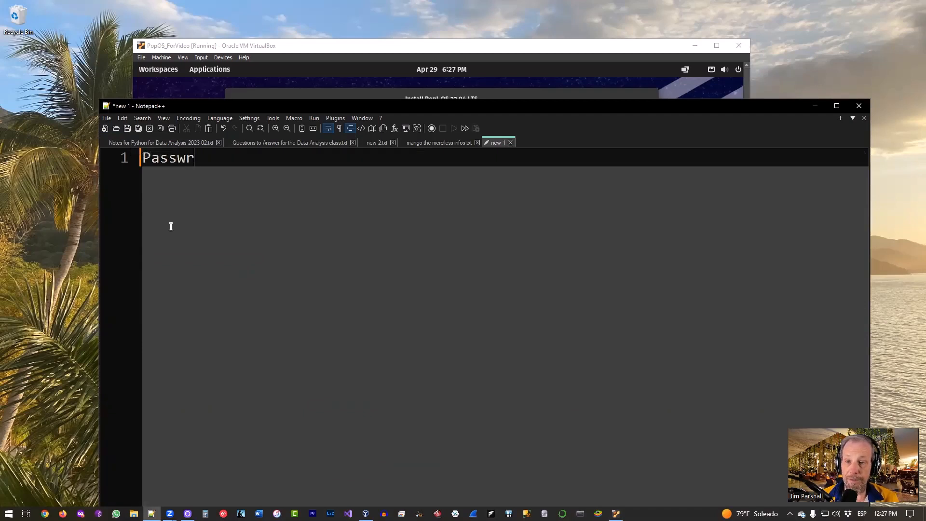
pyautogui.write('ord1')
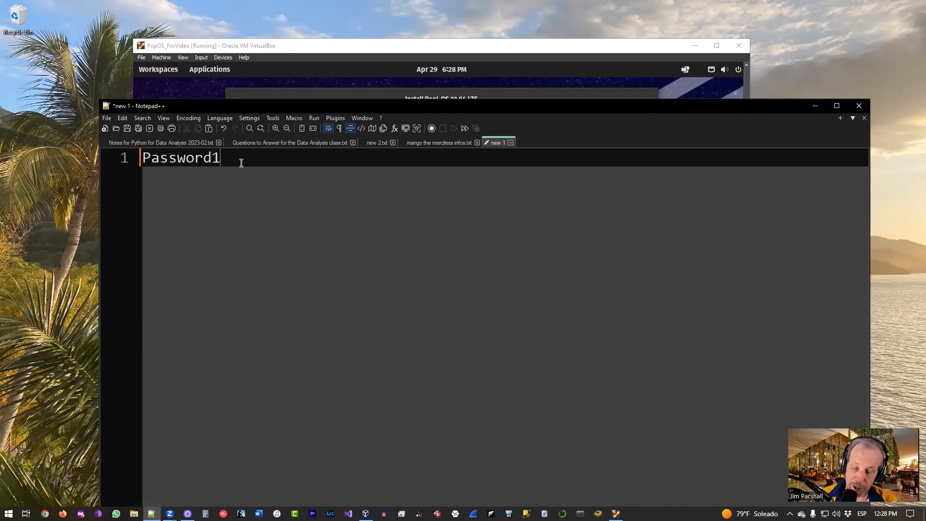
pyautogui.write('!')
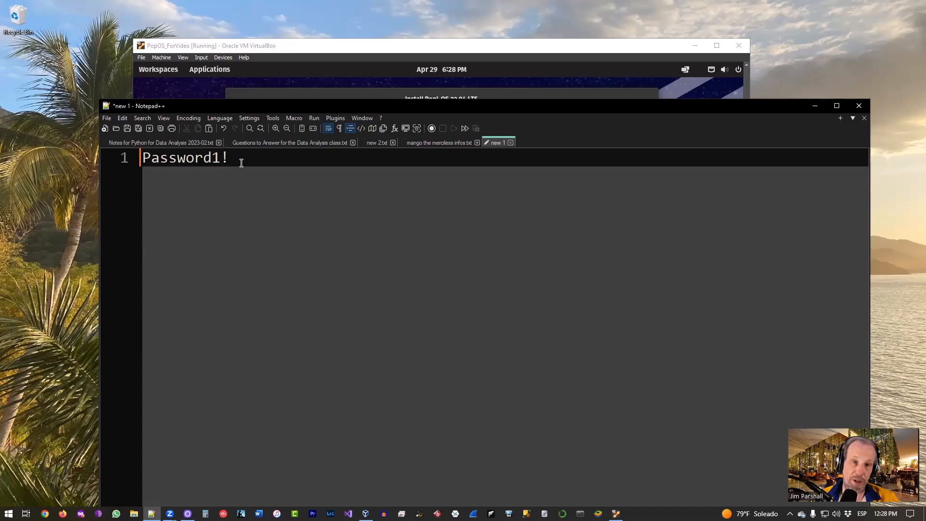
pyautogui.press('Backspace')
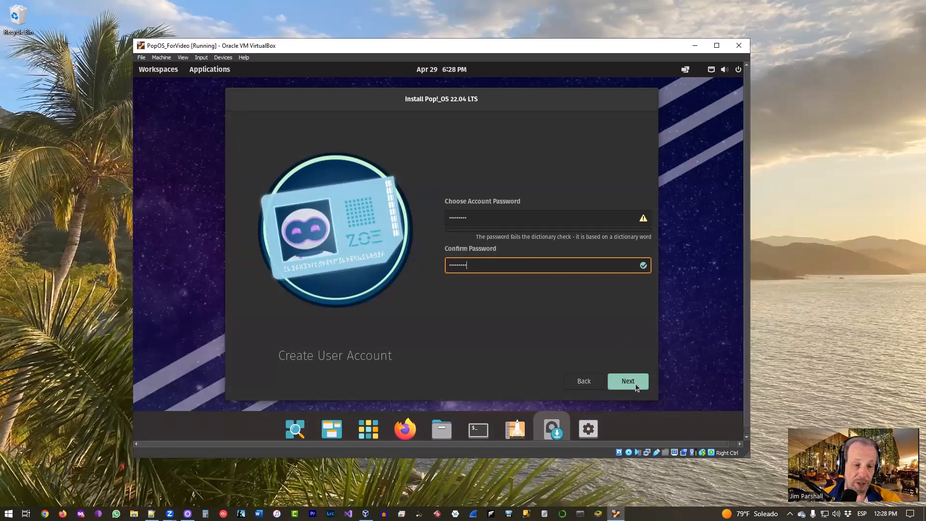
# Step: Accept the matching account password and continue to Drive Encryption
pyautogui.click(627, 381)
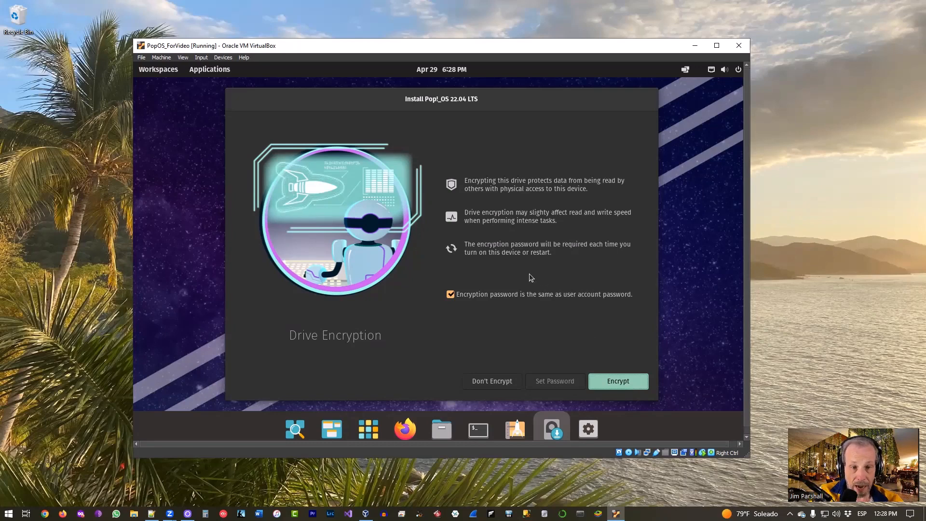
pyautogui.moveTo(512, 167)
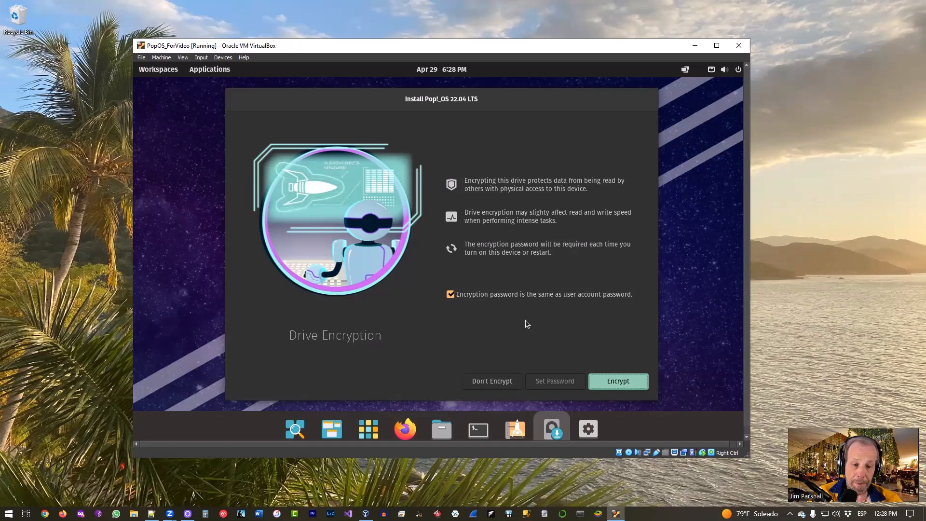
pyautogui.moveTo(504, 387)
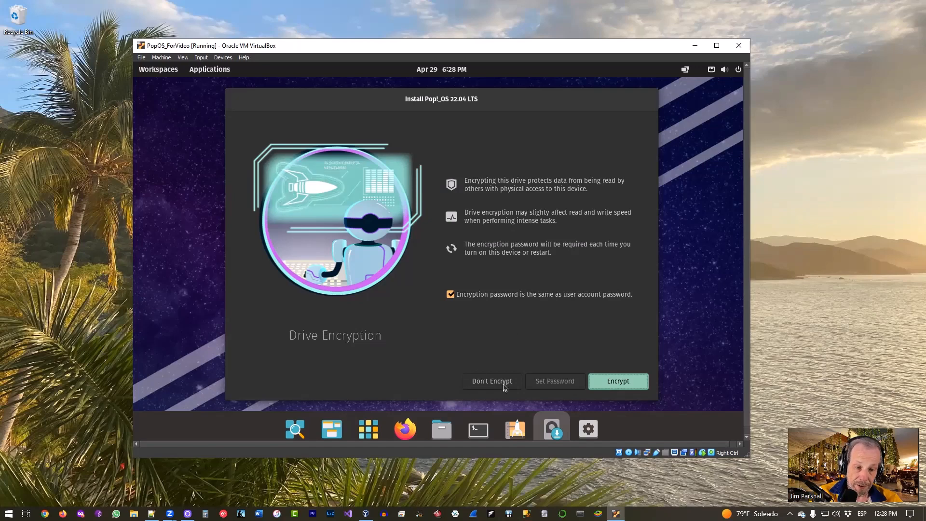
# Step: Choose Don't Encrypt so Pop!_OS installs without drive encryption
pyautogui.click(617, 381)
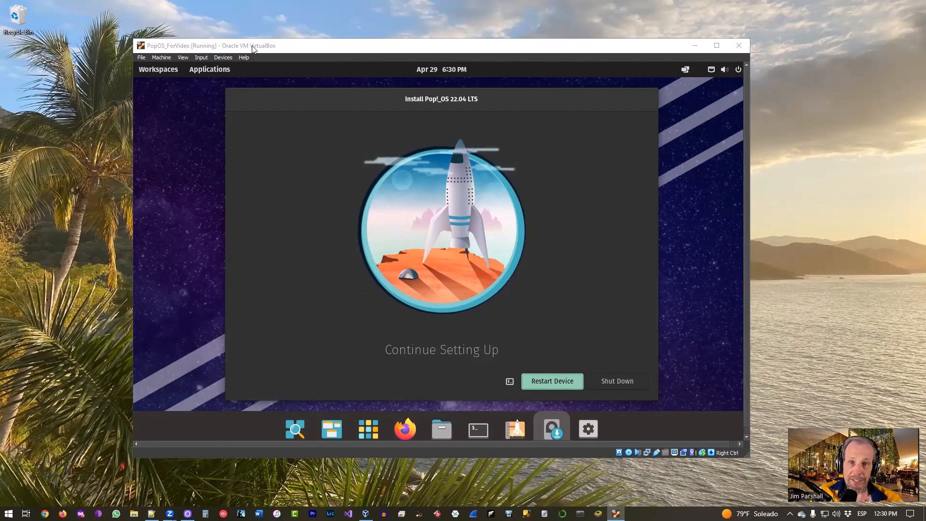
pyautogui.moveTo(532, 272)
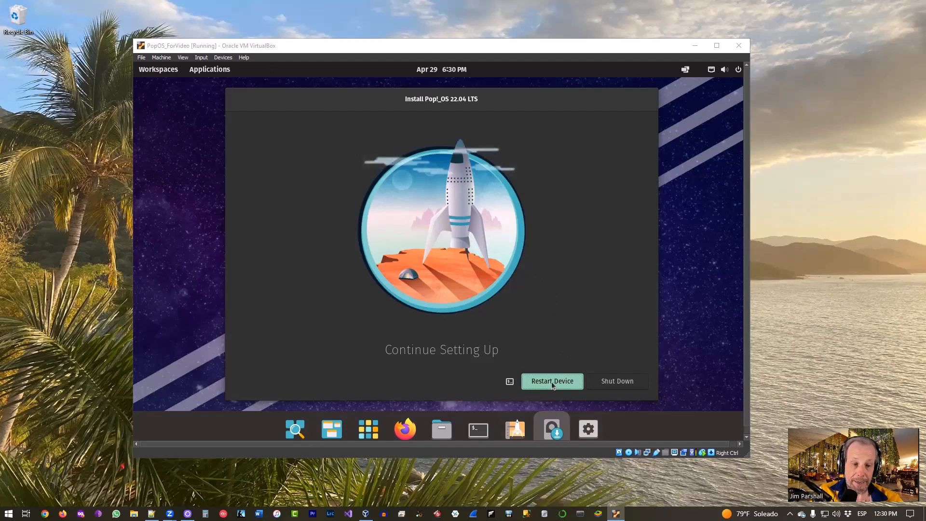
# Step: Restart the PopOS_ForVideo machine after installation so it boots to the login screen
pyautogui.click(551, 381)
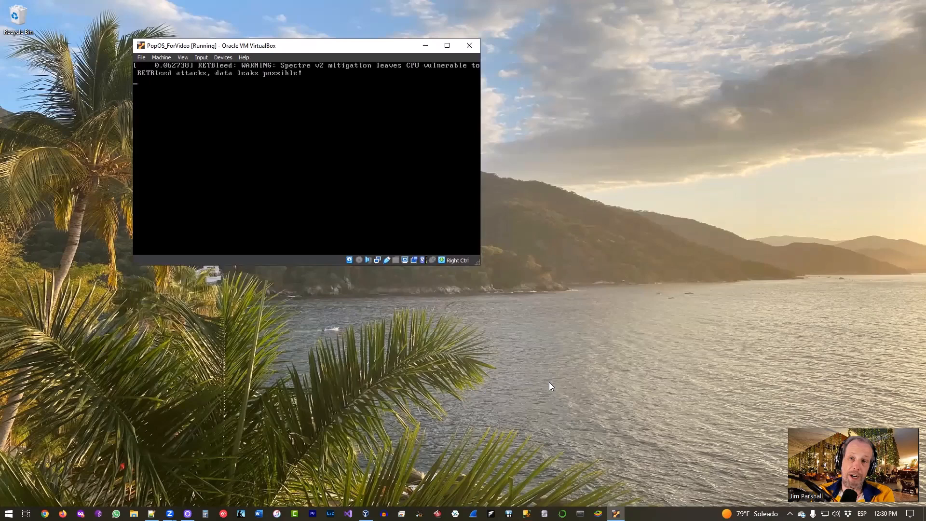
pyautogui.click(446, 45)
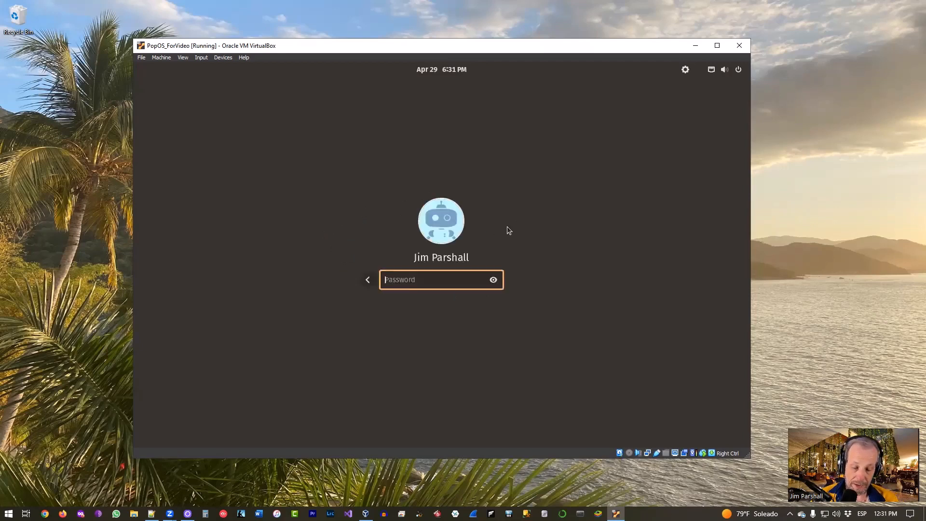
# Step: Log in to the new Pop!_OS account with its password
pyautogui.write('password')
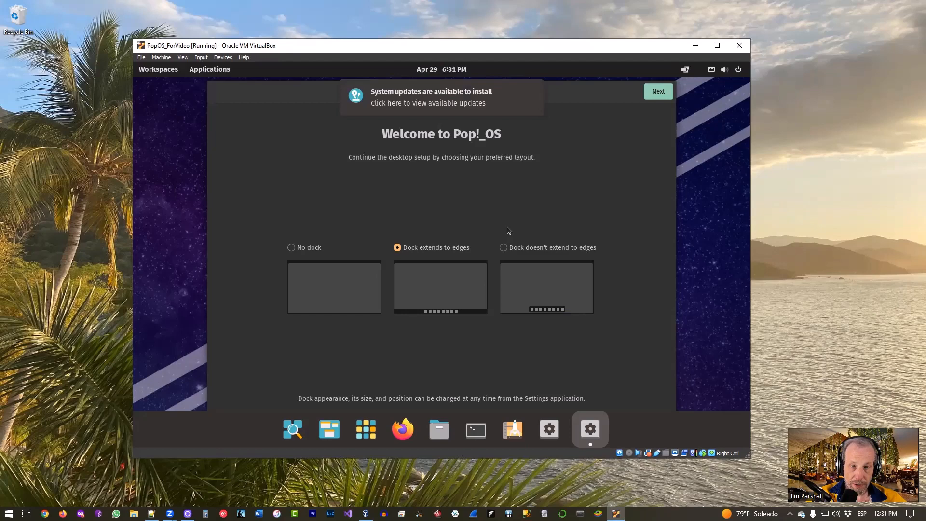
pyautogui.moveTo(548, 428)
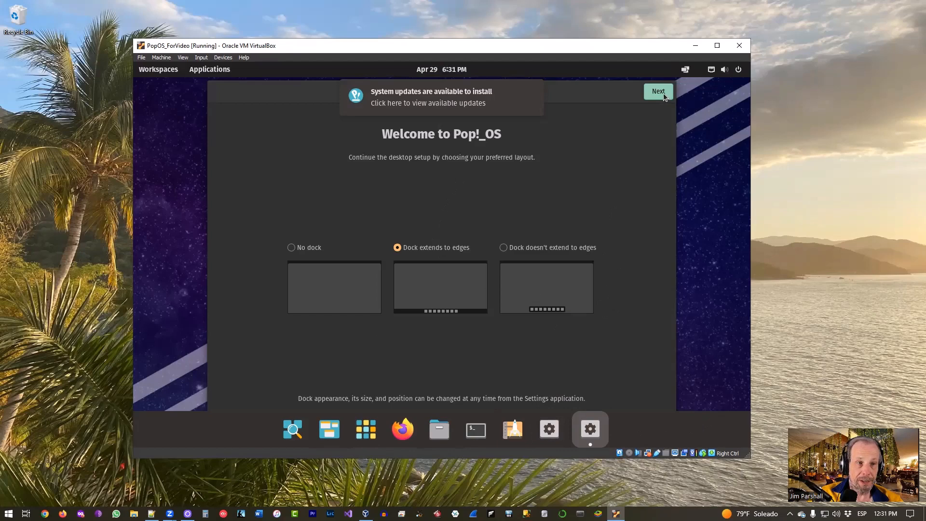
# Step: Keep the default dock, top bar, launcher and gestures settings in the welcome setup
pyautogui.click(657, 90)
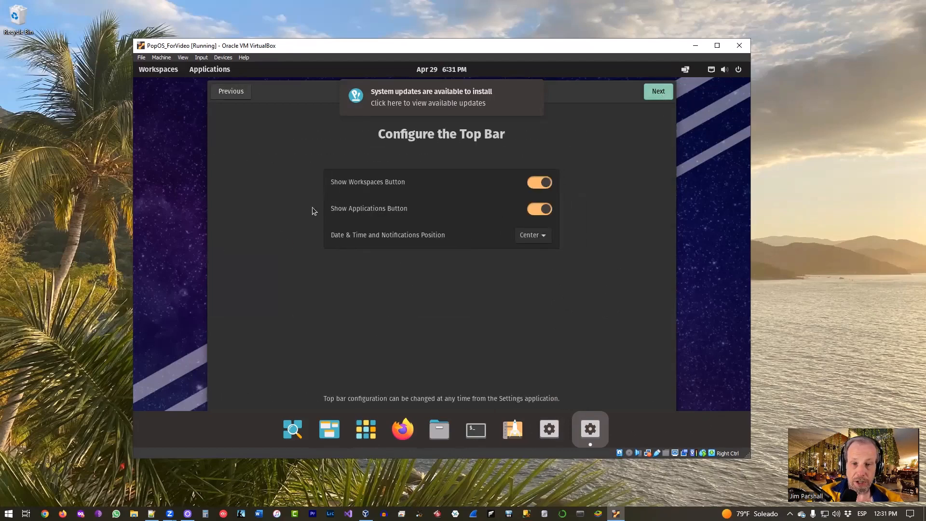
pyautogui.moveTo(672, 84)
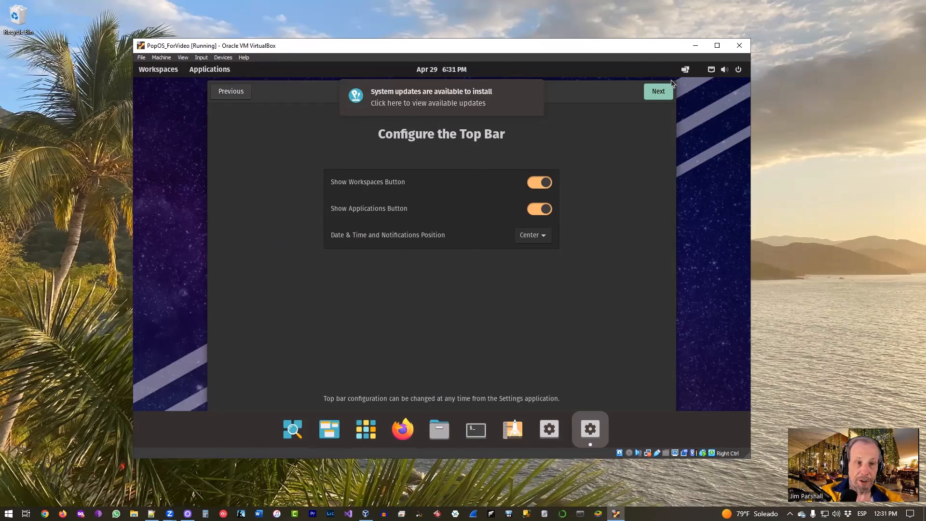
pyautogui.click(657, 91)
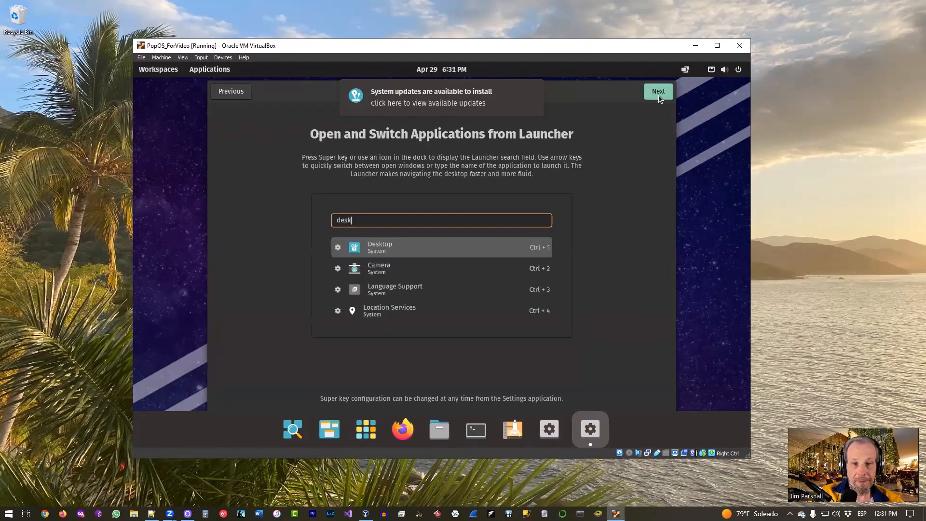
pyautogui.moveTo(445, 220)
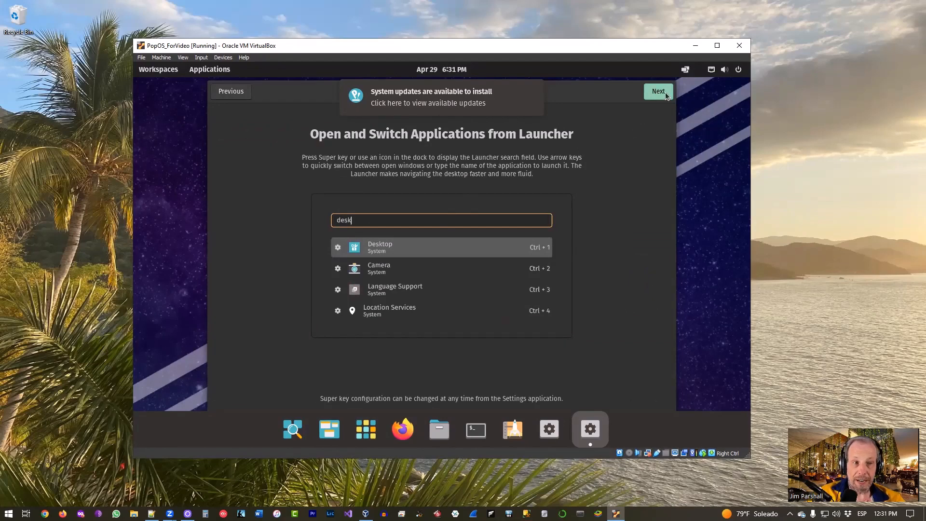
pyautogui.moveTo(663, 97)
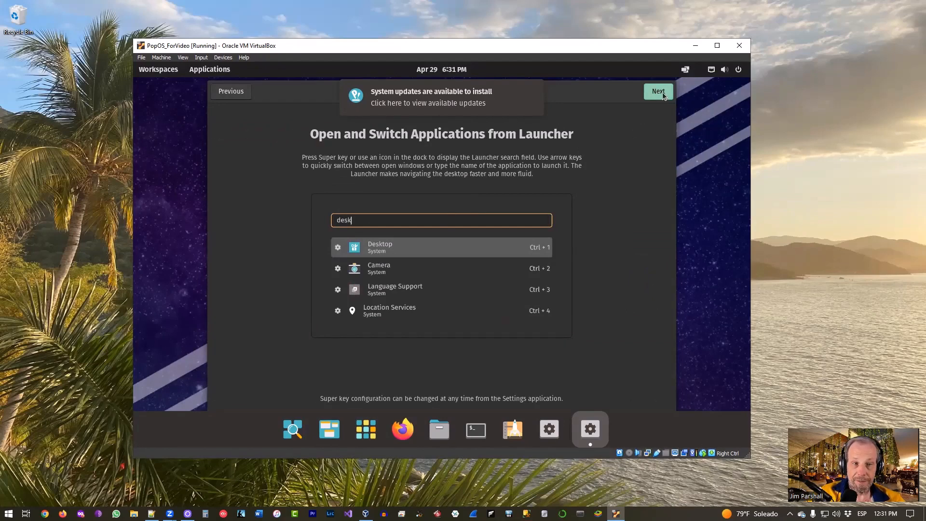
pyautogui.click(657, 91)
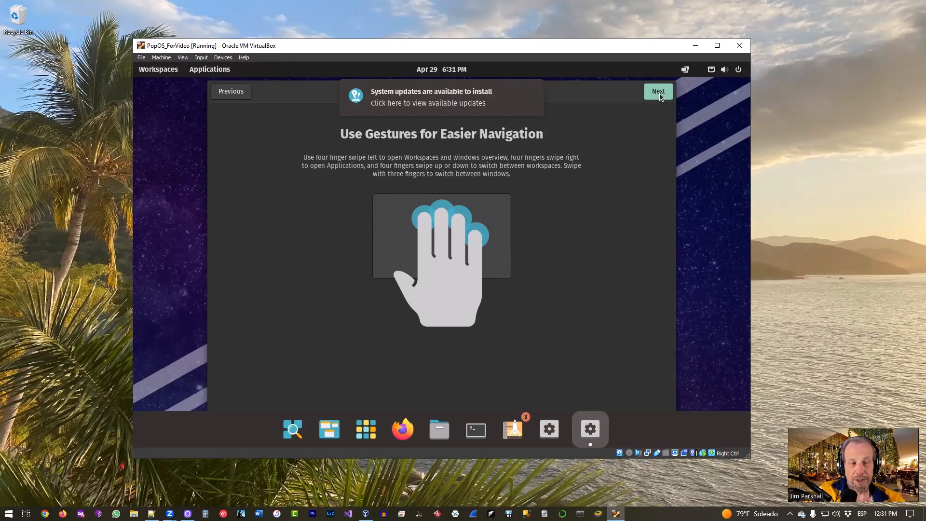
pyautogui.click(656, 91)
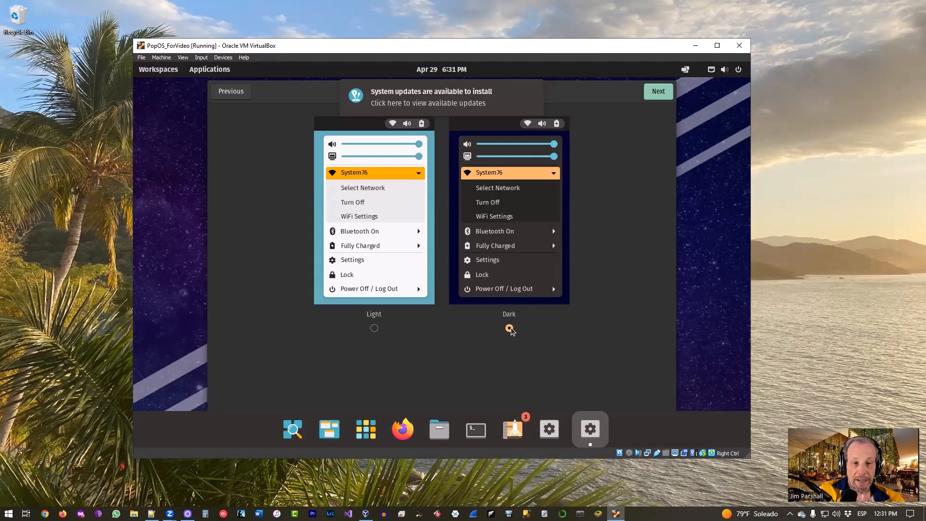
# Step: Choose the Dark appearance and continue to the Privacy page
pyautogui.click(508, 328)
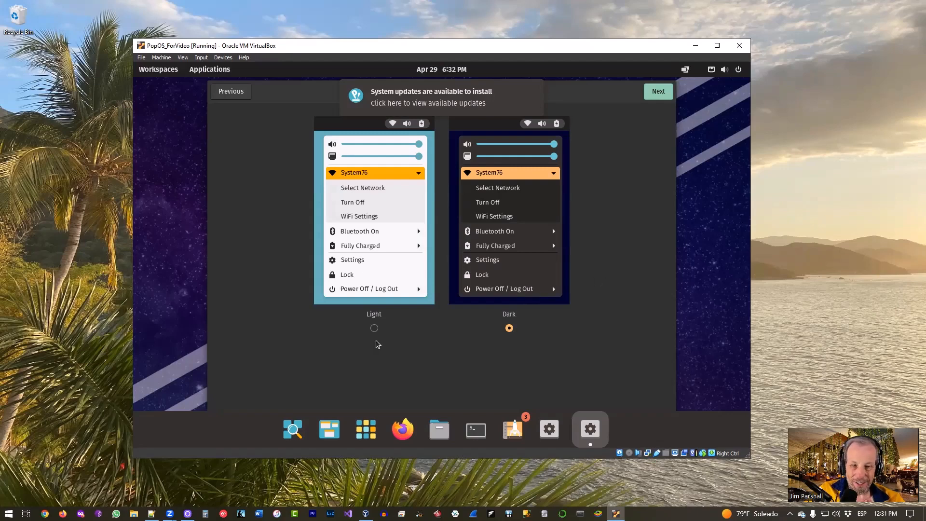
pyautogui.moveTo(576, 319)
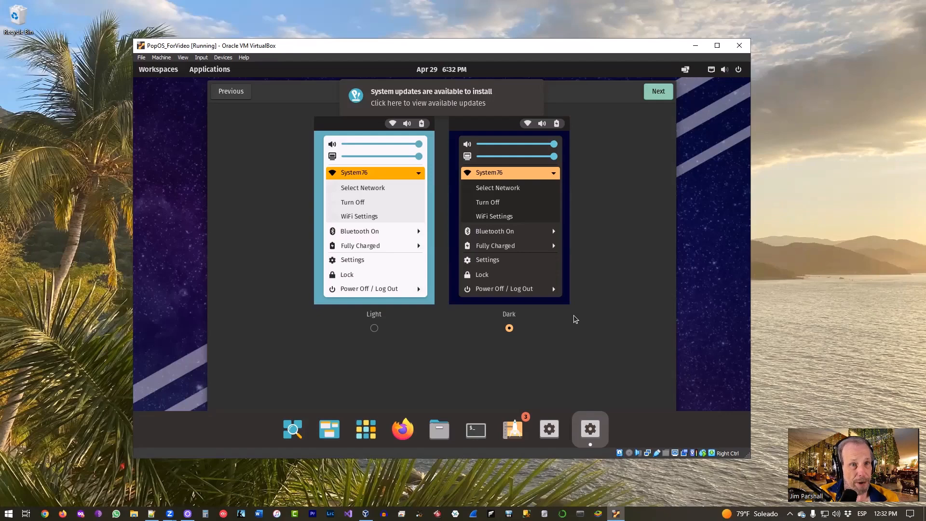
pyautogui.moveTo(606, 264)
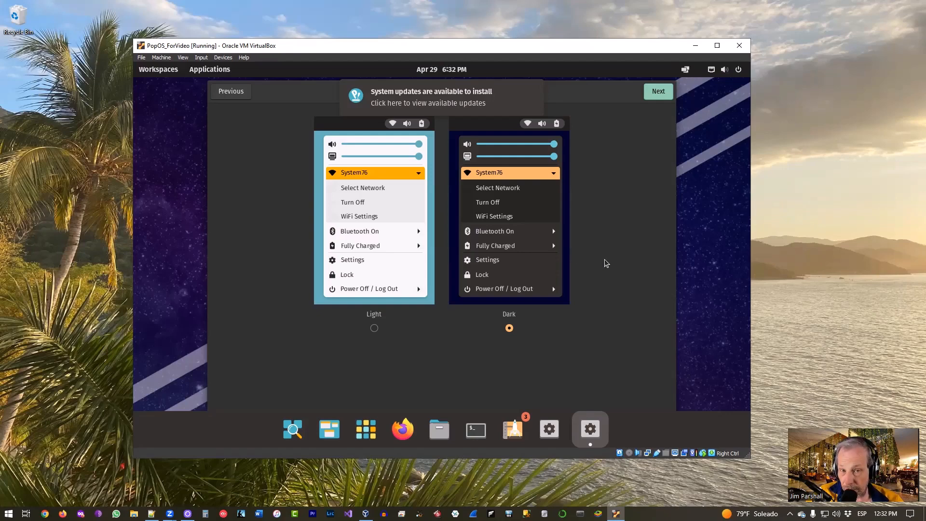
pyautogui.click(656, 91)
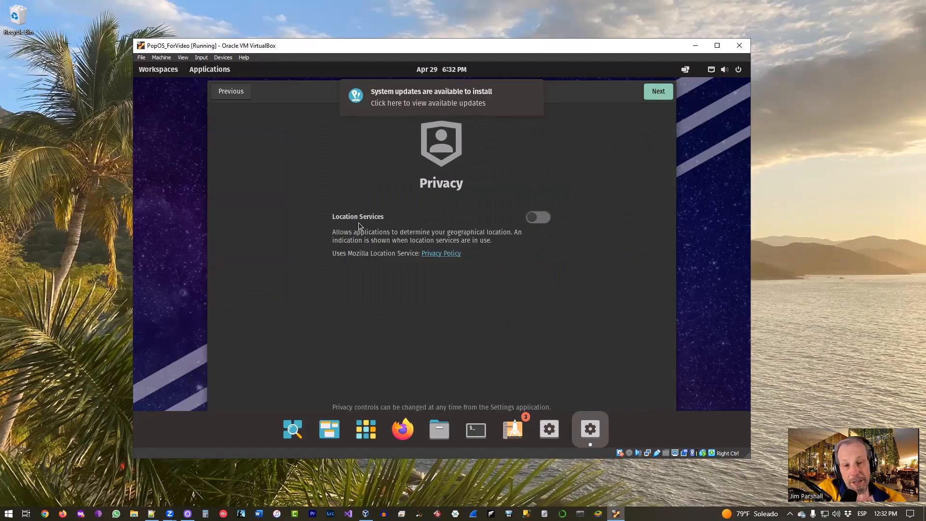
# Step: Turn on Location Services and continue to the Time Zone step
pyautogui.click(538, 217)
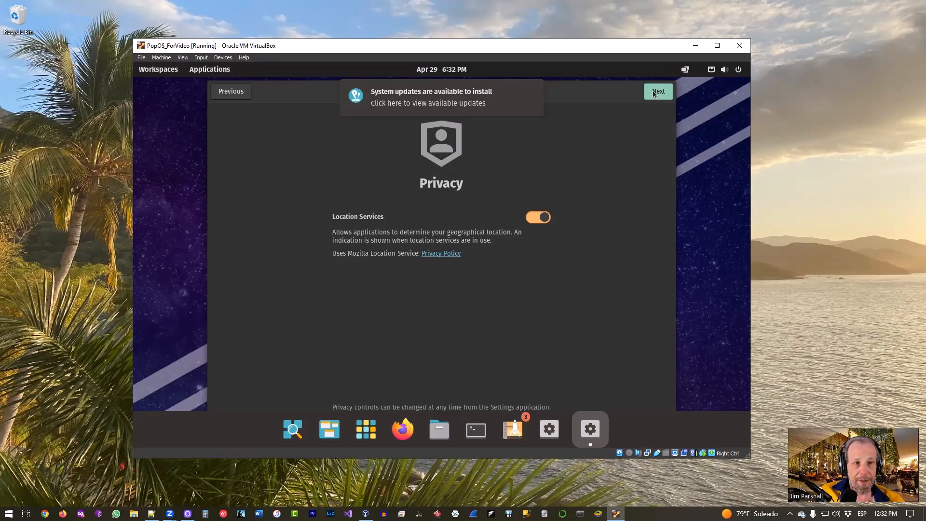
pyautogui.click(658, 90)
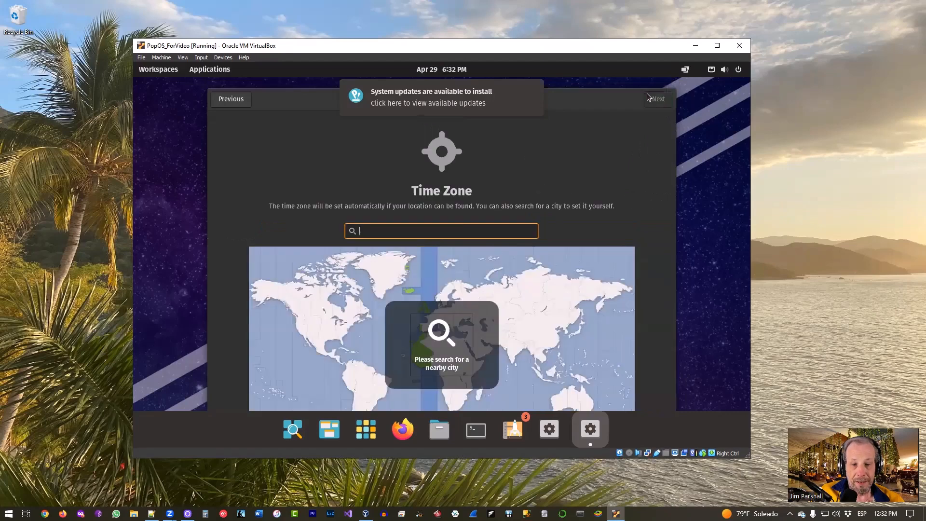
# Step: Search 'puerto vallart' and set the time zone to Puerto Vallarta, Jalisco, Mexico
pyautogui.write('p')
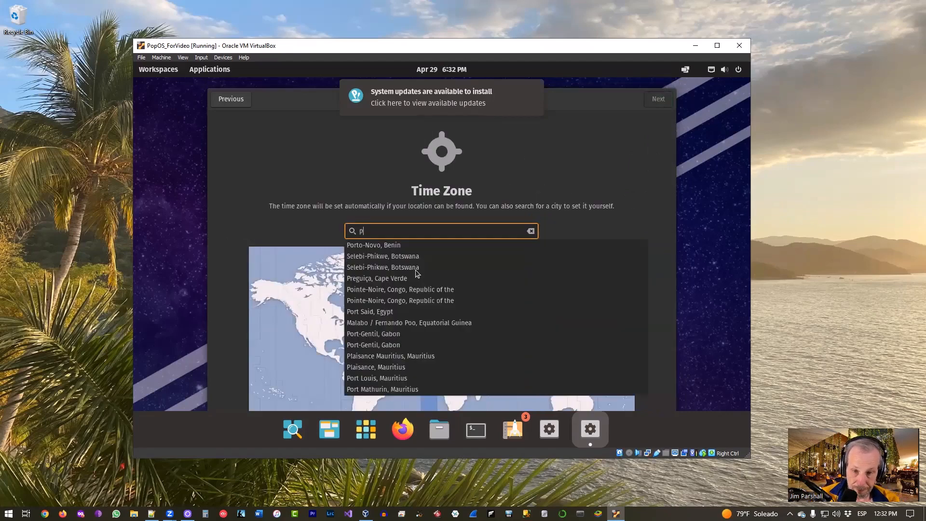
pyautogui.write('uerto valla')
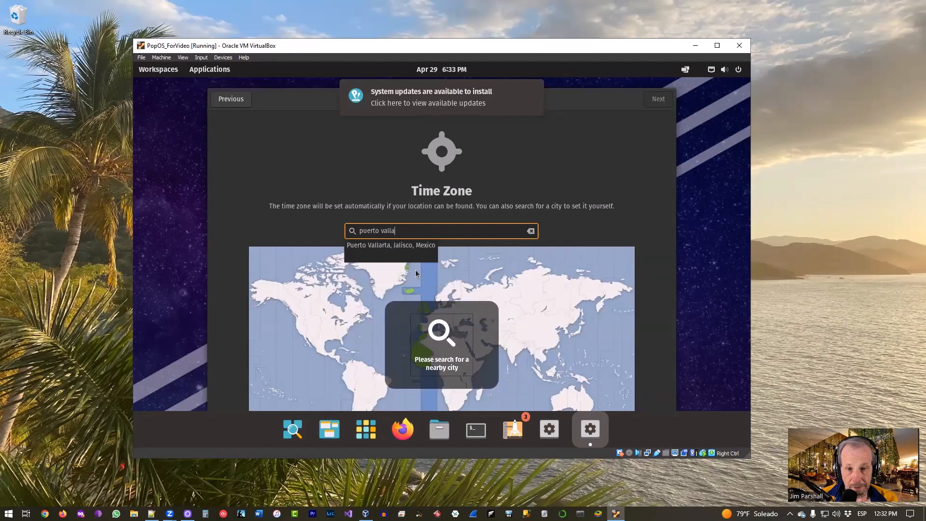
pyautogui.write('t')
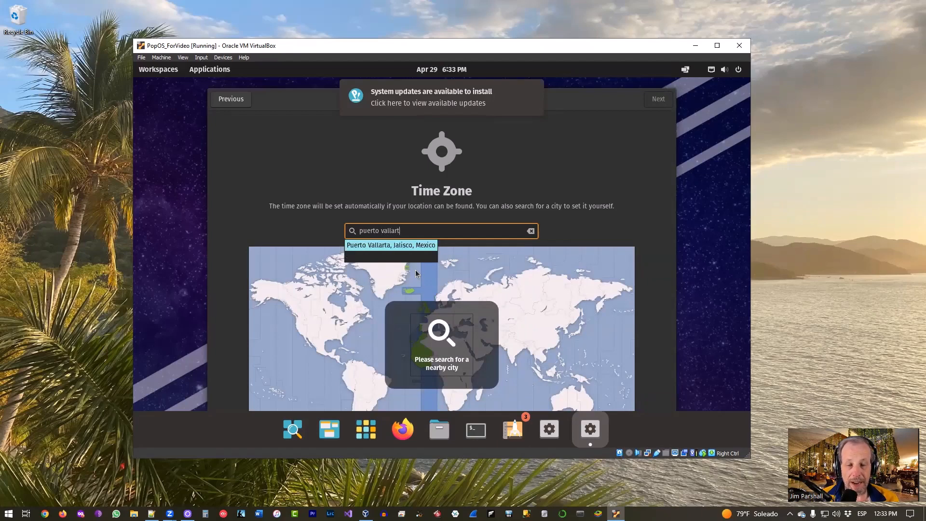
pyautogui.click(390, 244)
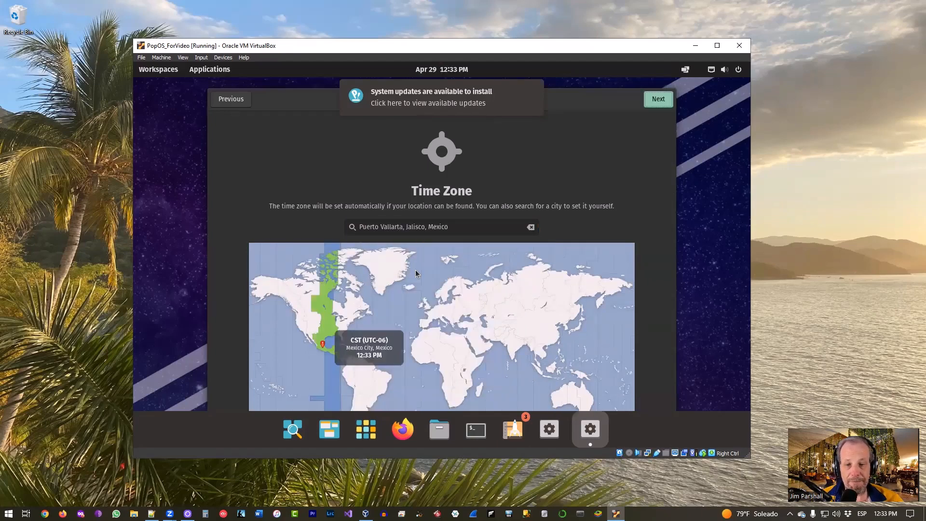
pyautogui.moveTo(330, 353)
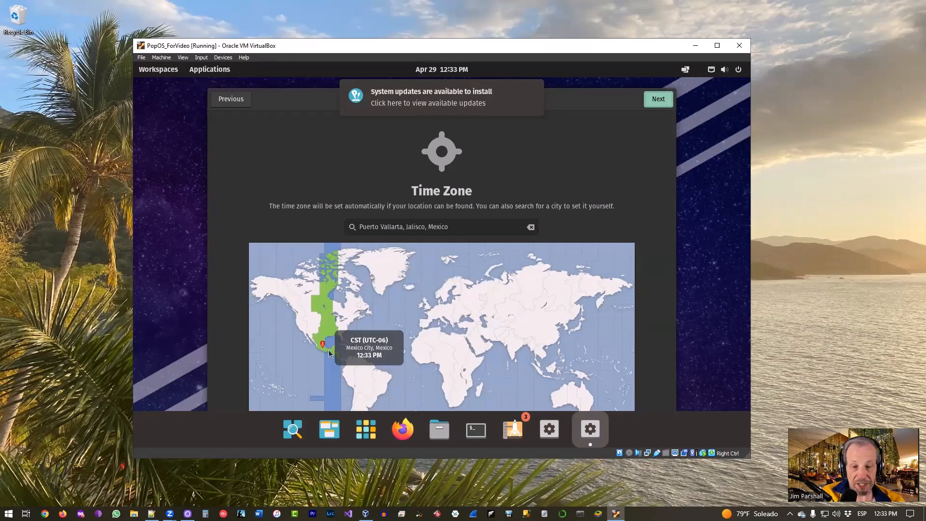
pyautogui.moveTo(362, 361)
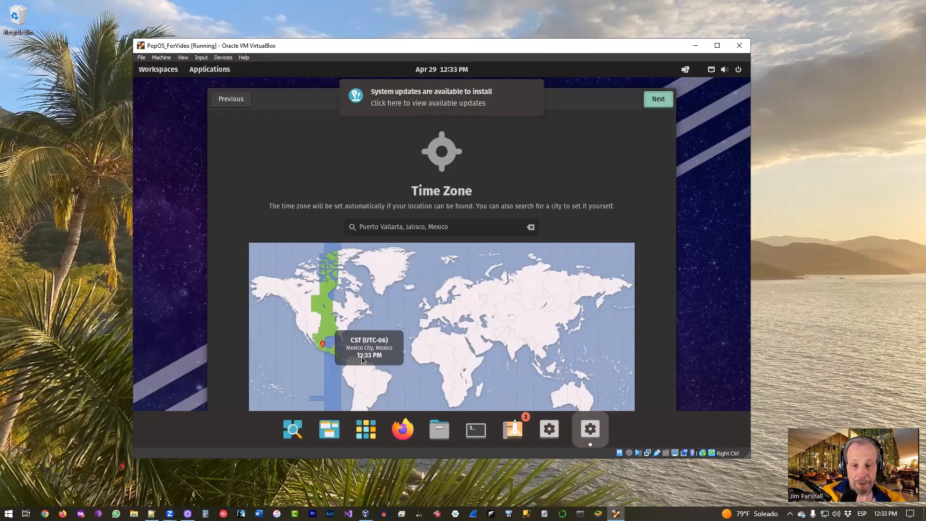
pyautogui.moveTo(450, 333)
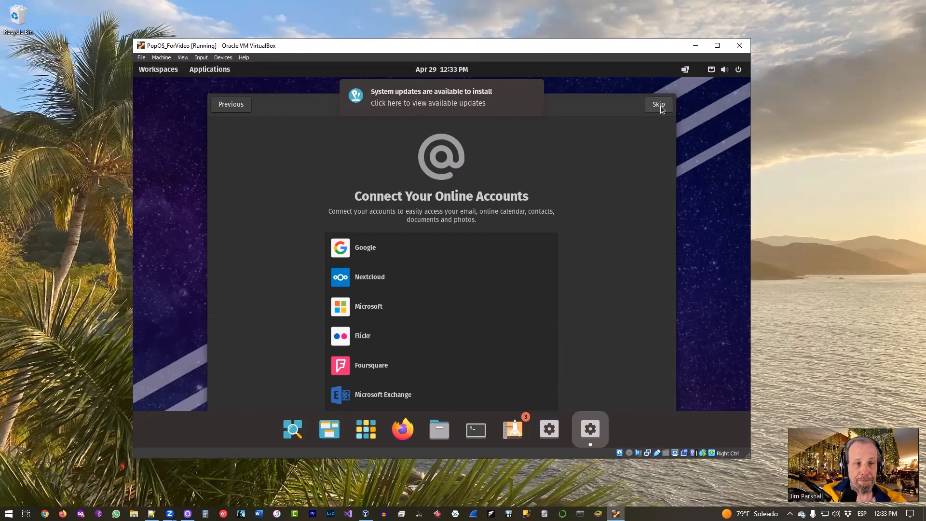
# Step: Skip Connect Your Online Accounts and choose Start Using Pop!_OS to reach the desktop
pyautogui.click(658, 104)
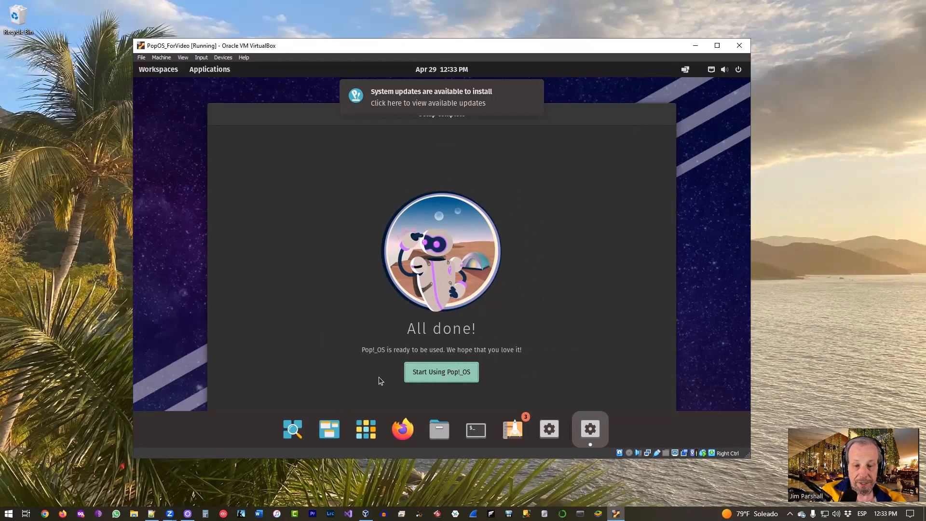
pyautogui.moveTo(415, 392)
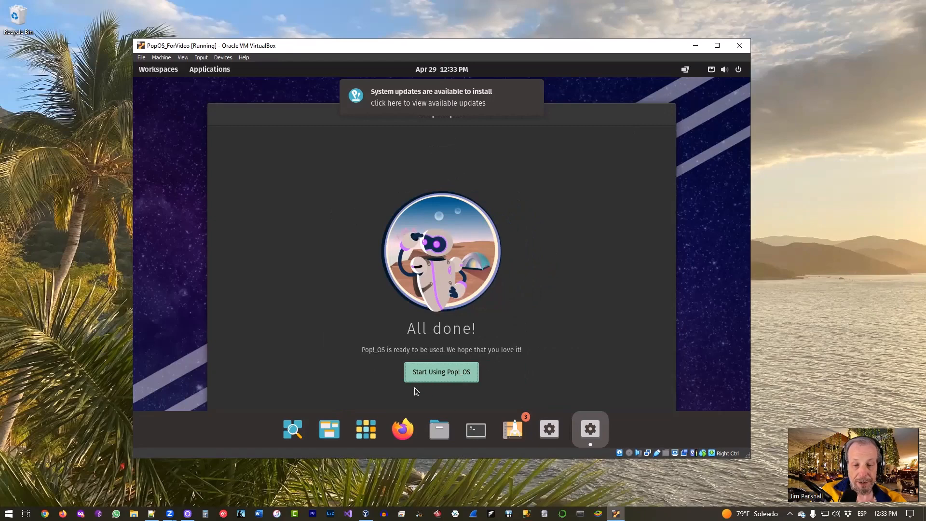
pyautogui.click(441, 371)
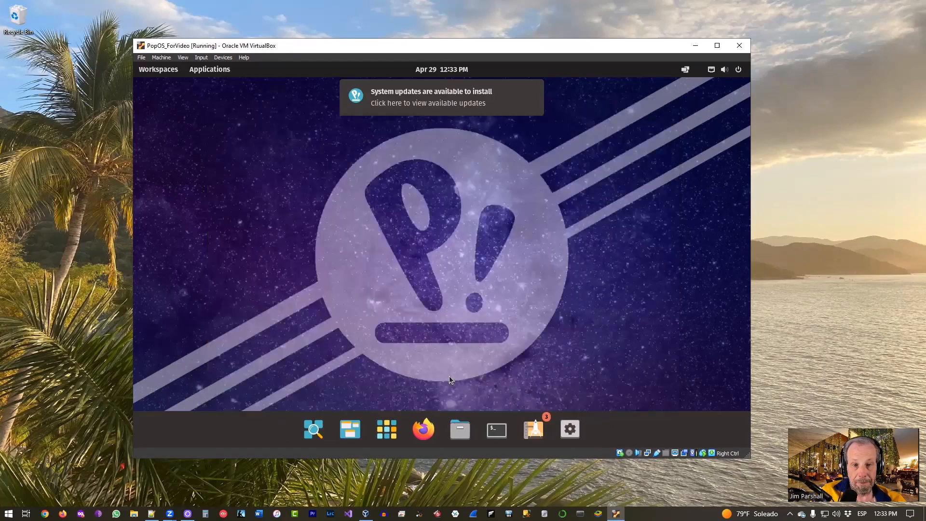
pyautogui.moveTo(430, 337)
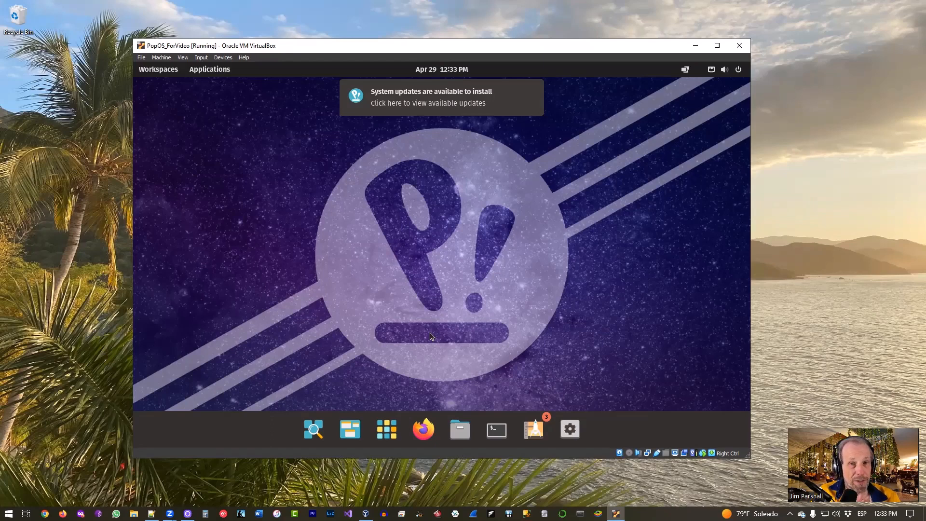
pyautogui.moveTo(339, 300)
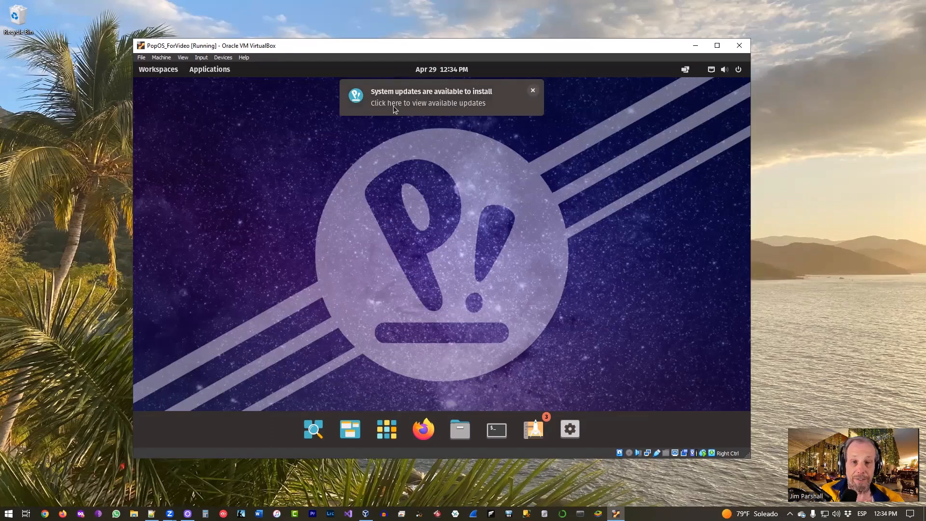
pyautogui.moveTo(448, 105)
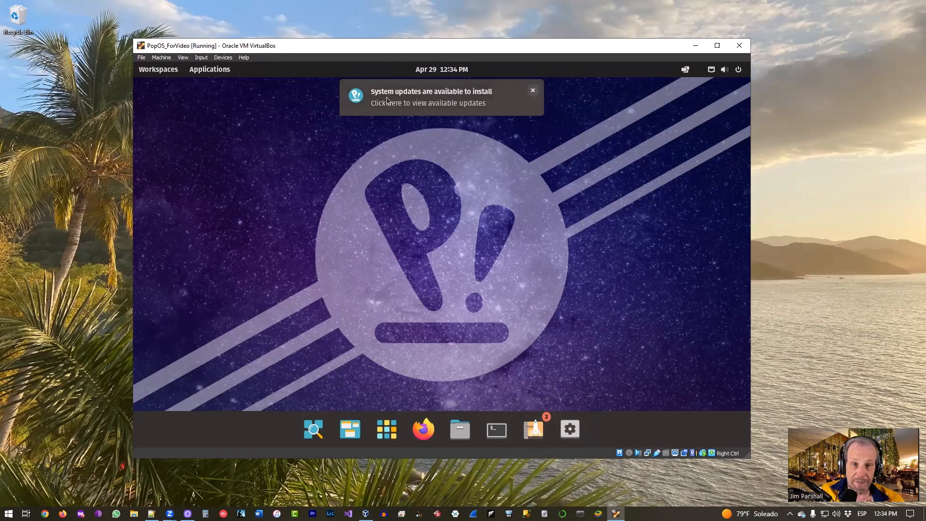
# Step: From the updates notification, run Update All on Pop!_Shop's Installed list, then close the shop
pyautogui.click(532, 90)
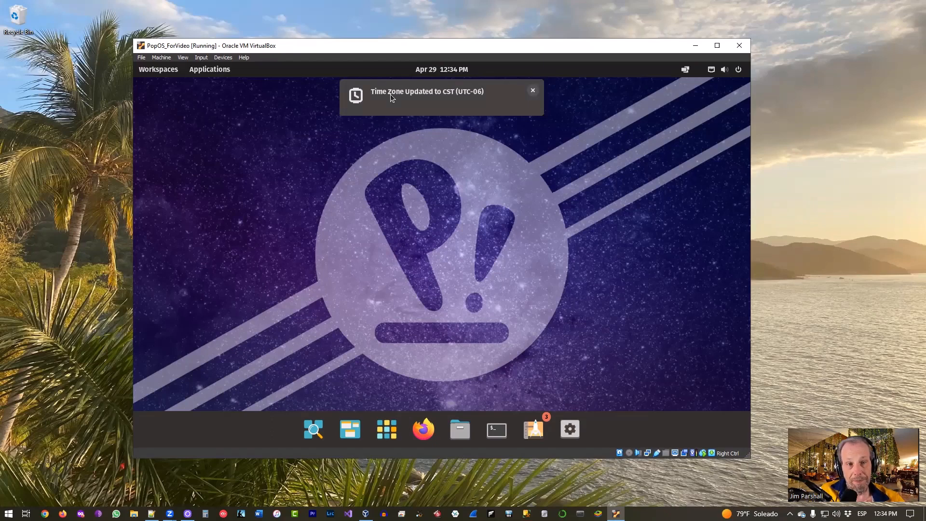
pyautogui.moveTo(509, 94)
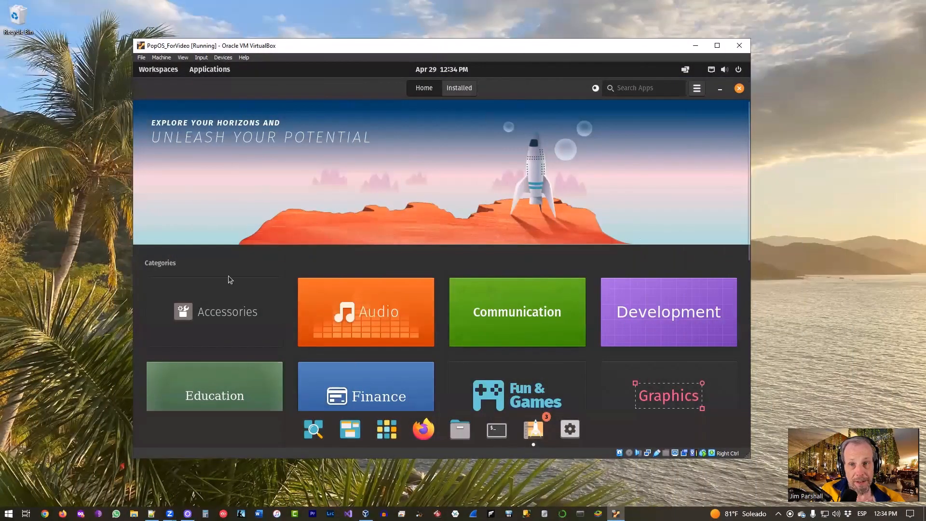
pyautogui.click(459, 88)
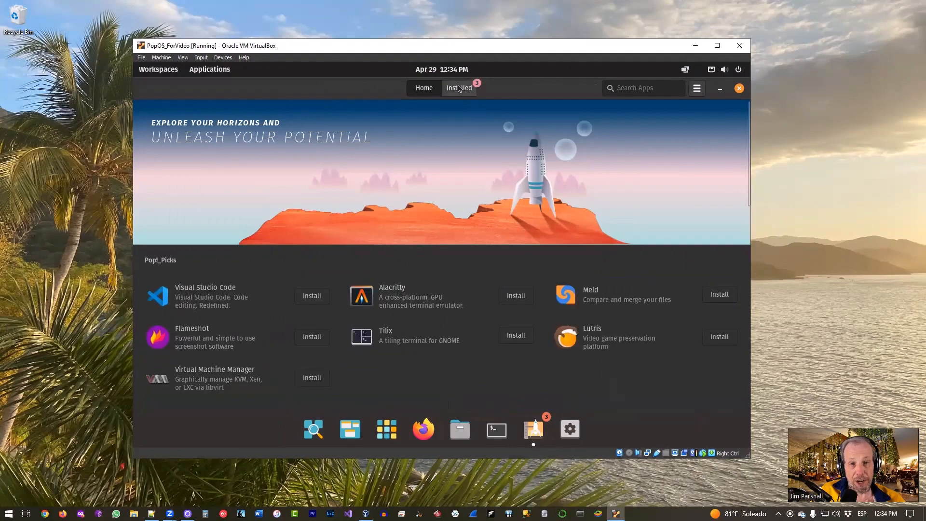
pyautogui.click(459, 87)
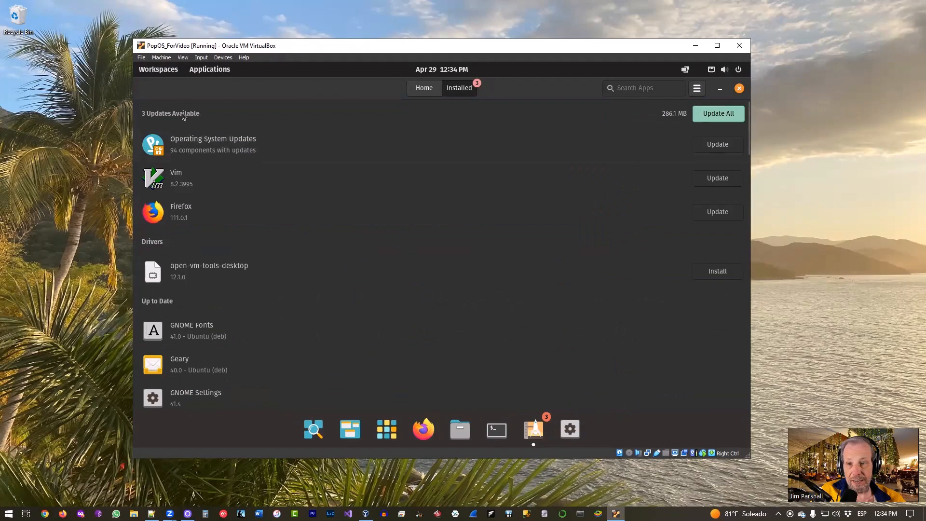
pyautogui.moveTo(215, 264)
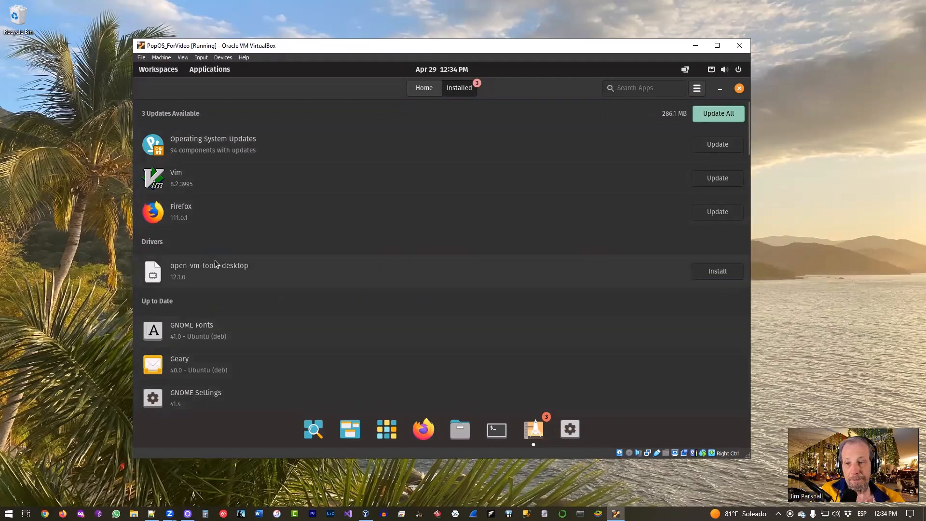
pyautogui.moveTo(197, 107)
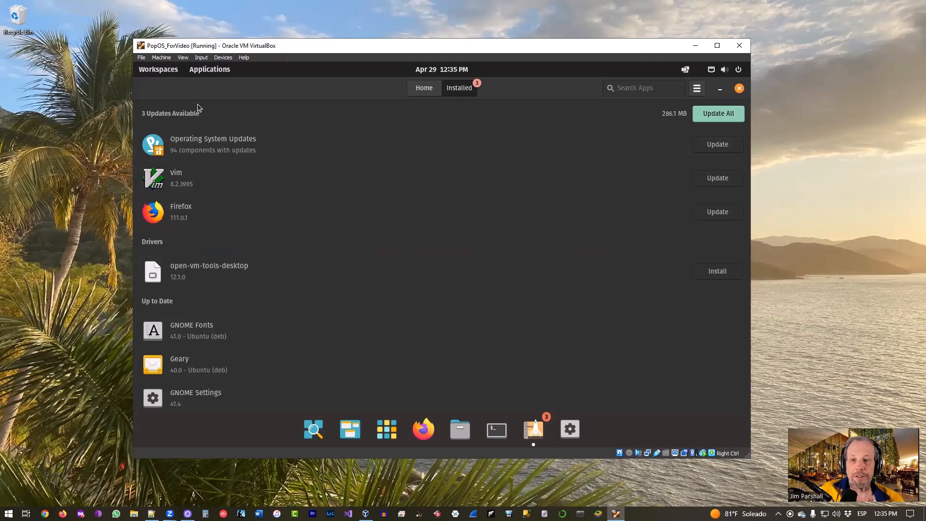
pyautogui.moveTo(206, 104)
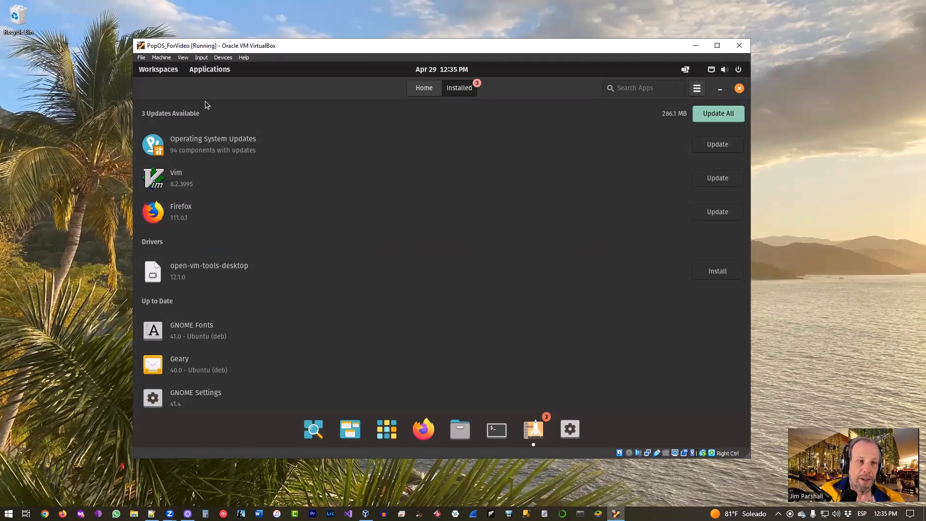
pyautogui.moveTo(717, 114)
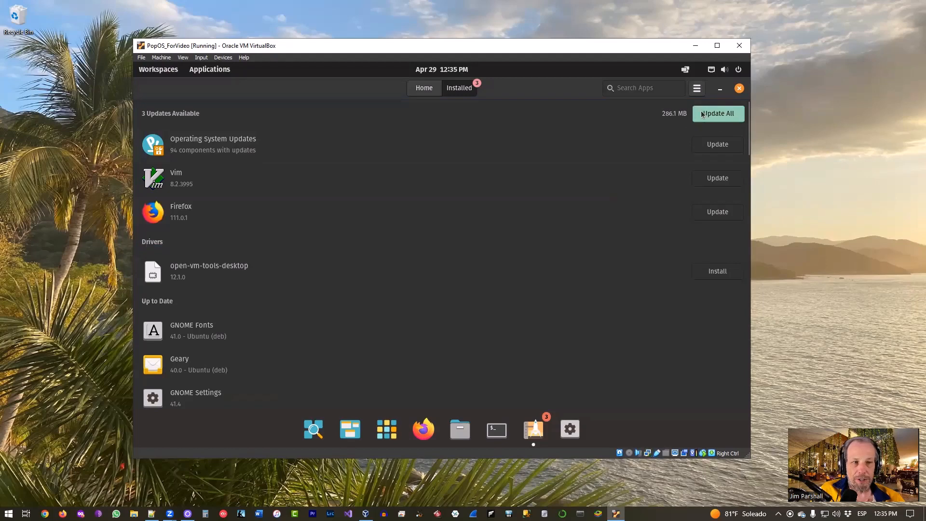
pyautogui.moveTo(727, 117)
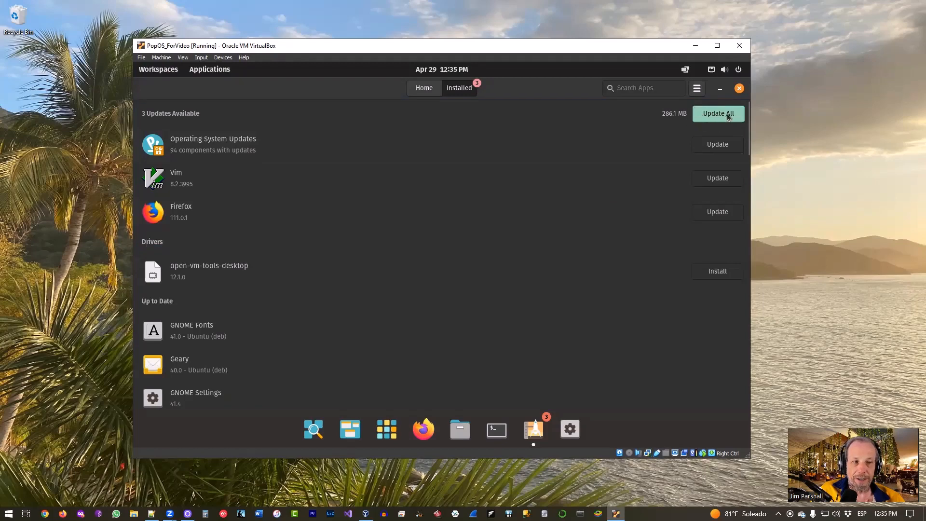
pyautogui.click(717, 114)
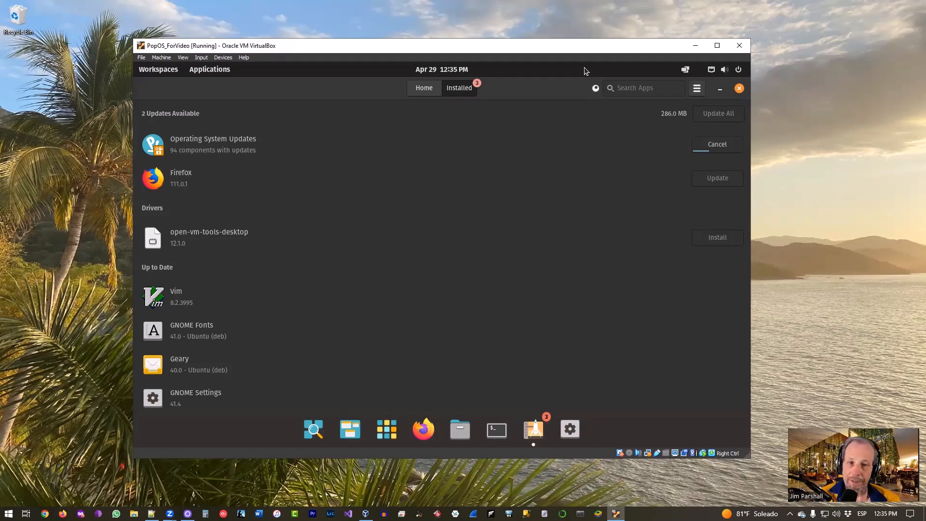
pyautogui.click(424, 88)
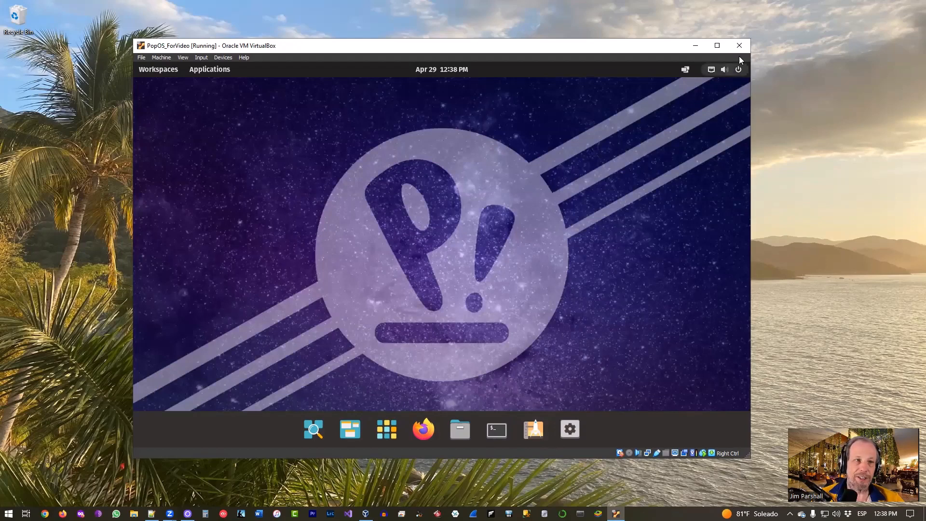
# Step: Restart Pop!_OS from the system menu's Power Off / Log Out choices and confirm
pyautogui.click(738, 69)
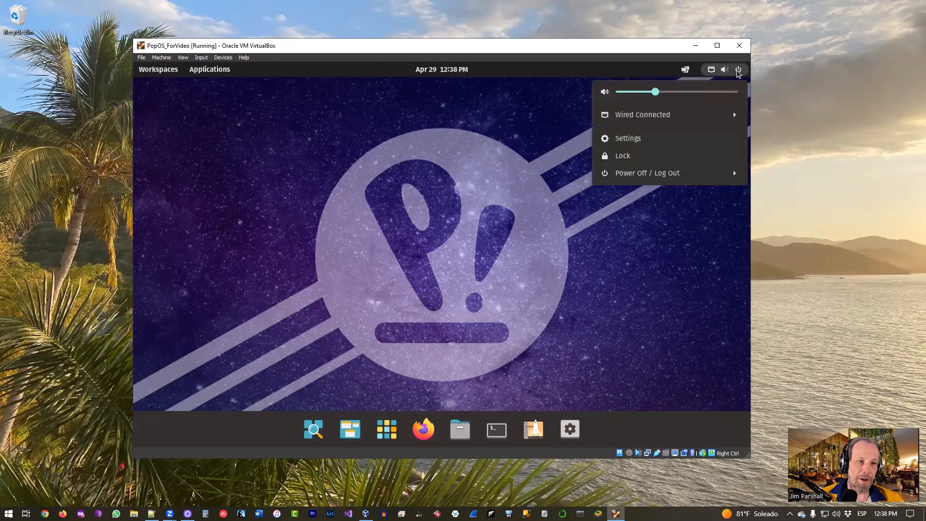
pyautogui.click(647, 172)
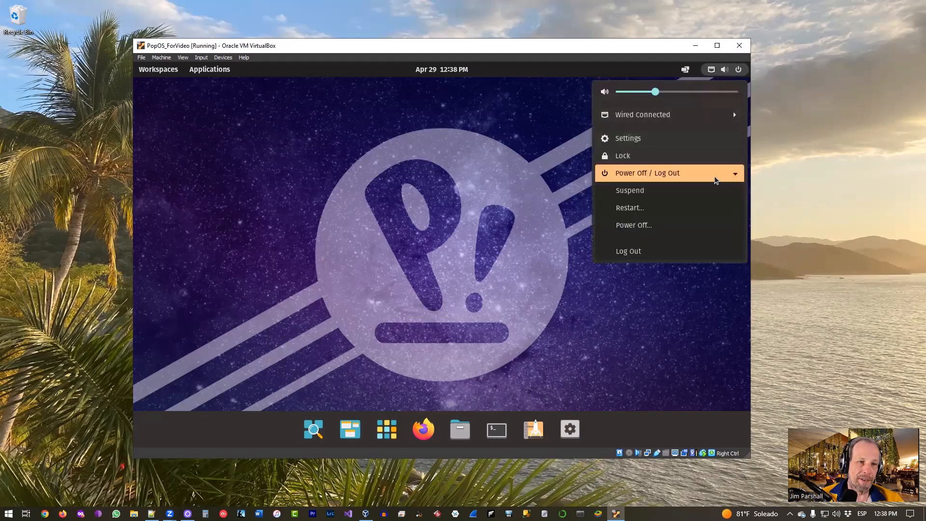
pyautogui.click(630, 207)
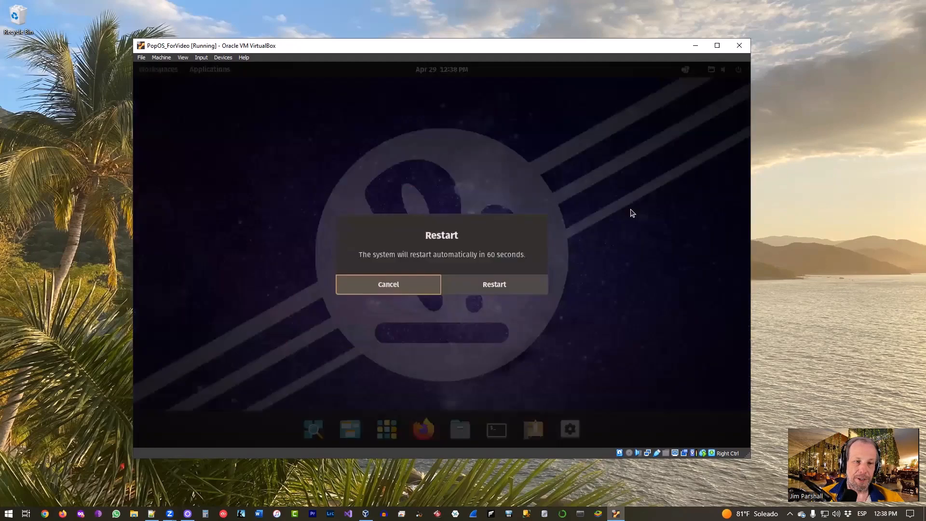
pyautogui.click(493, 284)
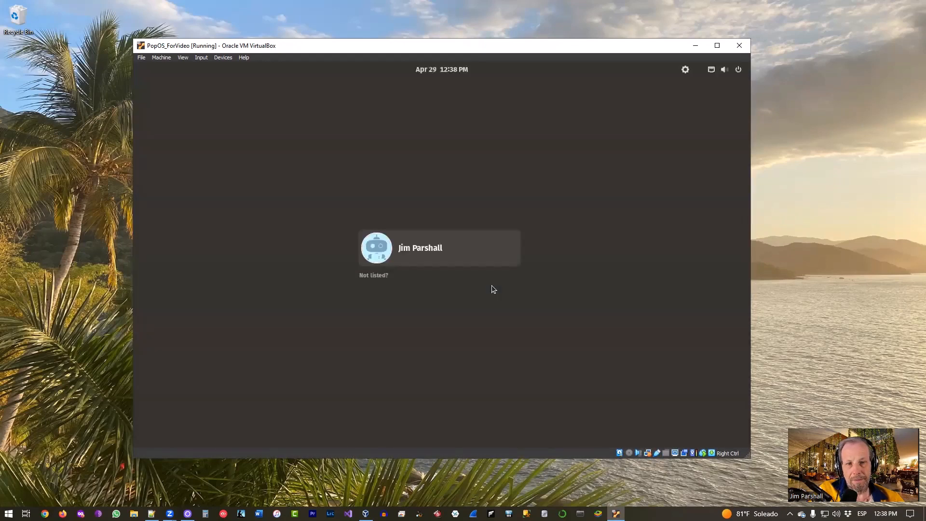
pyautogui.moveTo(494, 288)
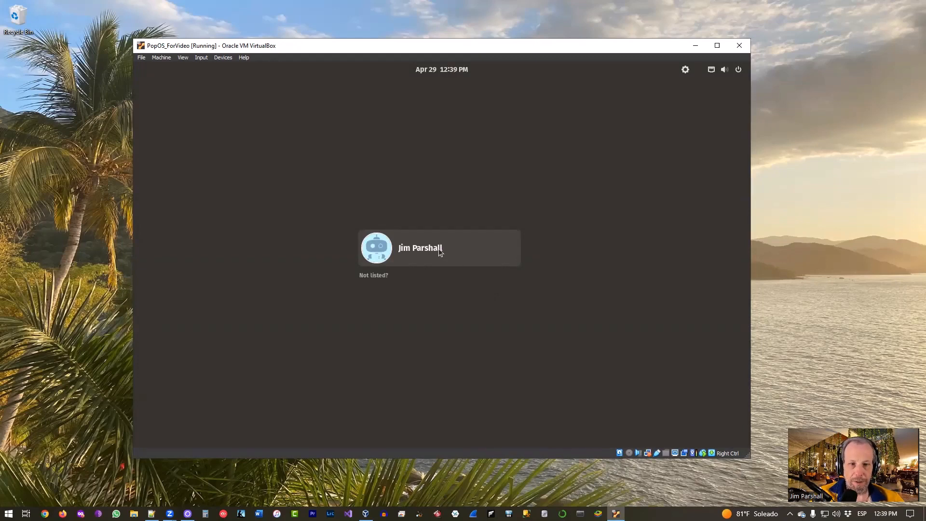
# Step: Select the user account on the login screen and enter its password
pyautogui.click(438, 248)
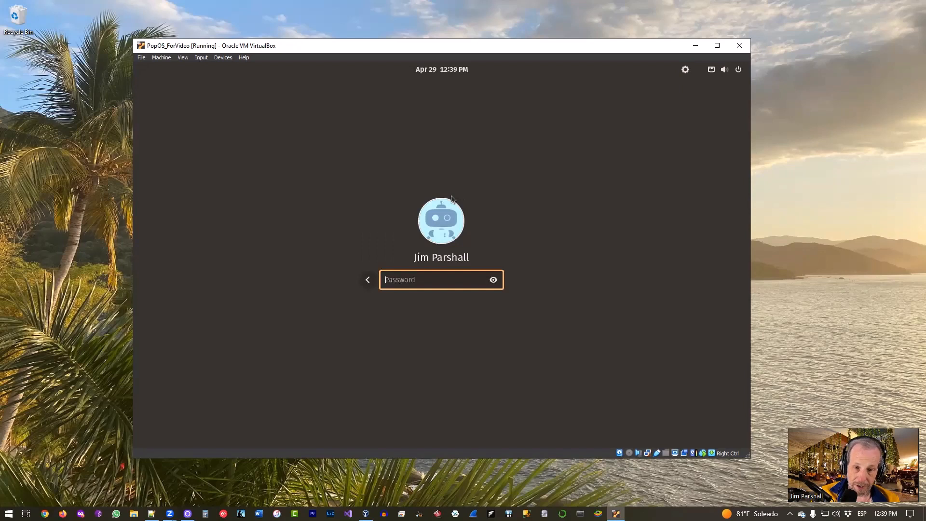
pyautogui.write('password')
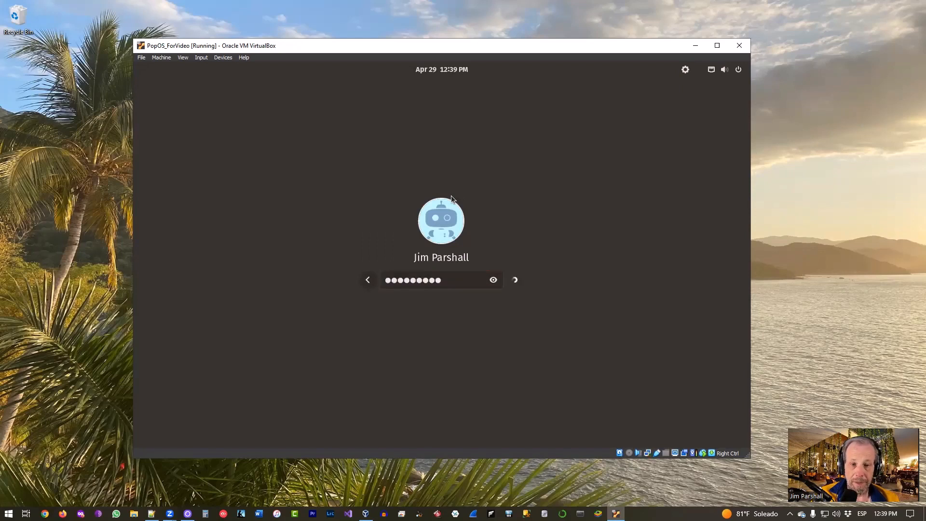